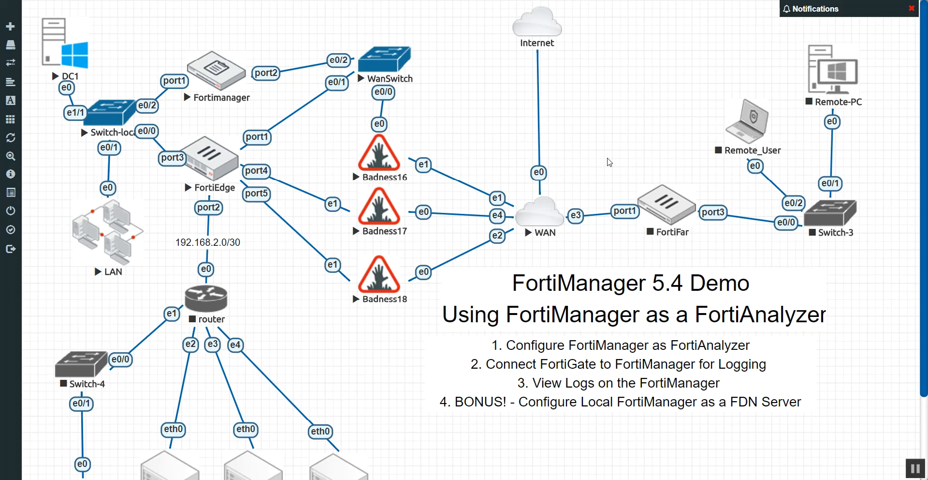
mouse_move(514, 353)
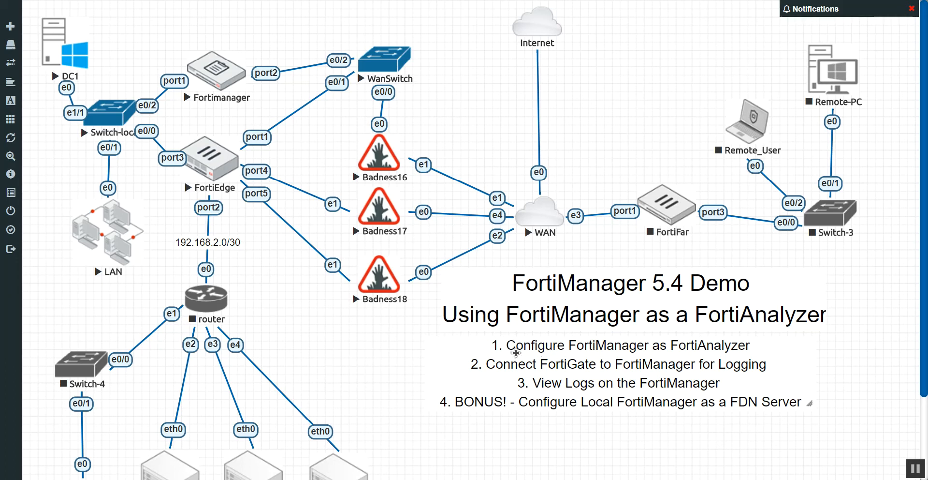
mouse_move(613, 387)
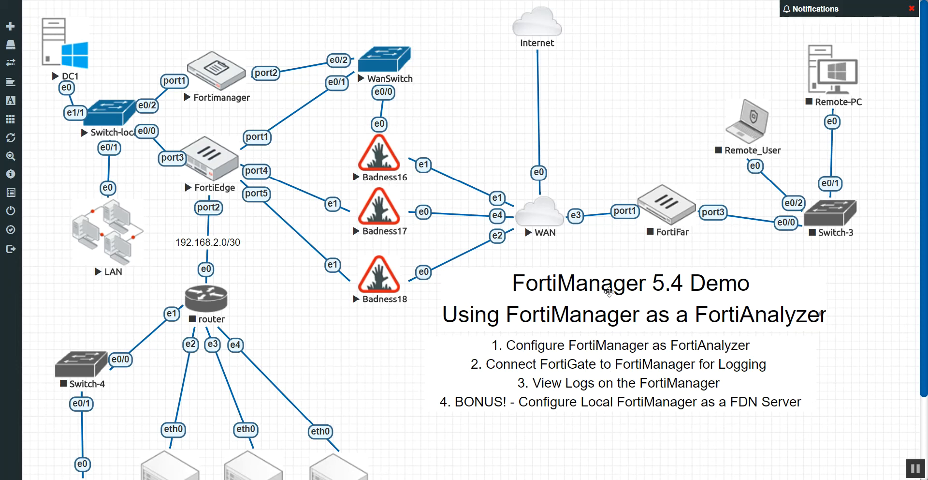
mouse_move(489, 274)
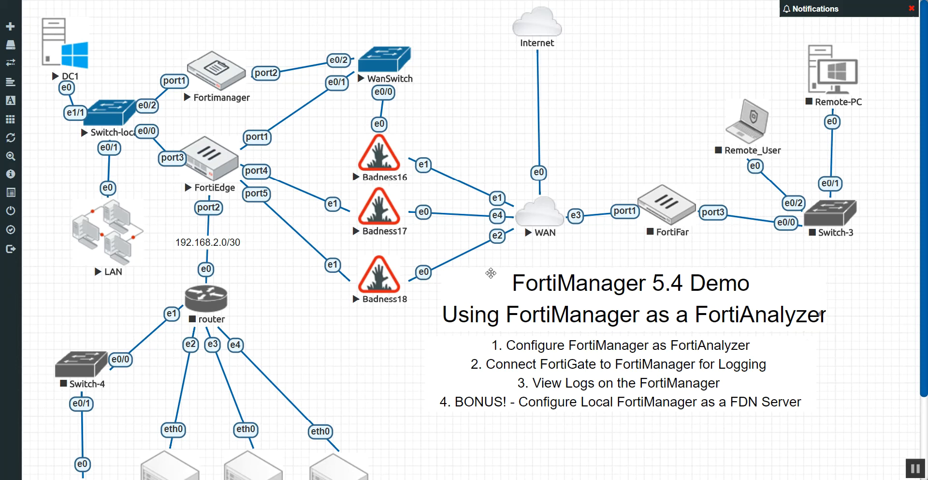
mouse_move(499, 300)
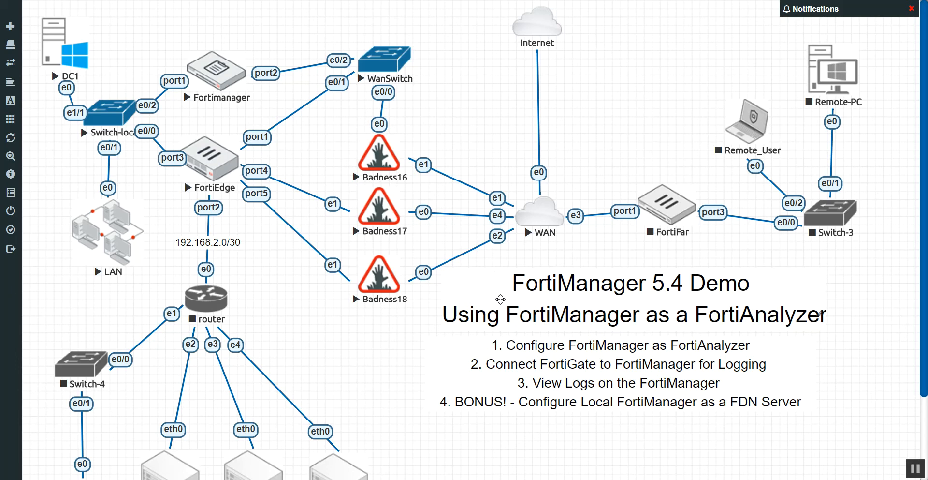
mouse_move(501, 304)
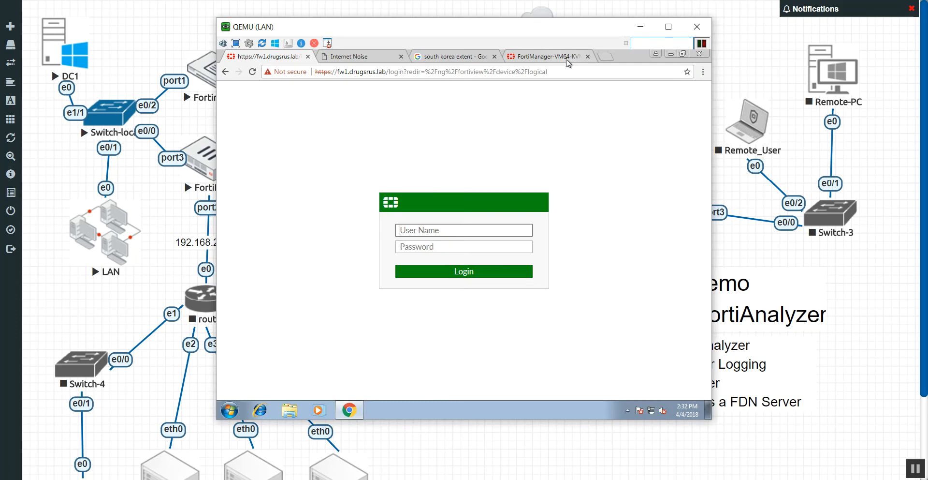
Show FortiManager's Device Manager with its empty list of managed FortiGates.
click(464, 271)
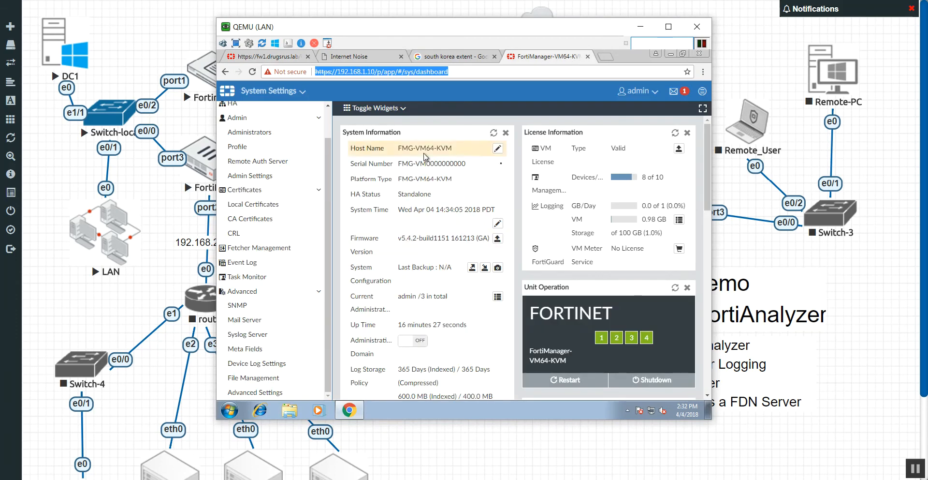
scroll(down, 3)
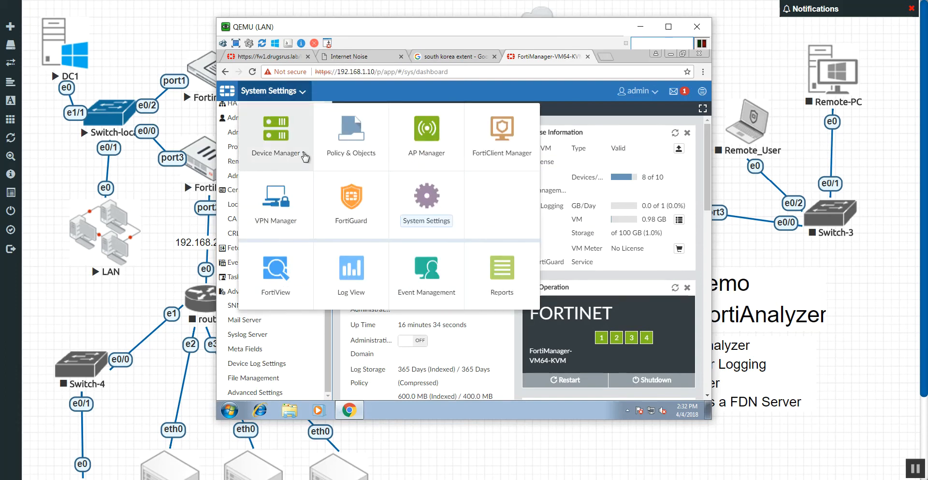
click(276, 131)
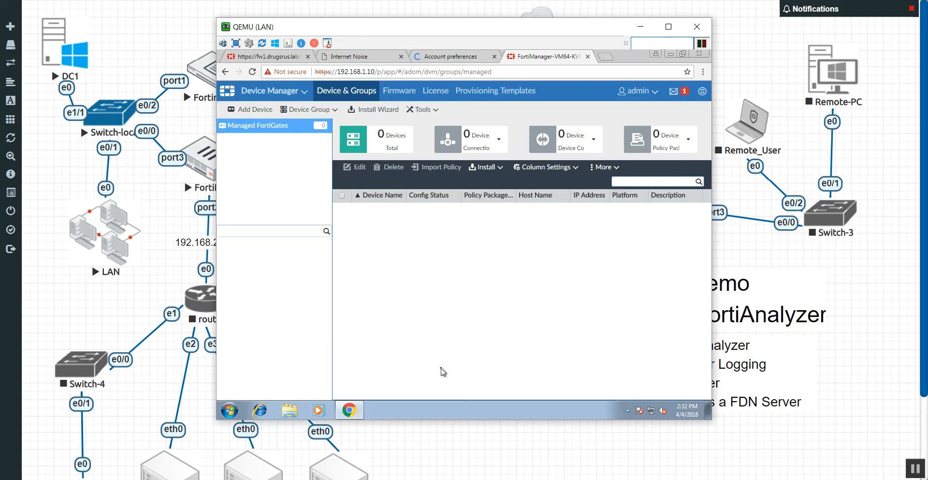
mouse_move(447, 366)
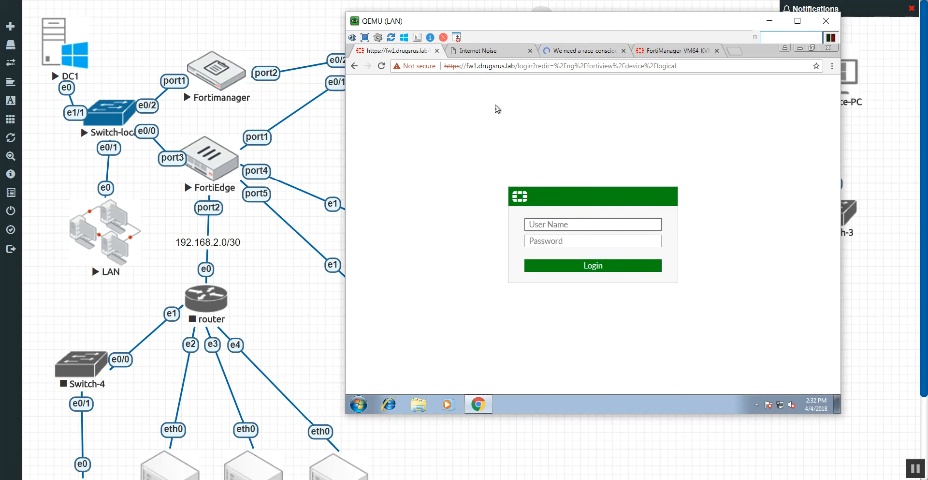
mouse_move(479, 86)
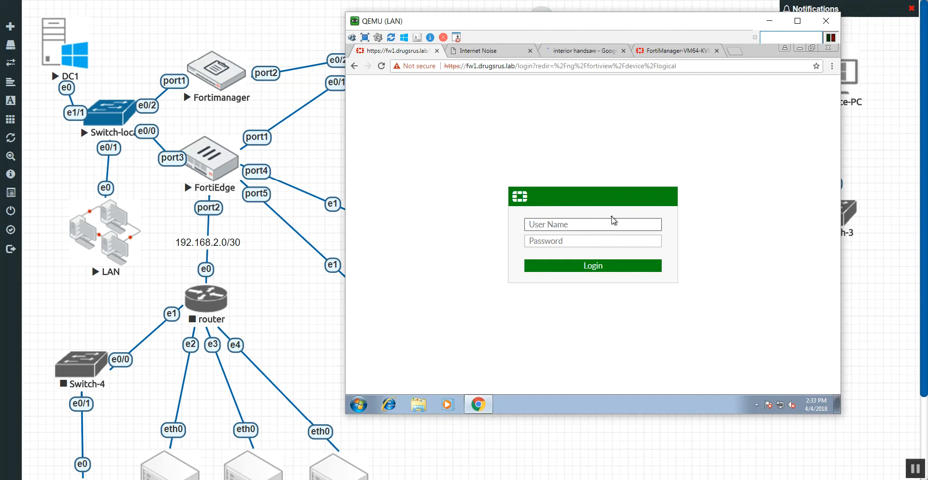
Sign in to FortiEdge as admin and show its dashboard.
text(ad)
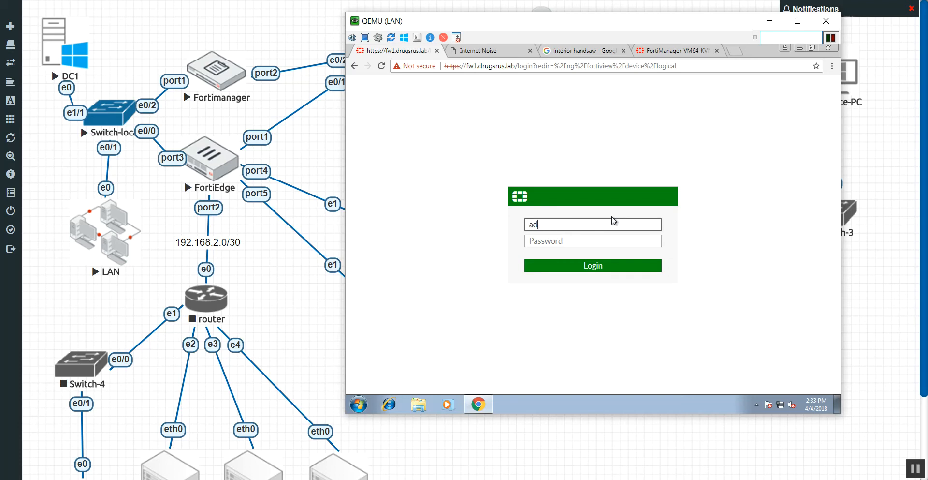
click(592, 266)
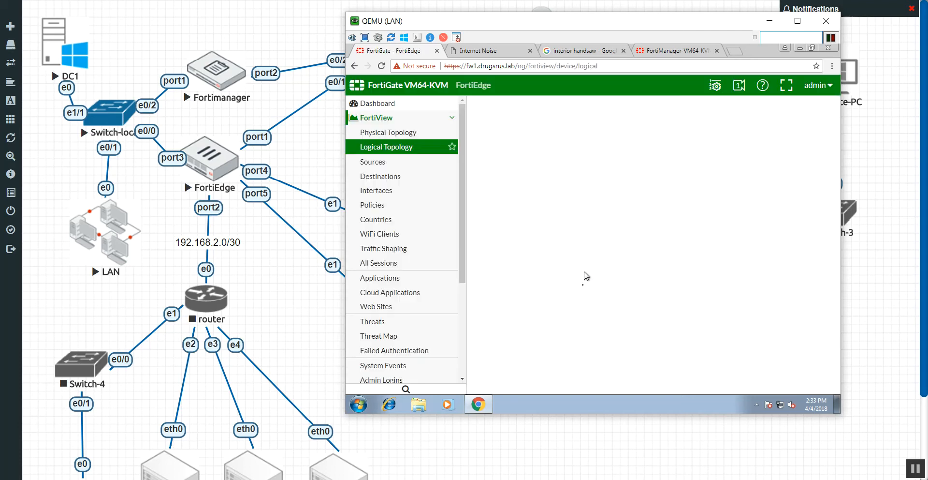
click(387, 147)
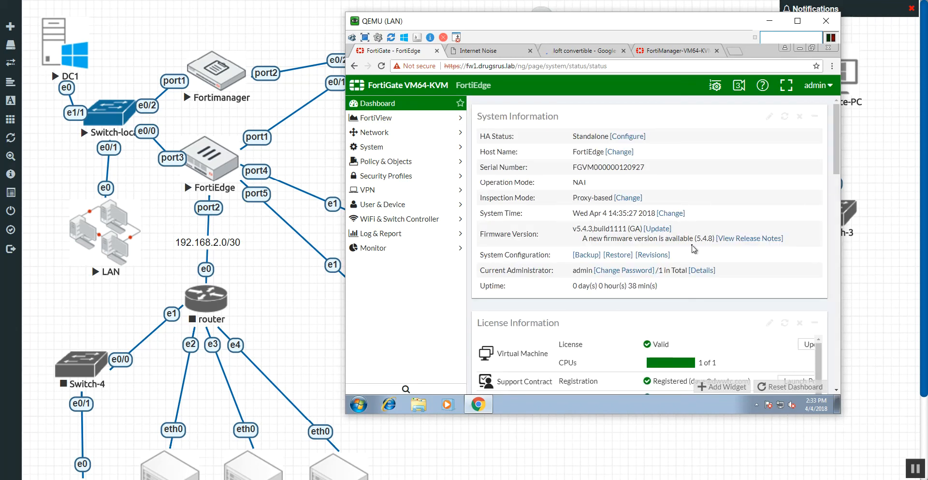
Review the System Information, License, System Resources and Alert Message Console widgets.
scroll(down, 3)
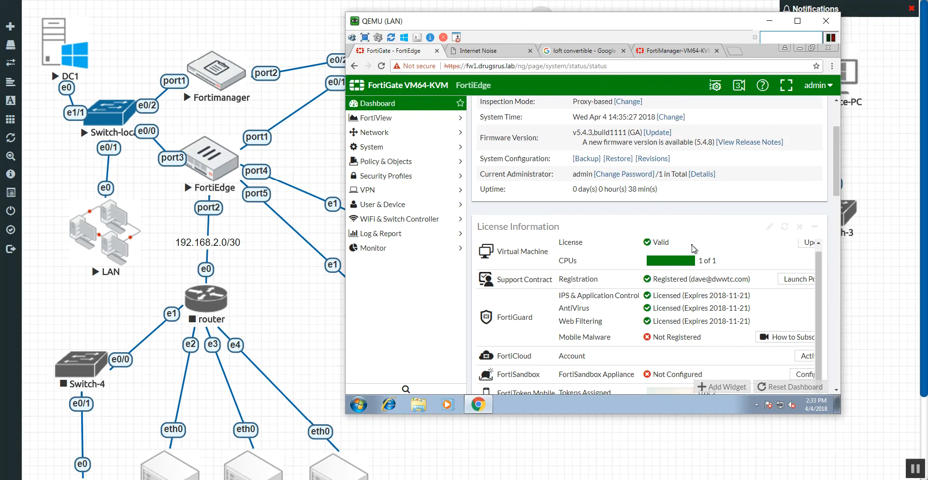
scroll(down, 3)
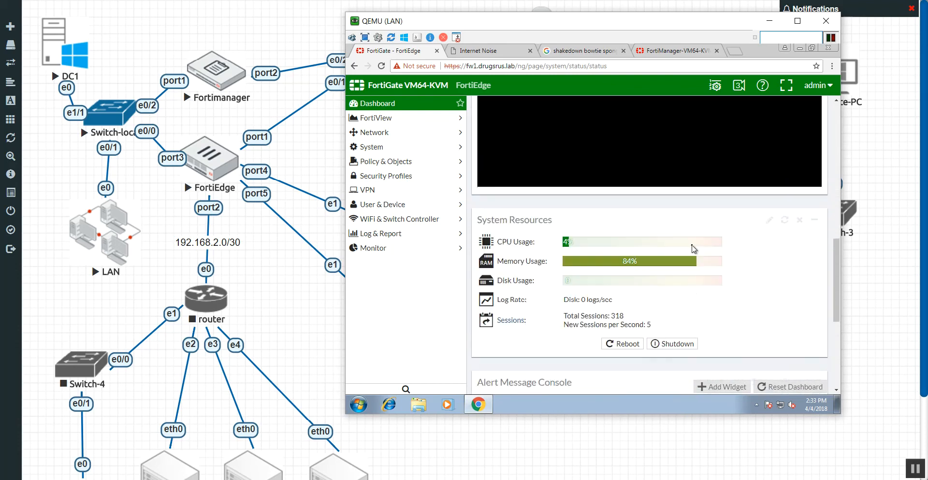
scroll(down, 3)
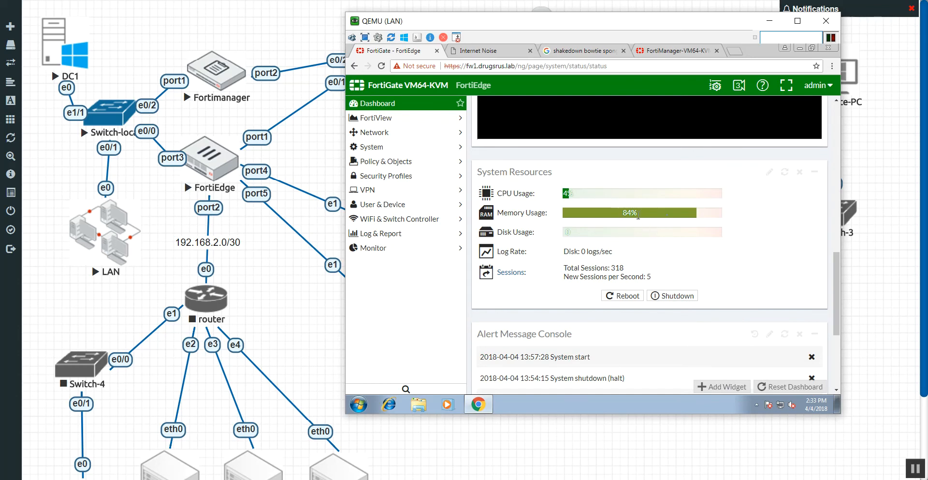
scroll(down, 3)
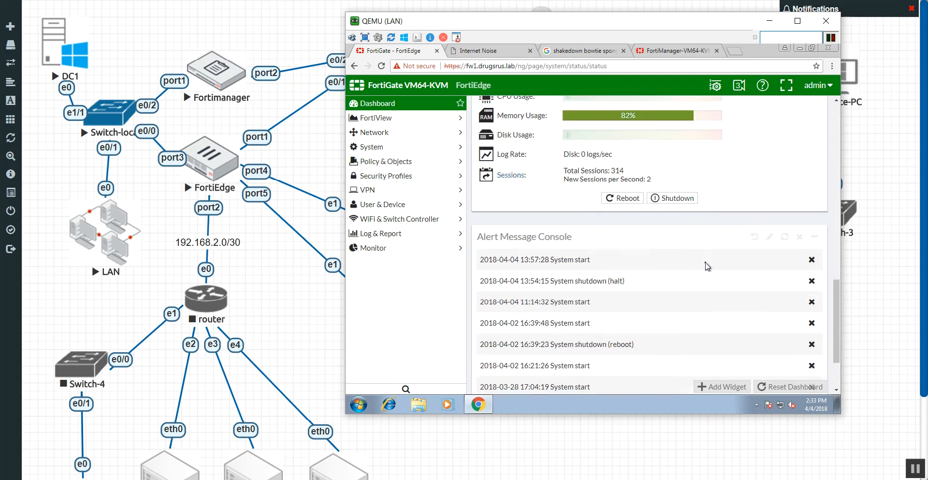
scroll(down, 3)
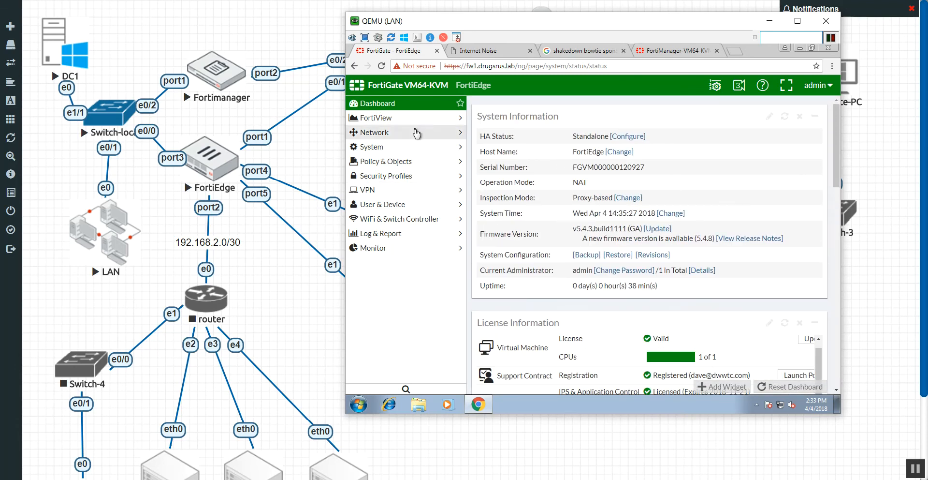
mouse_move(402, 239)
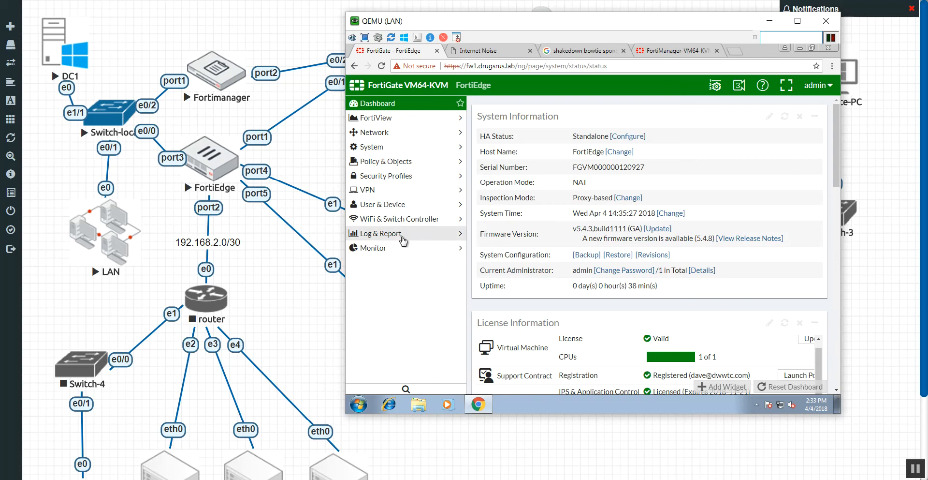
Show Log & Report > Log Settings with Remote Logging and Archiving and Local Log sections.
click(381, 233)
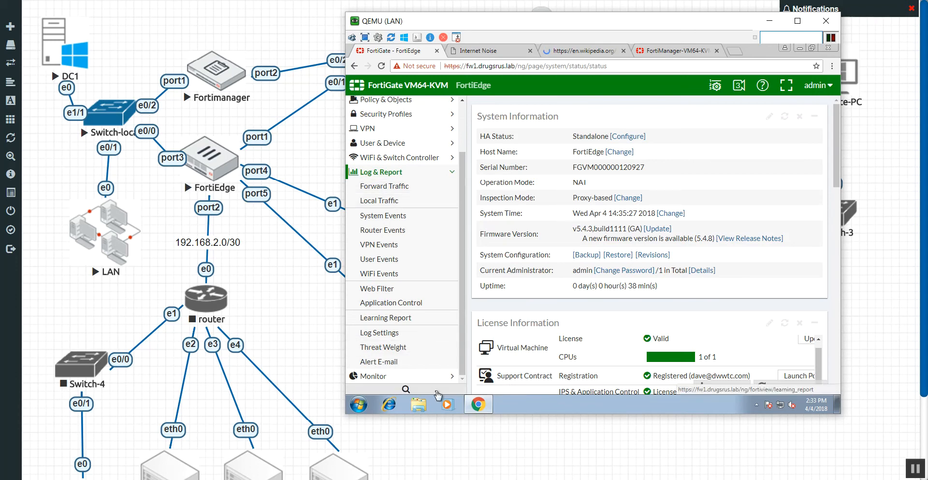
click(379, 333)
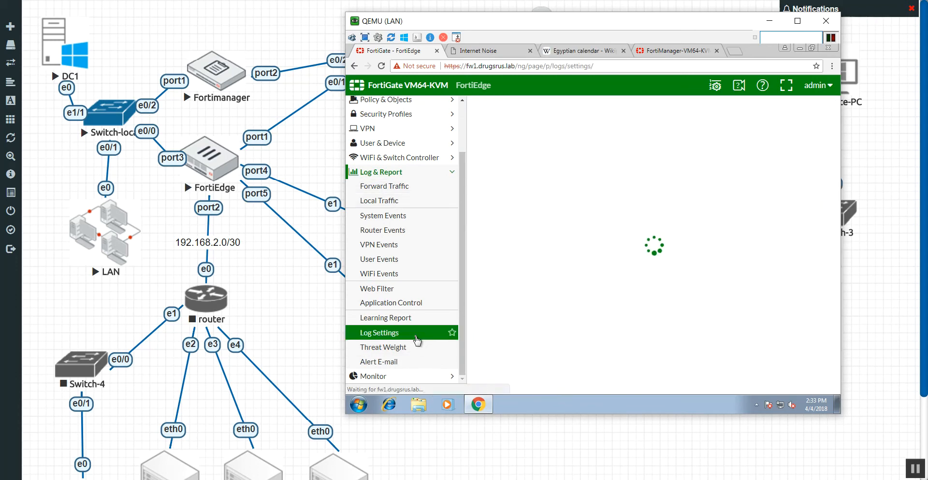
click(379, 332)
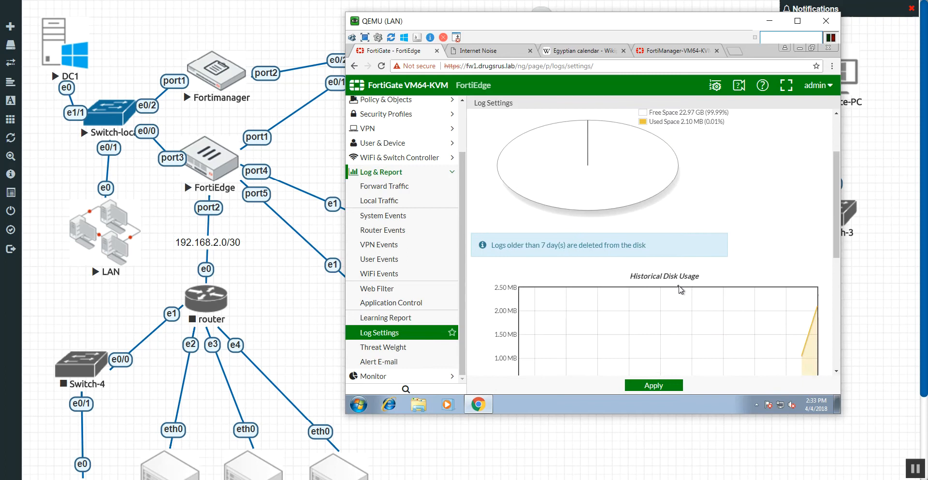
scroll(down, 3)
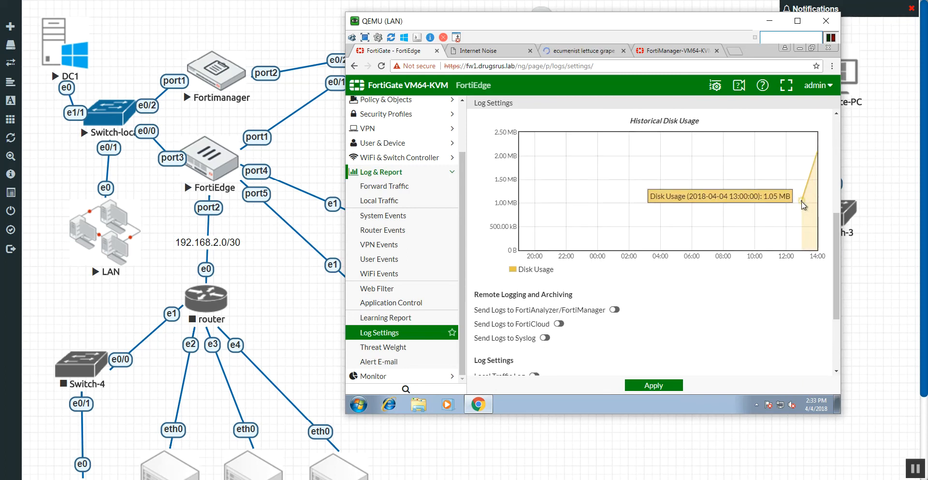
mouse_move(755, 297)
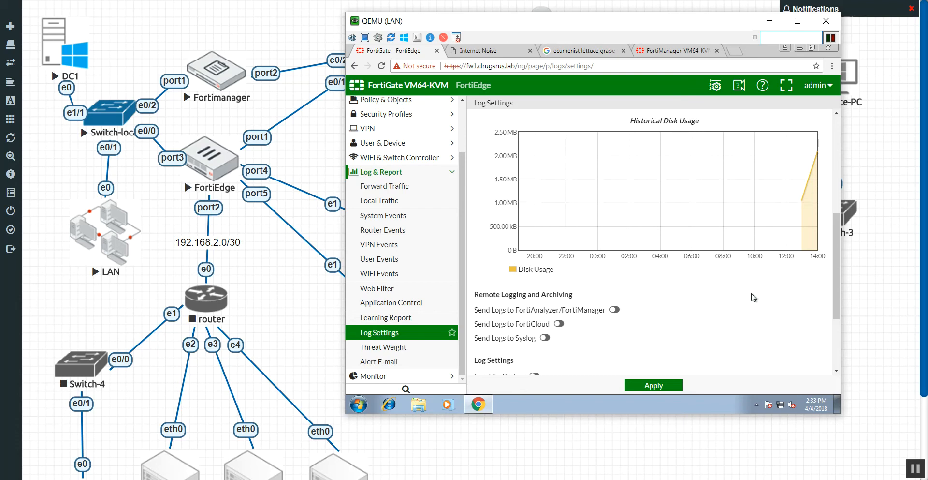
mouse_move(804, 197)
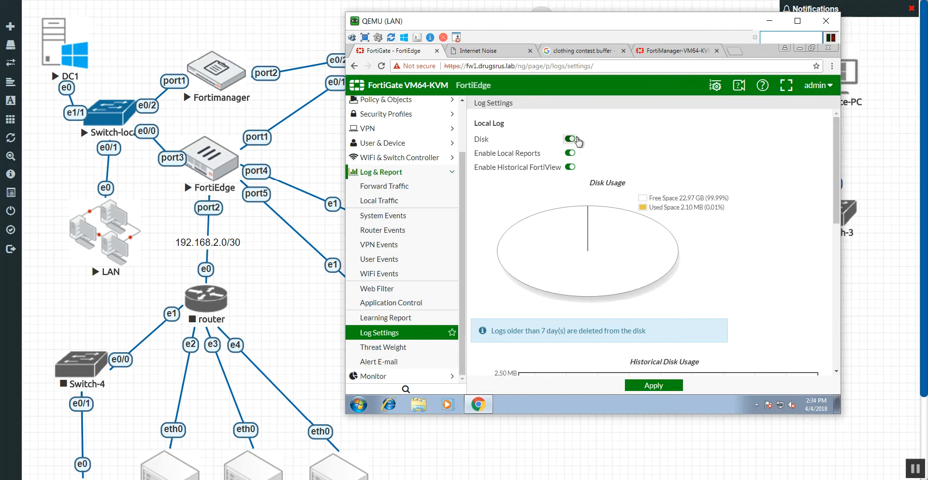
scroll(down, 3)
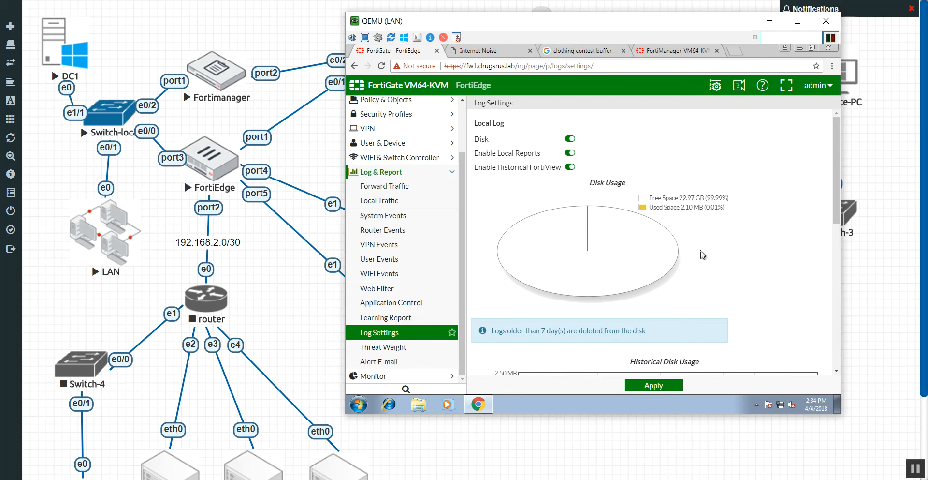
mouse_move(675, 210)
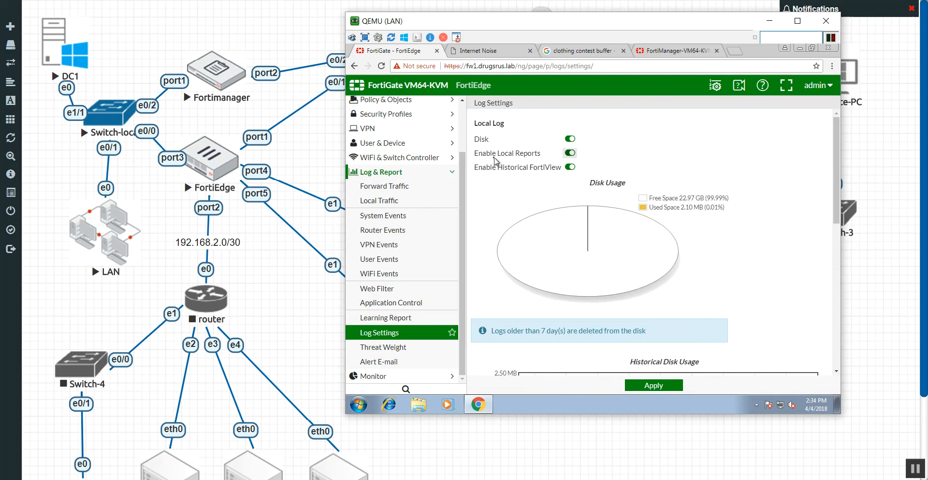
Turn off local reports and bring Remote Logging and Archiving into view.
click(568, 153)
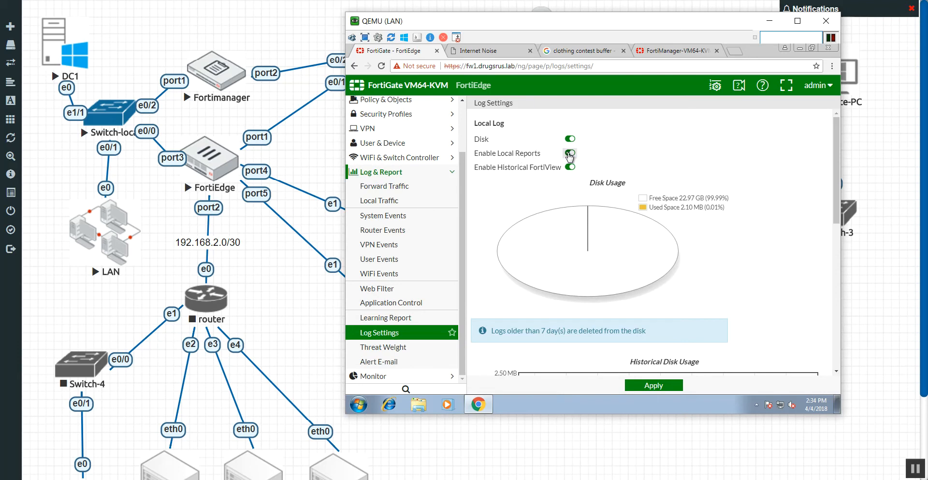
click(568, 153)
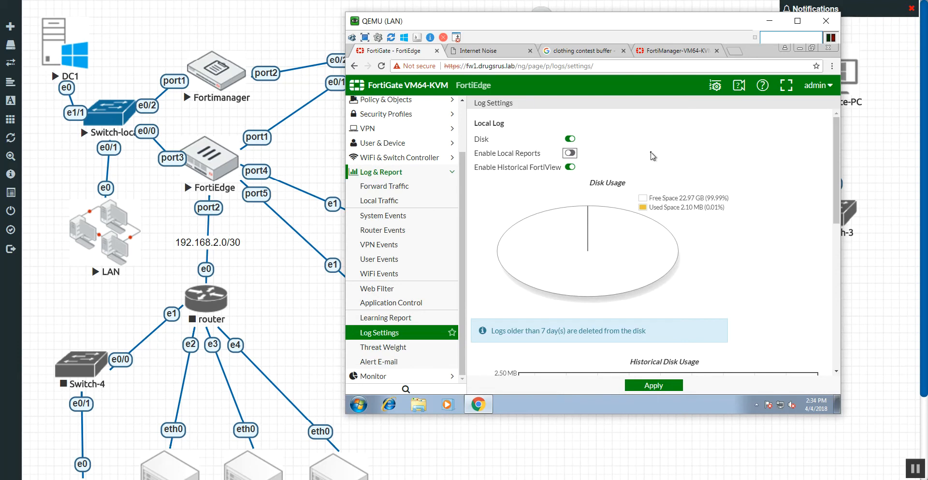
mouse_move(644, 159)
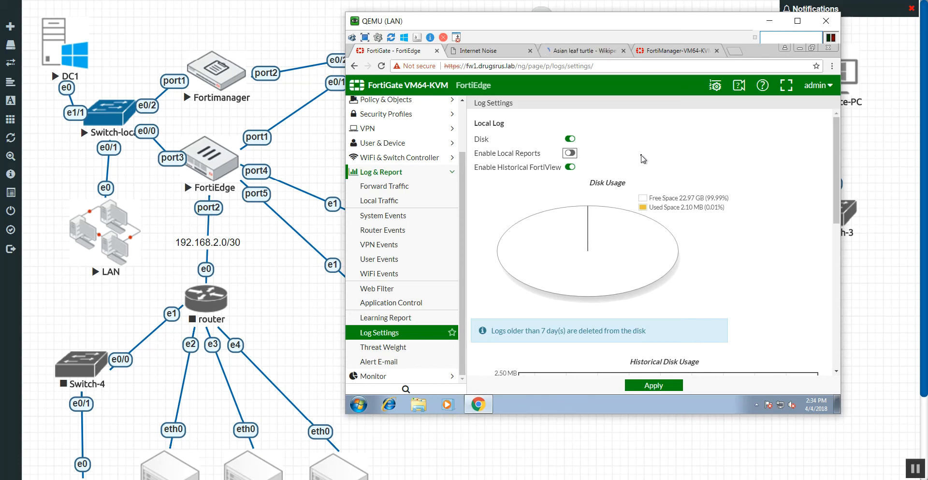
mouse_move(669, 197)
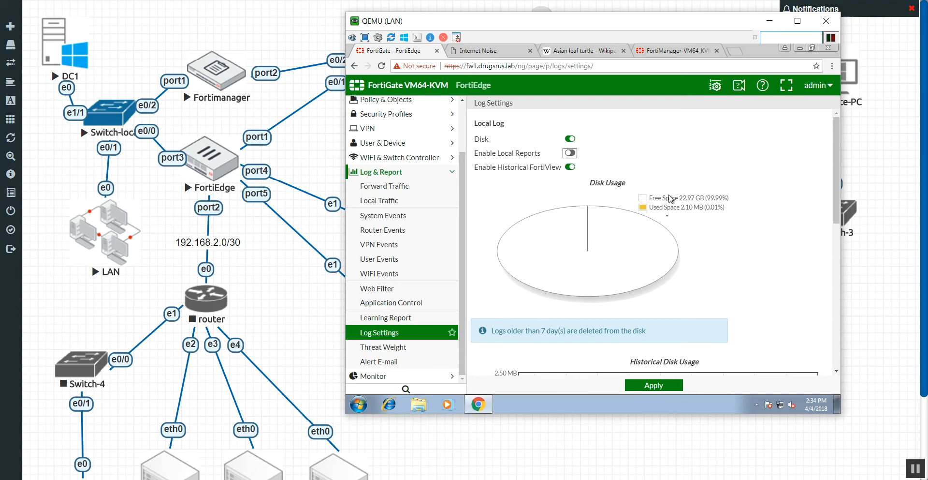
scroll(down, 3)
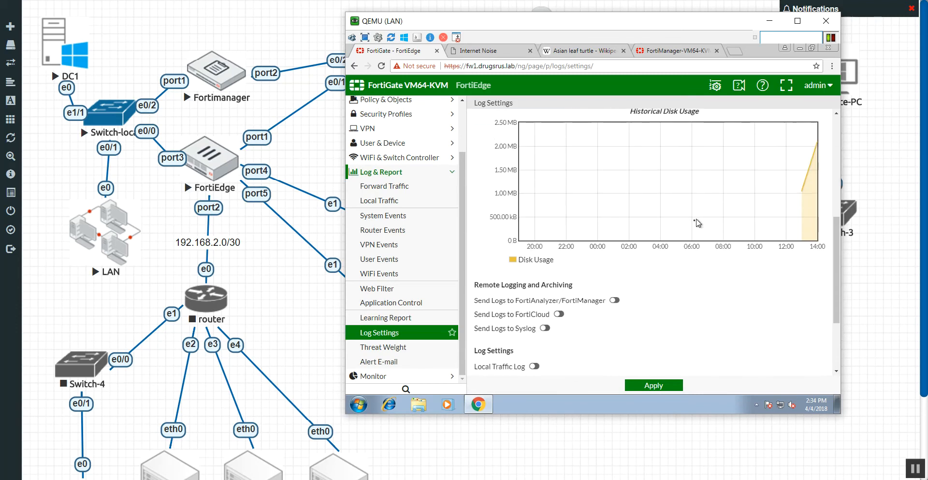
scroll(down, 3)
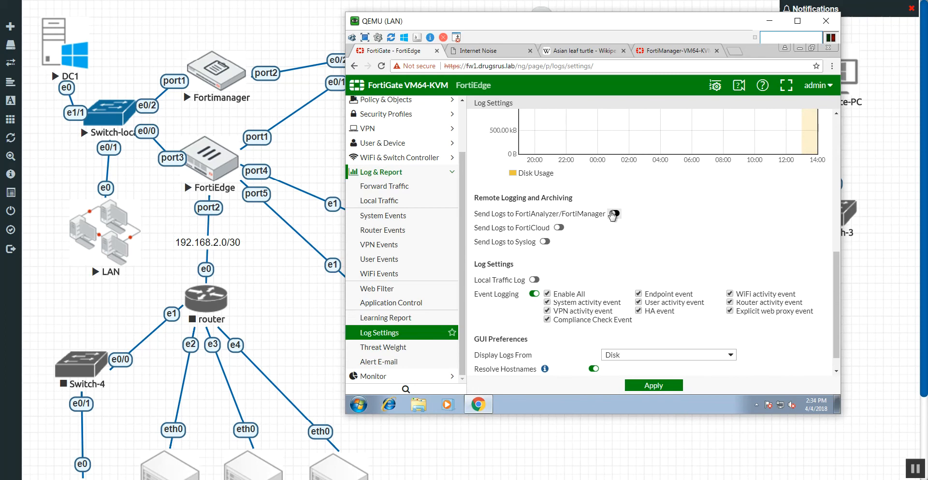
Enable sending logs to FortiAnalyzer/FortiManager at 192.168.1.10 and test connectivity, acknowledging the error.
click(613, 214)
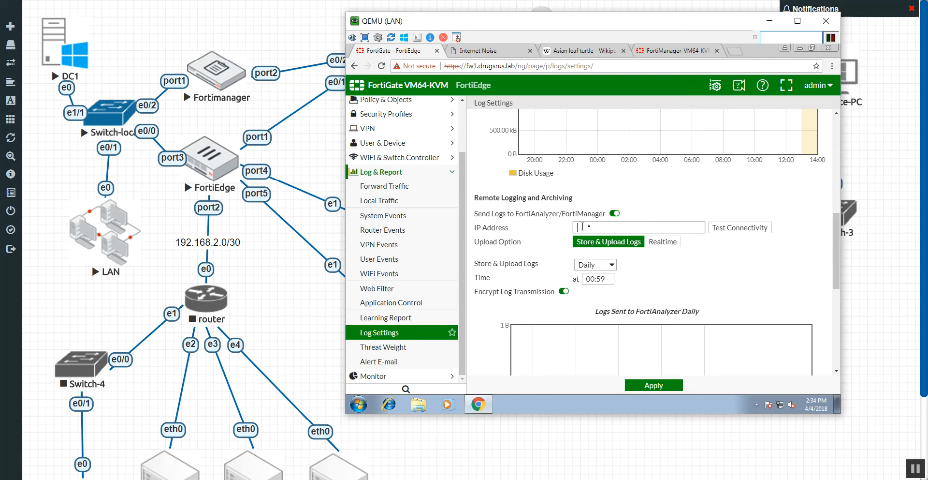
text(1)
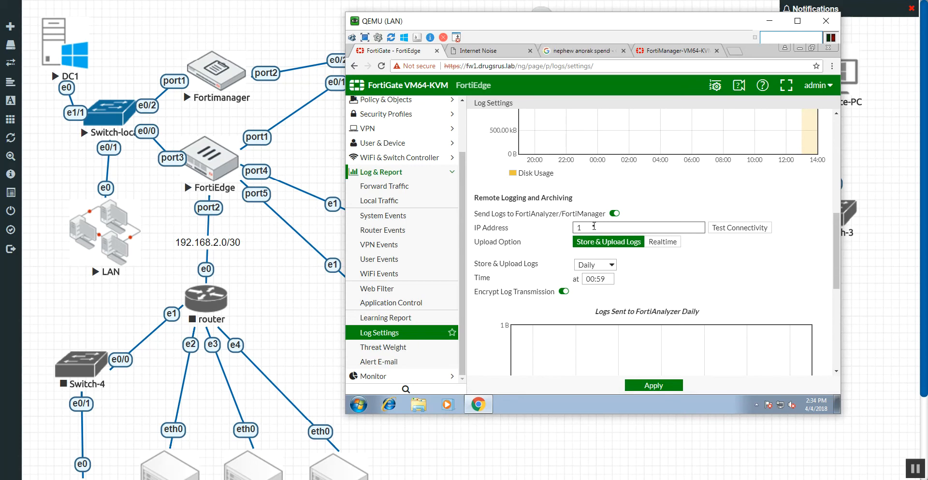
text(92.168.1.10)
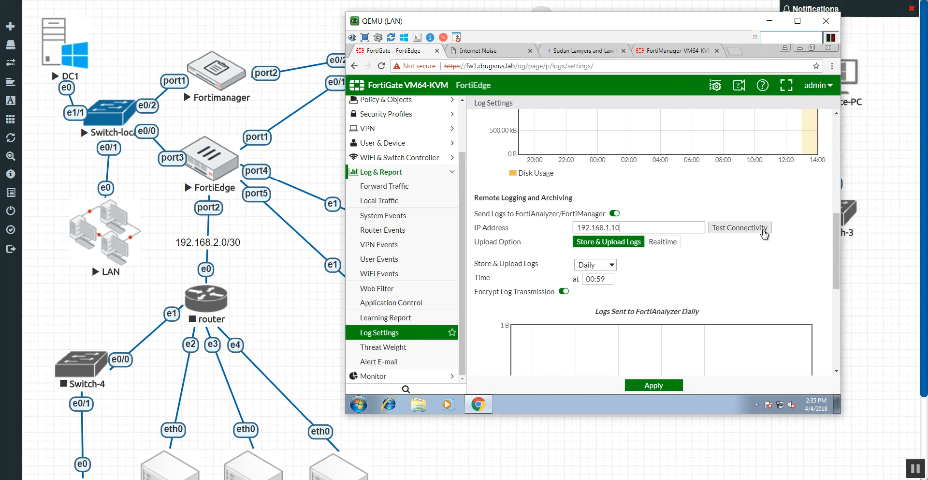
click(739, 227)
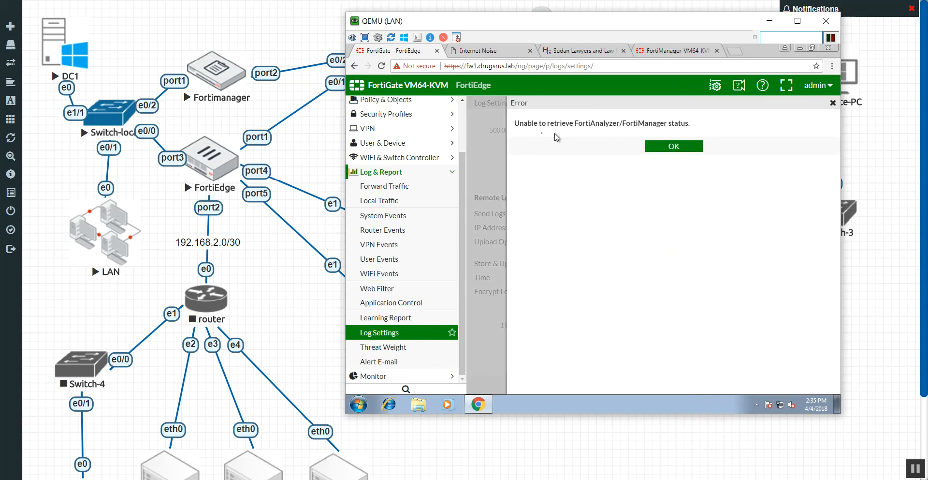
click(673, 146)
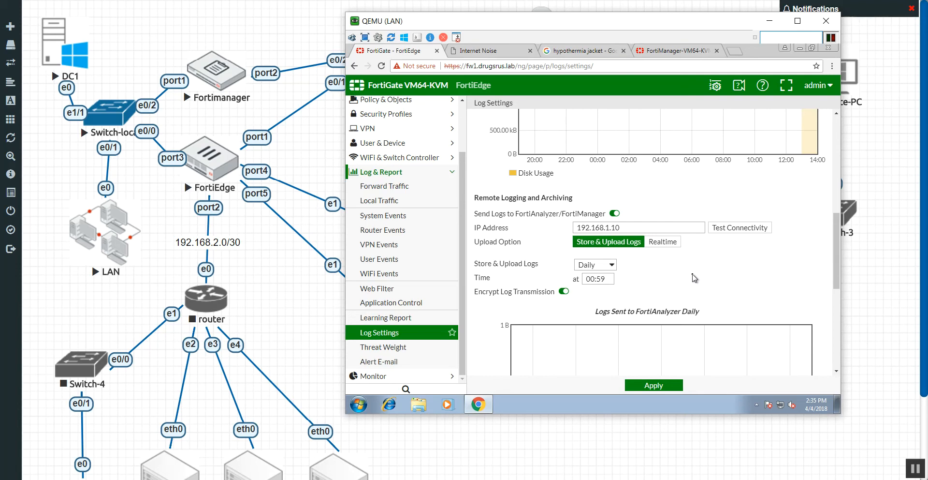
click(652, 227)
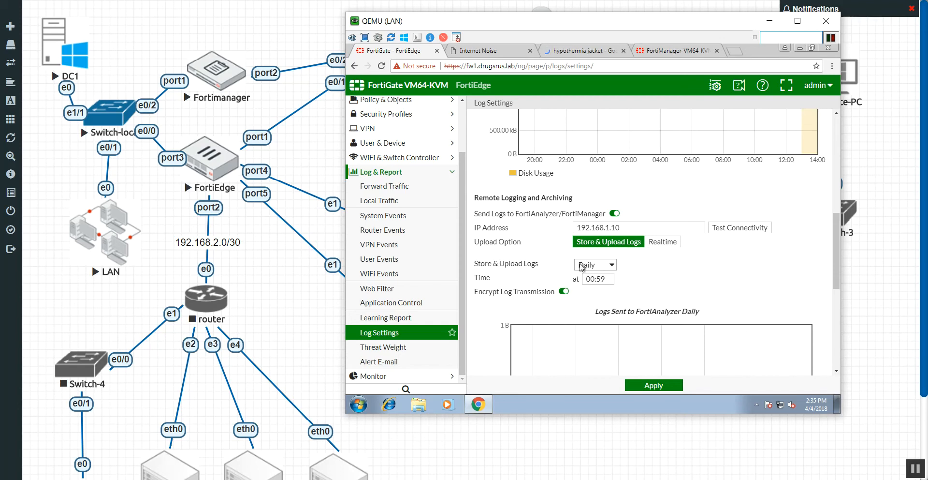
Keep the Store & Upload Logs schedule at Daily.
click(596, 265)
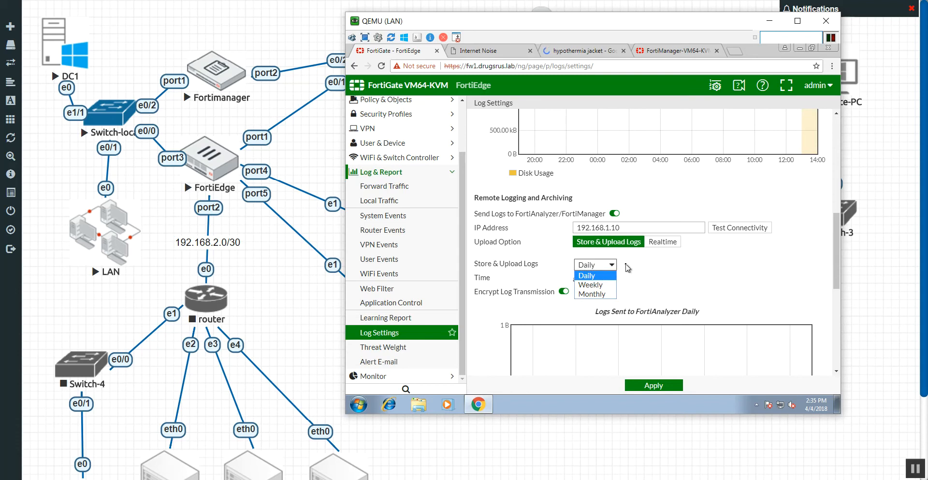
click(586, 276)
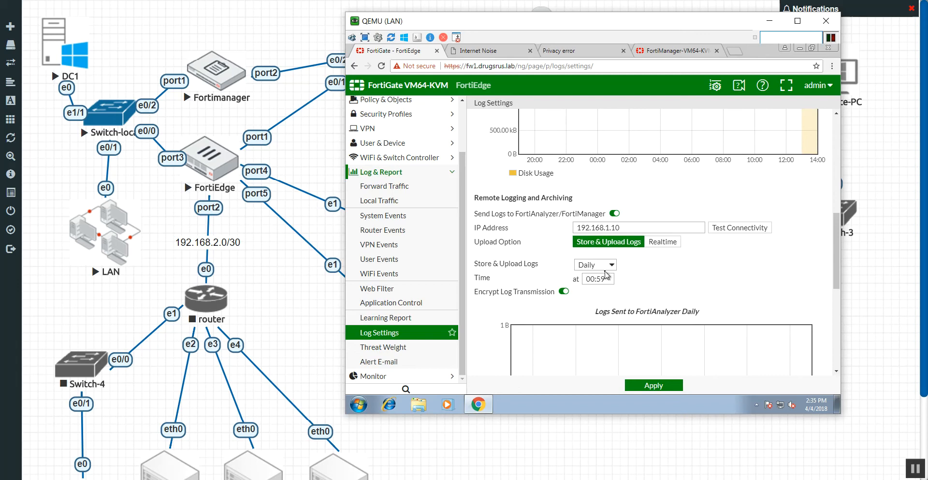
mouse_move(608, 271)
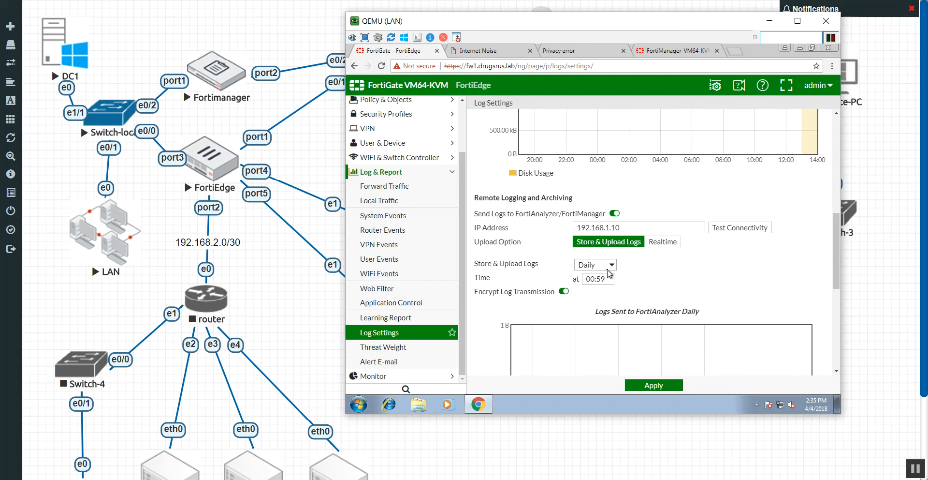
mouse_move(650, 262)
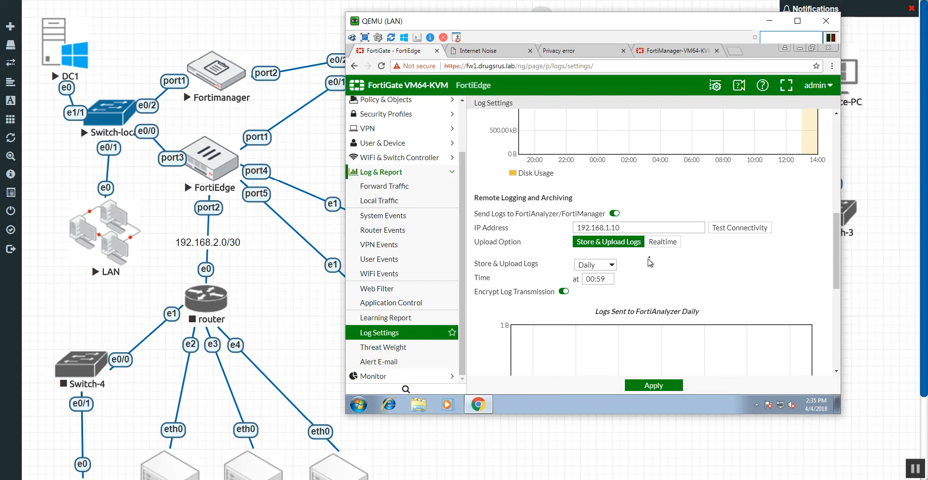
Set the upload option to Realtime.
click(663, 242)
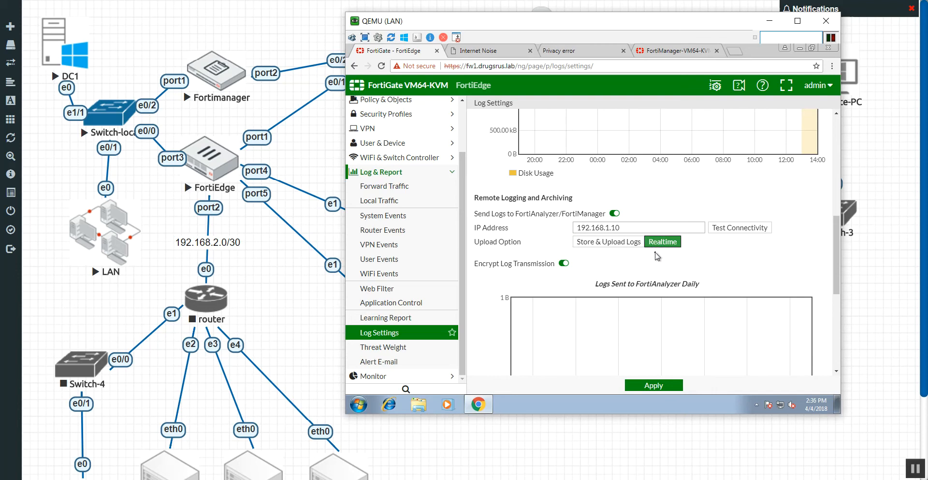
mouse_move(648, 265)
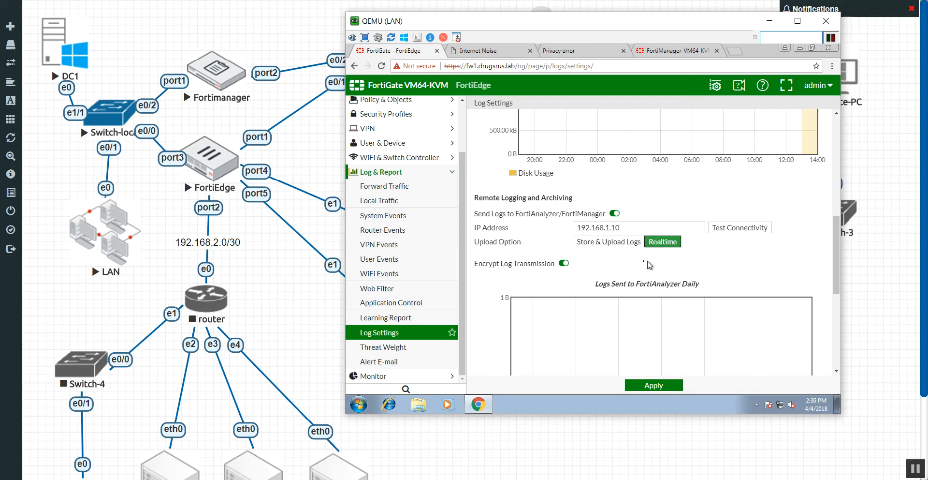
mouse_move(675, 264)
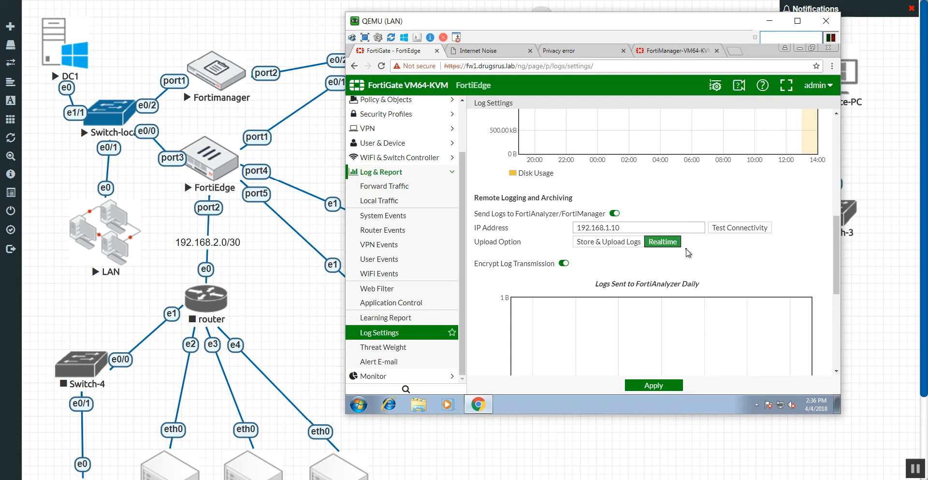
mouse_move(673, 247)
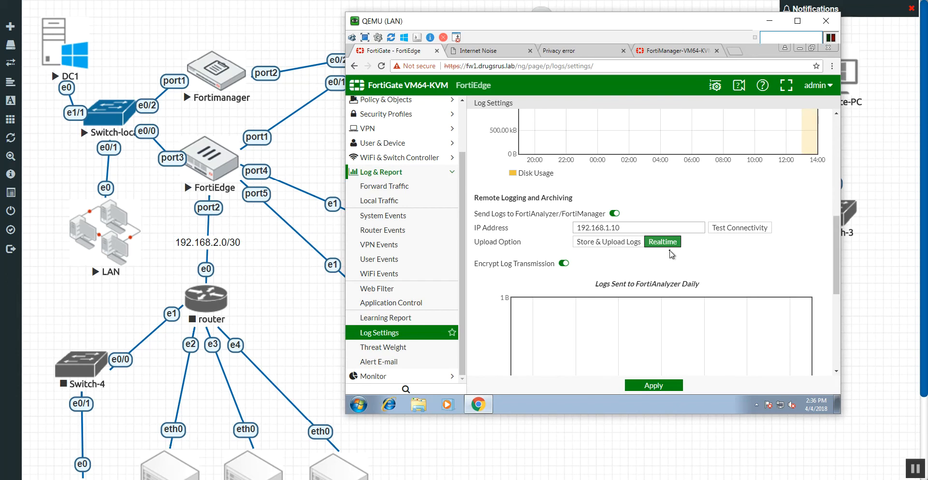
mouse_move(671, 273)
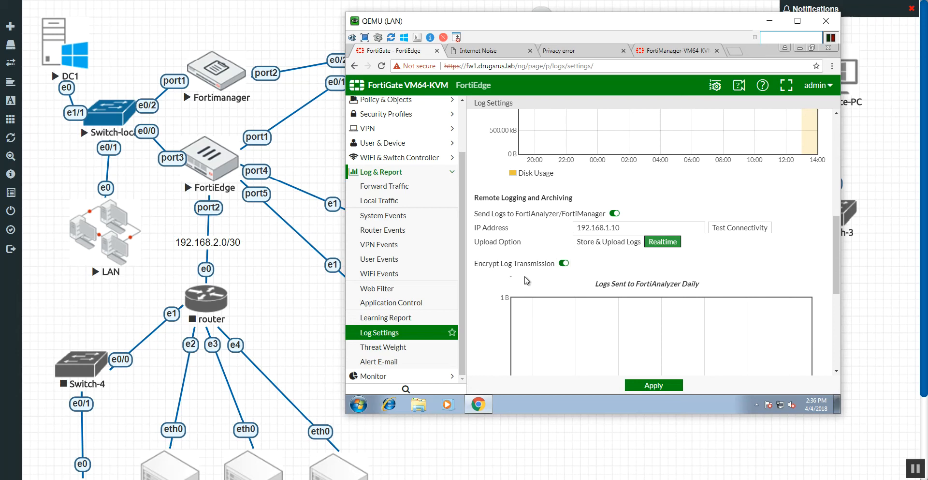
Turn off Encrypt Log Transmission and review the Logs Sent to FortiAnalyzer Daily chart.
click(564, 263)
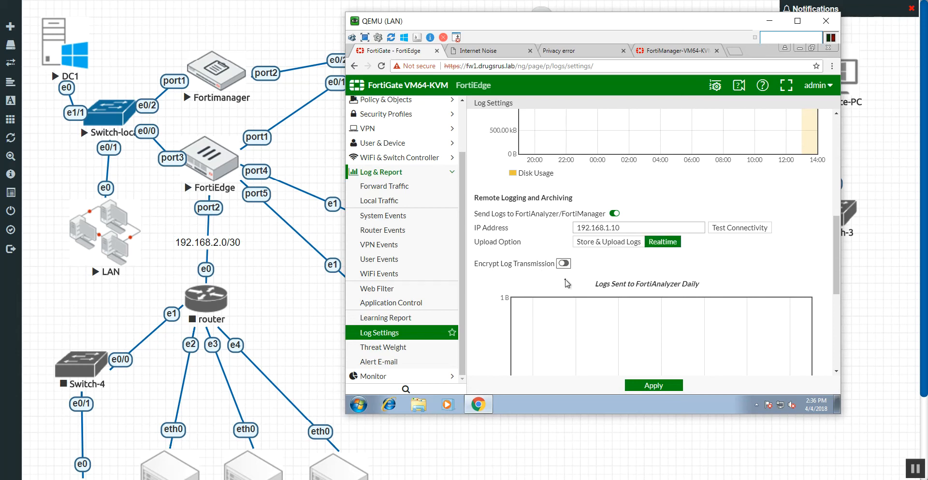
mouse_move(354, 222)
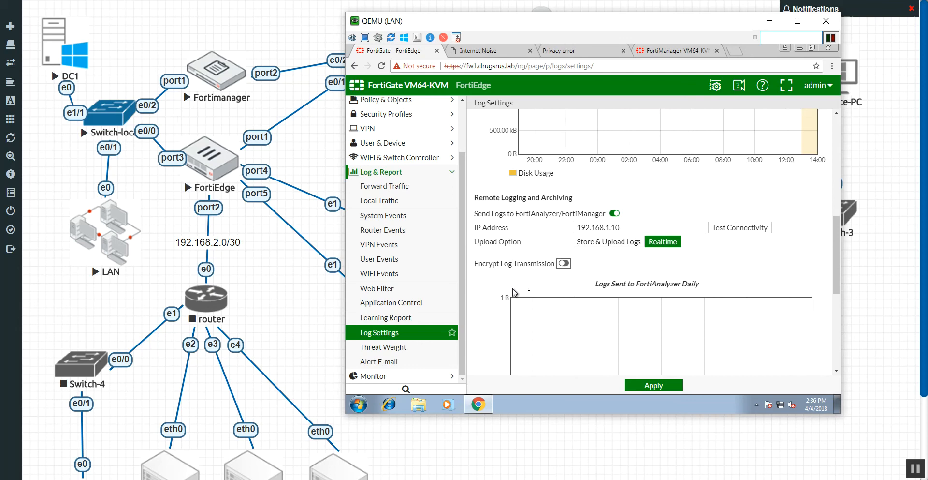
mouse_move(552, 283)
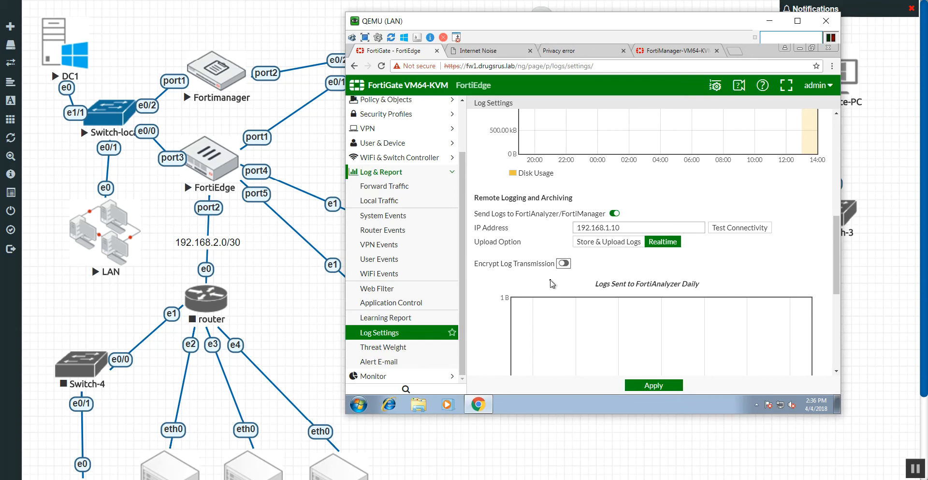
scroll(down, 3)
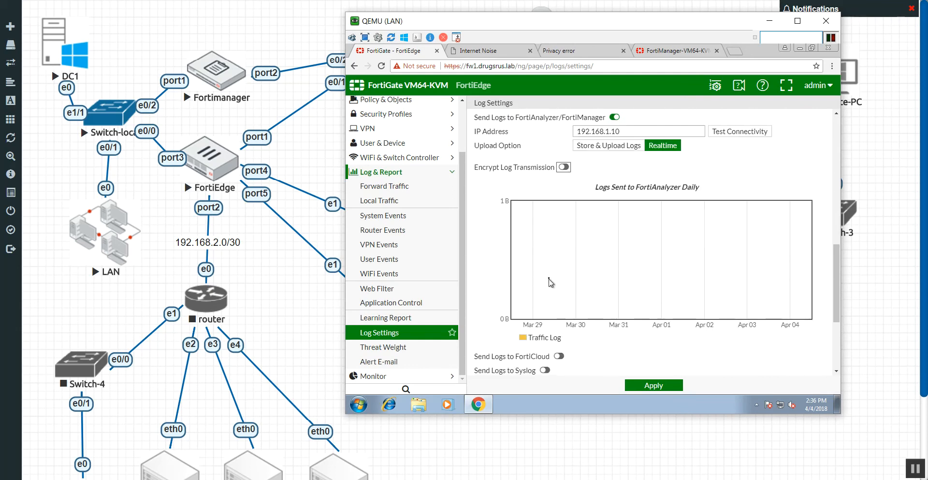
scroll(down, 3)
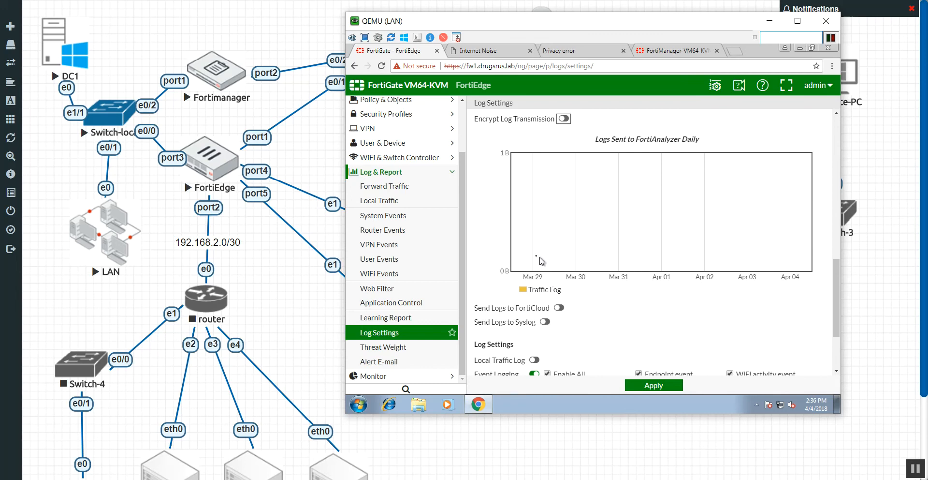
mouse_move(692, 218)
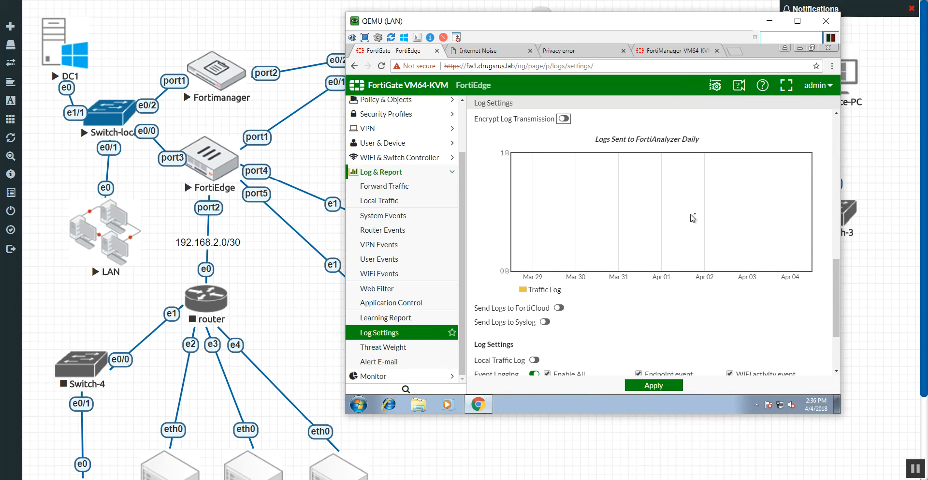
scroll(down, 3)
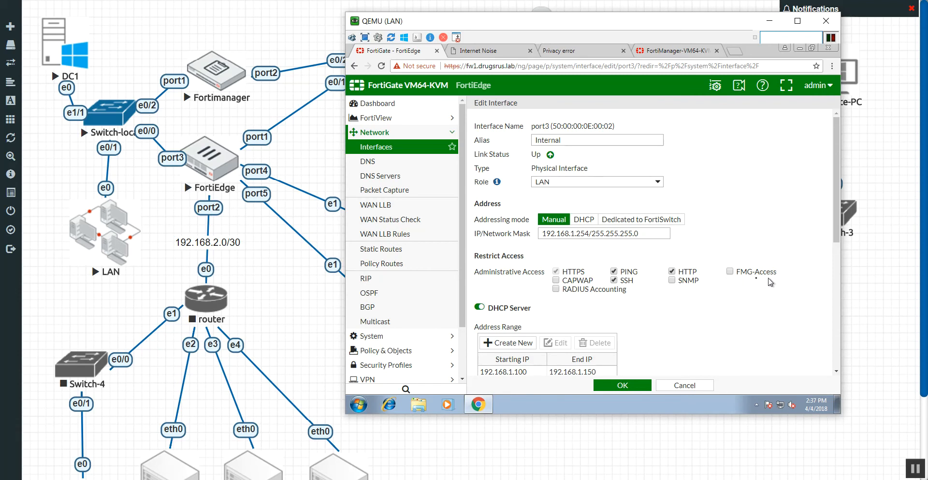
Allow FMG-Access on port3 (Internal) and save the interface with OK.
click(730, 271)
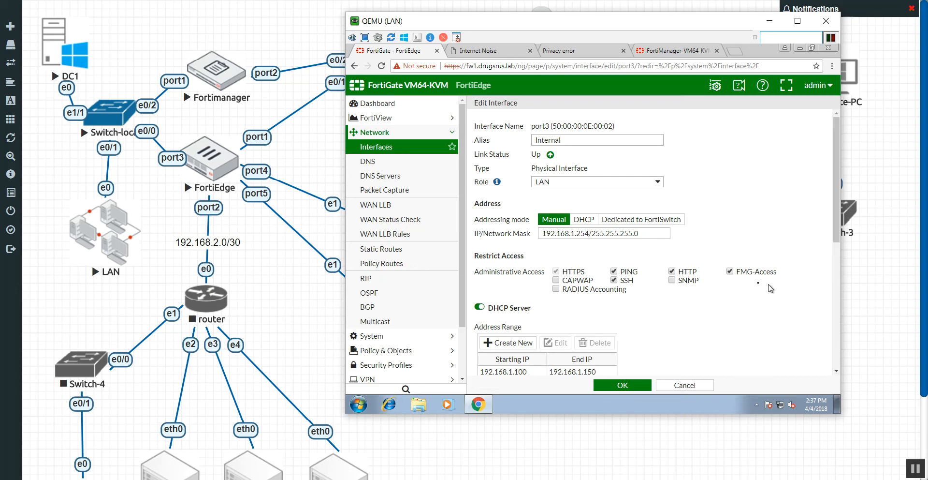
mouse_move(784, 272)
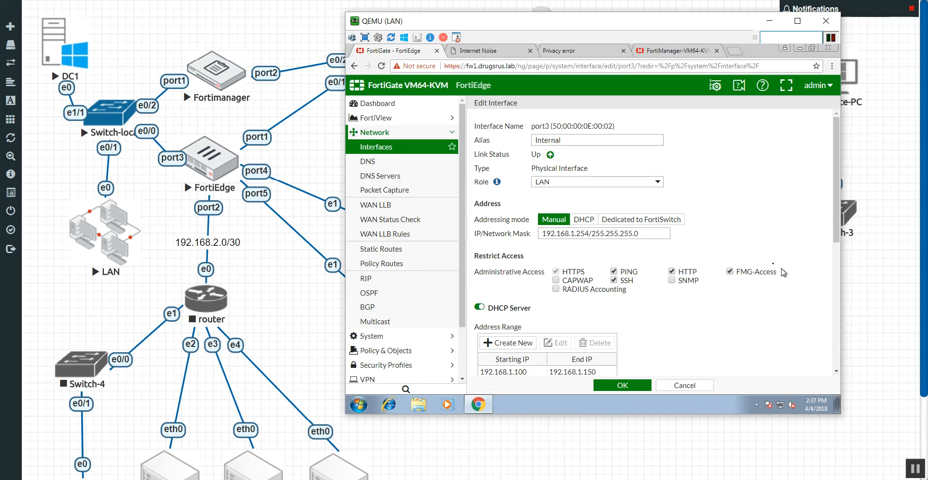
click(730, 272)
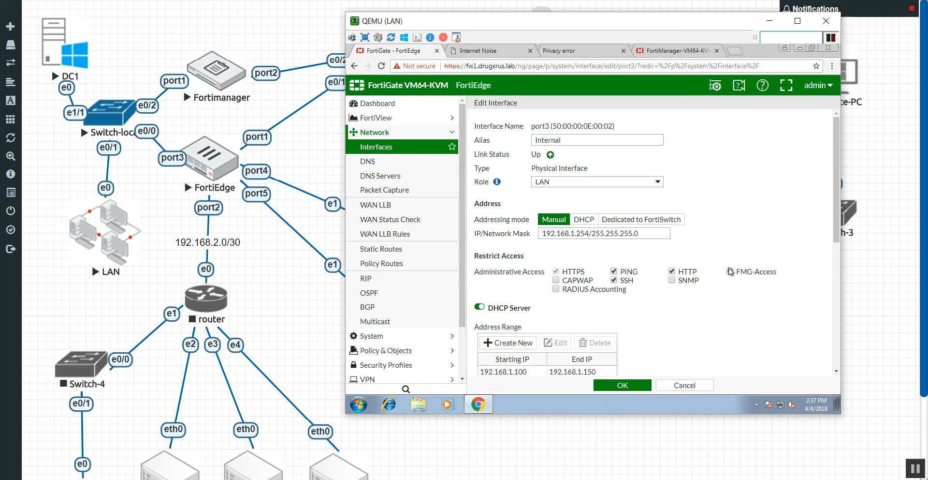
click(730, 272)
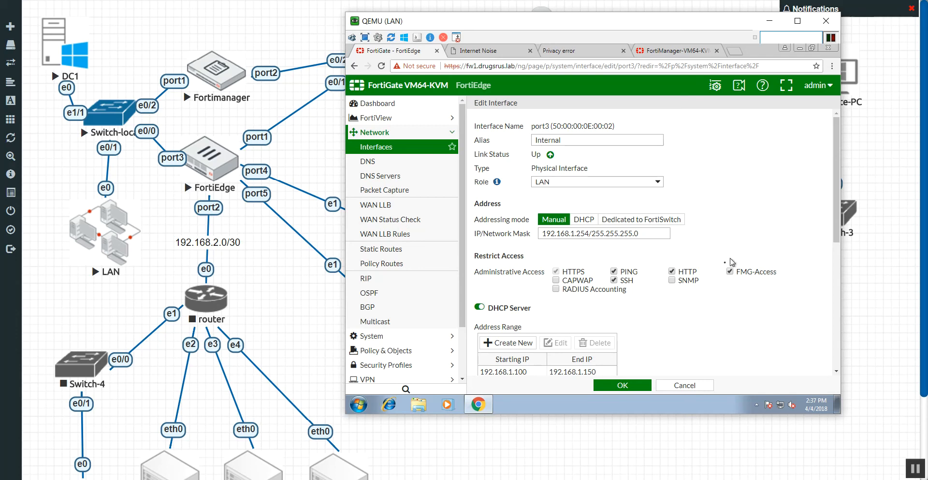
mouse_move(756, 263)
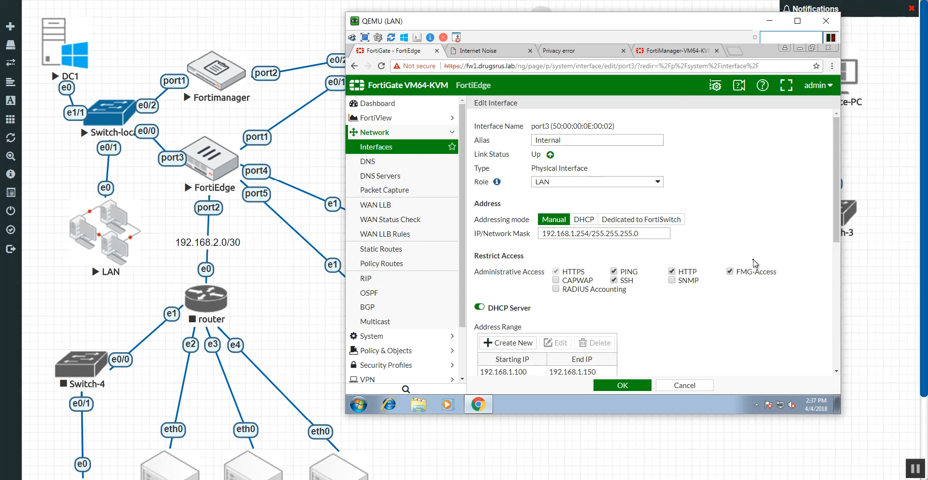
mouse_move(754, 259)
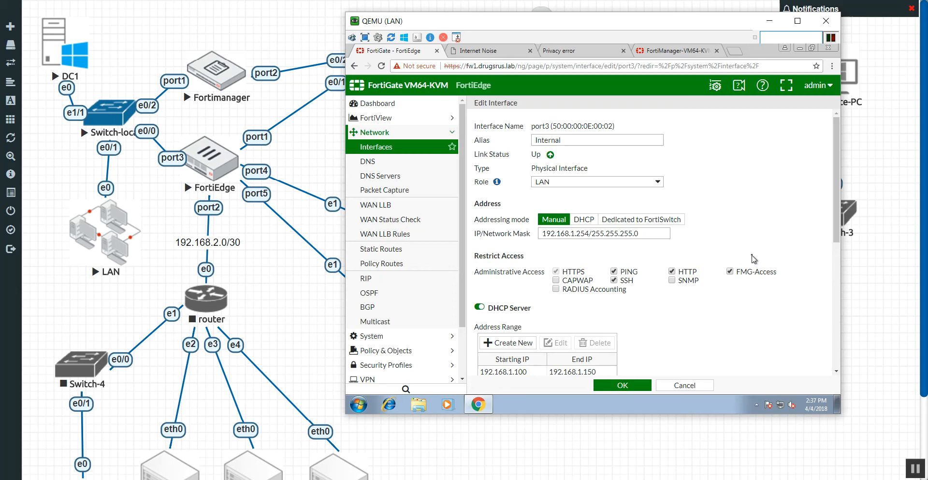
scroll(down, 3)
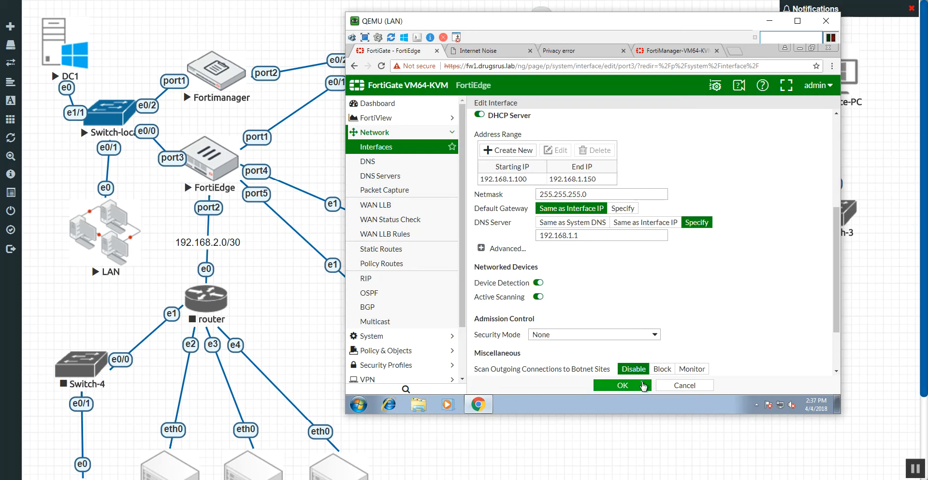
click(623, 385)
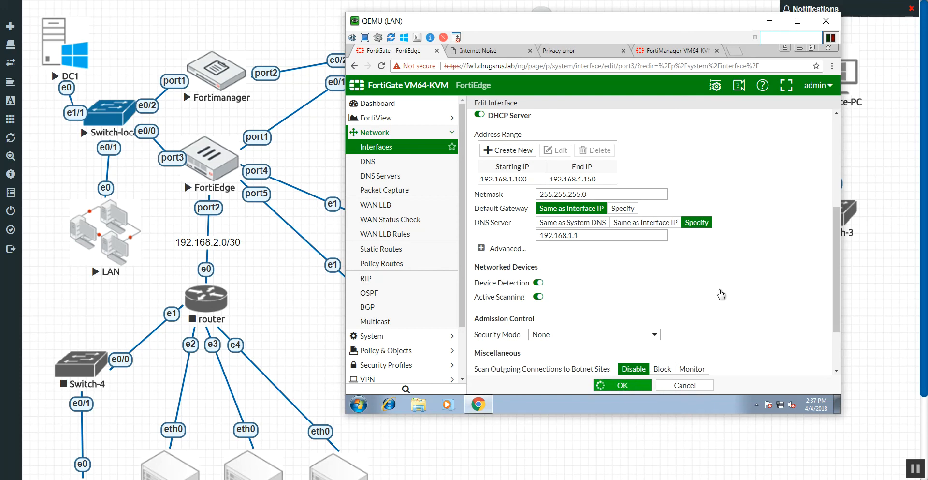
click(623, 385)
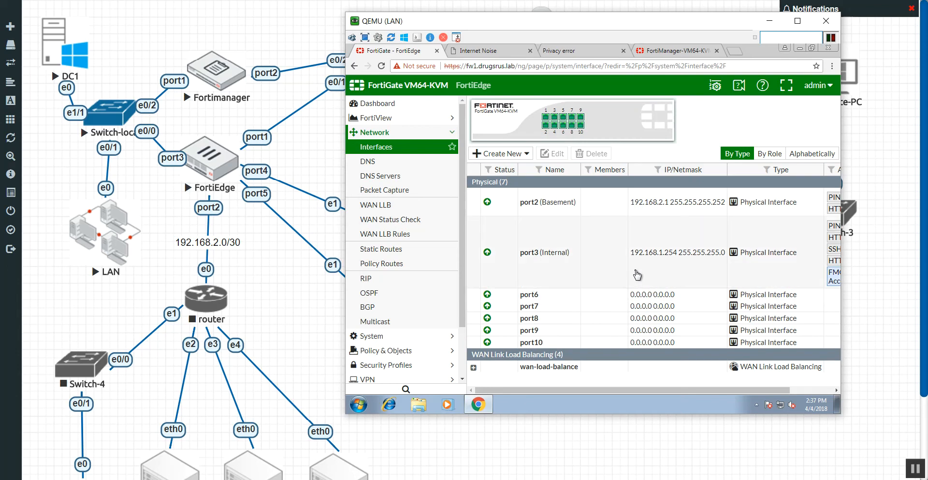
mouse_move(643, 283)
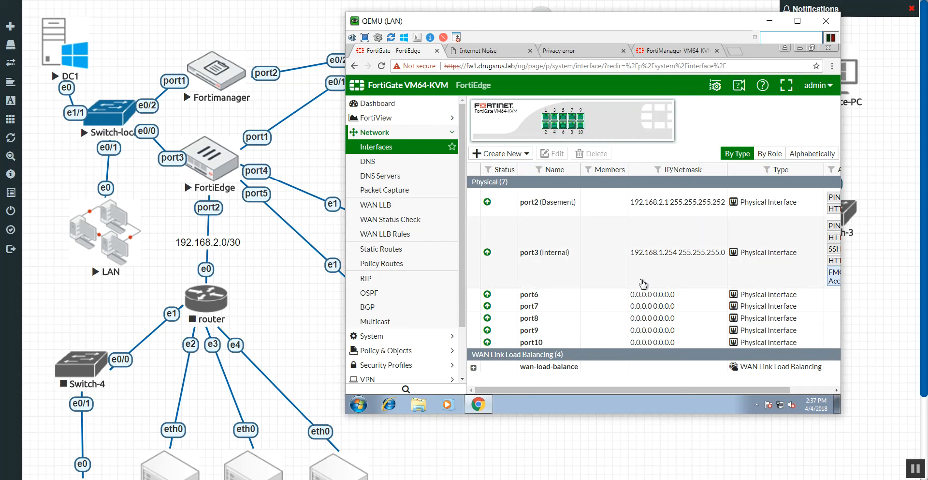
Show FortiManager's notifications reporting 1 unregistered device.
click(679, 50)
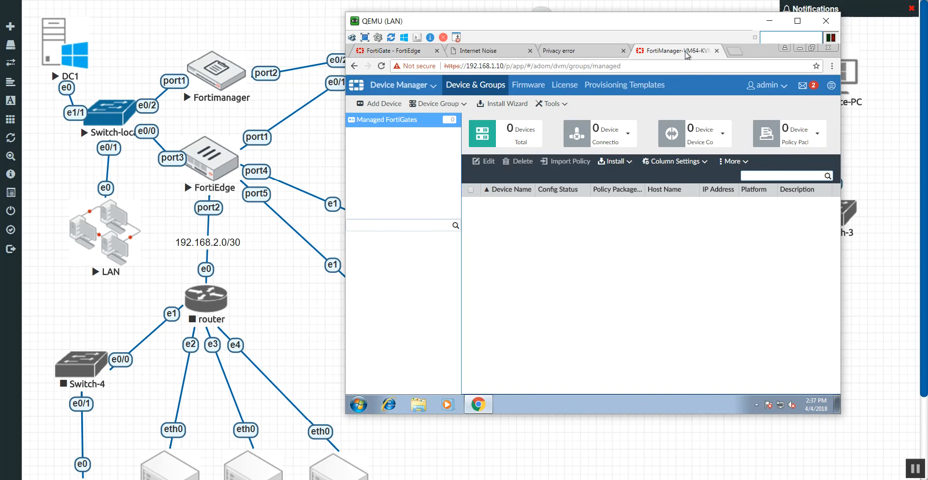
mouse_move(659, 260)
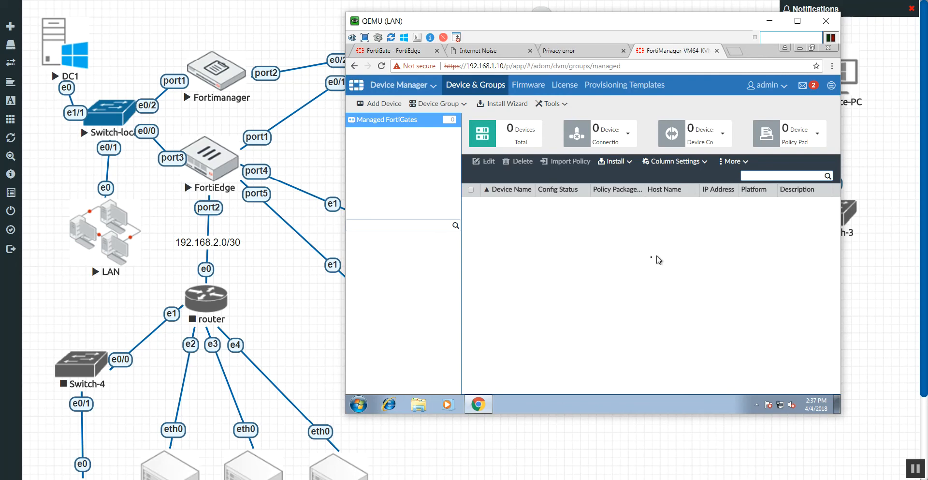
mouse_move(767, 145)
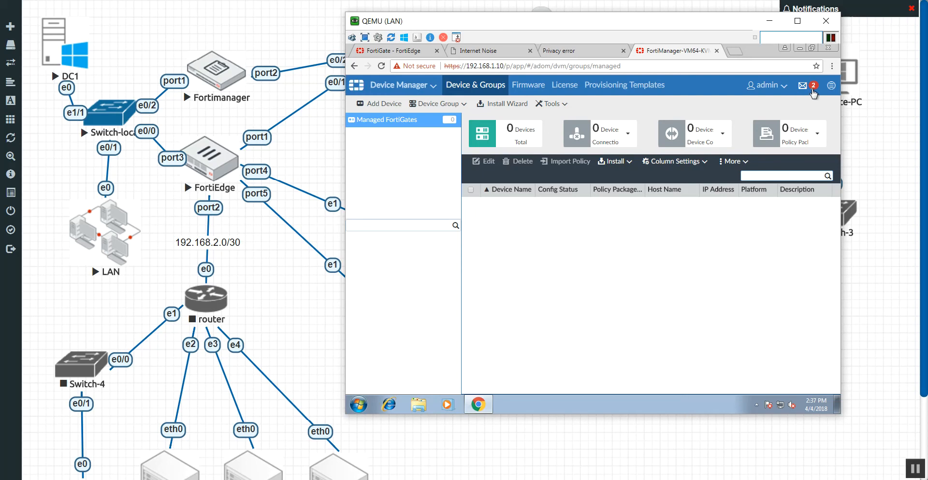
click(804, 85)
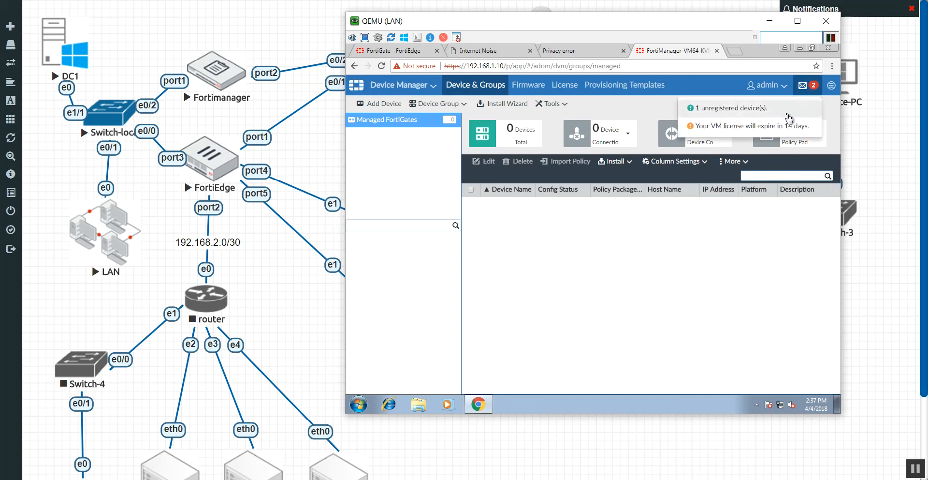
mouse_move(749, 110)
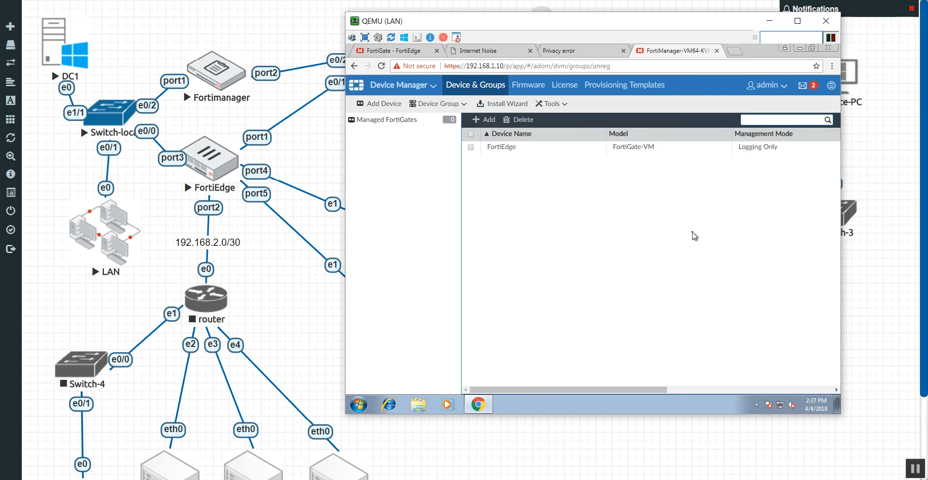
mouse_move(667, 182)
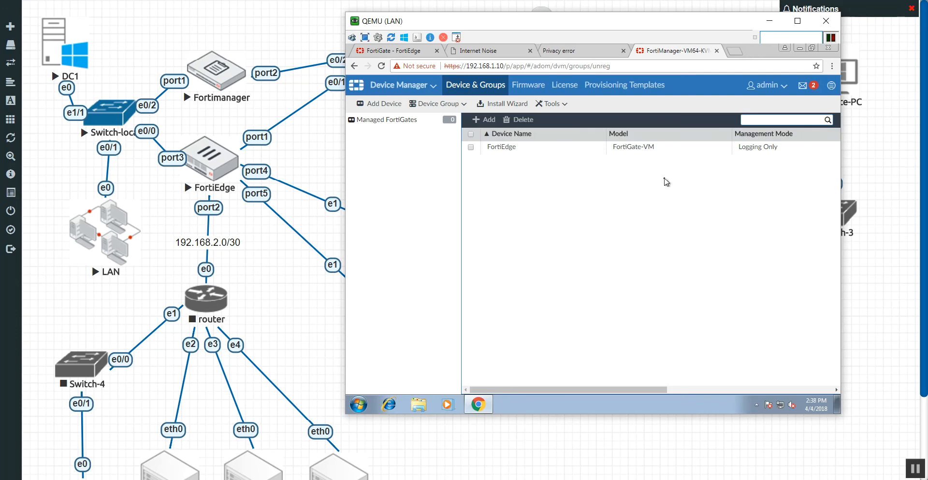
mouse_move(777, 138)
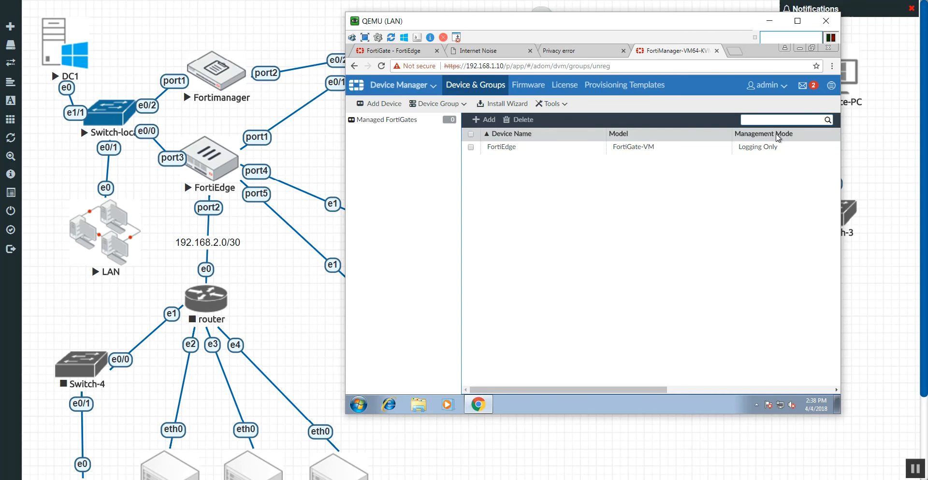
mouse_move(735, 148)
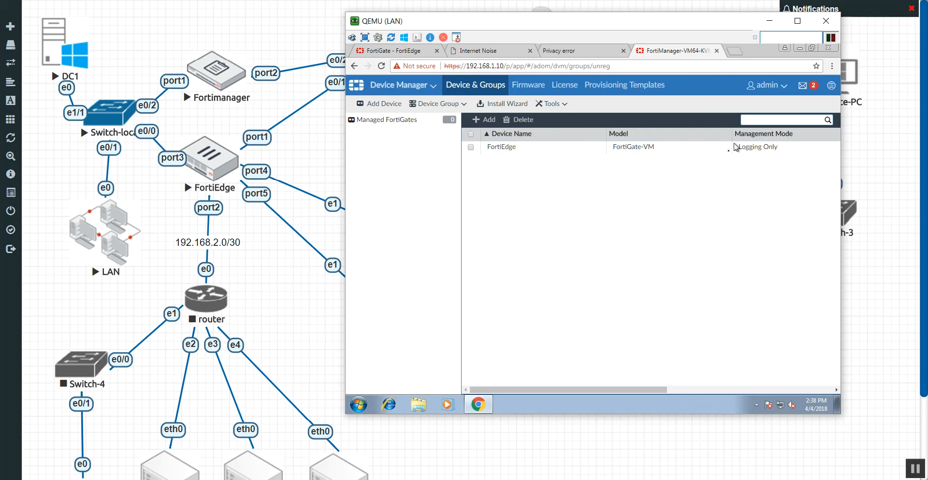
mouse_move(733, 176)
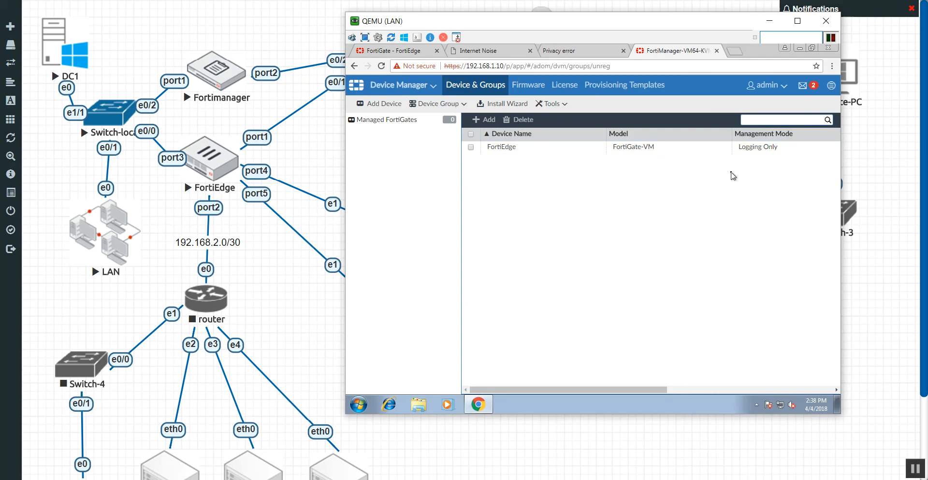
Add FortiEdge to the root ADOM, keeping the name FortiEdge, and close the summary.
click(471, 147)
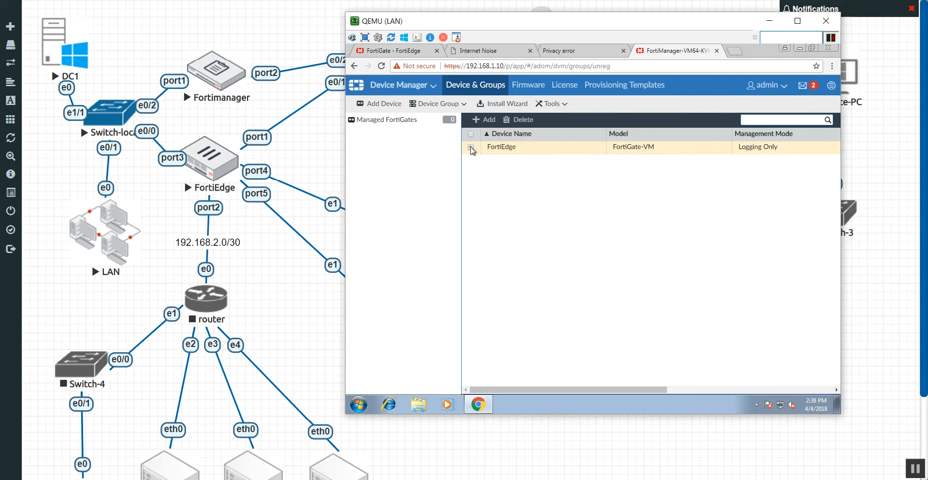
click(471, 147)
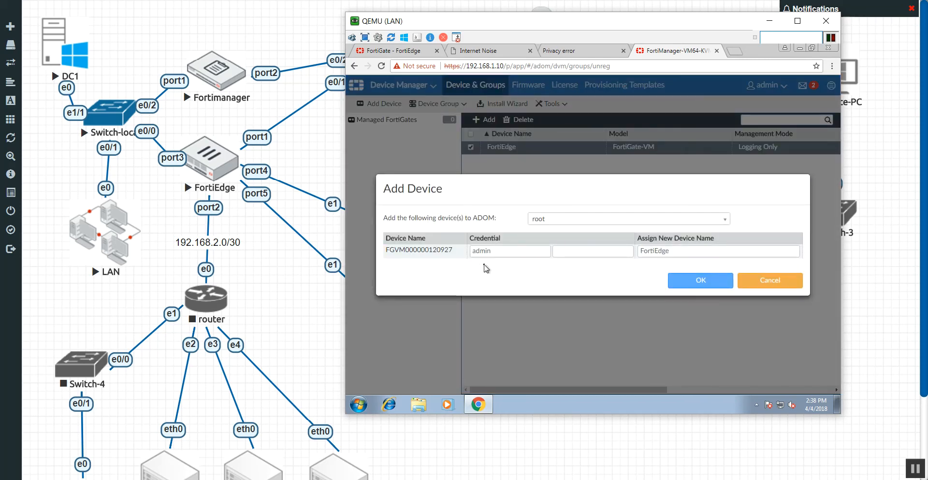
mouse_move(657, 264)
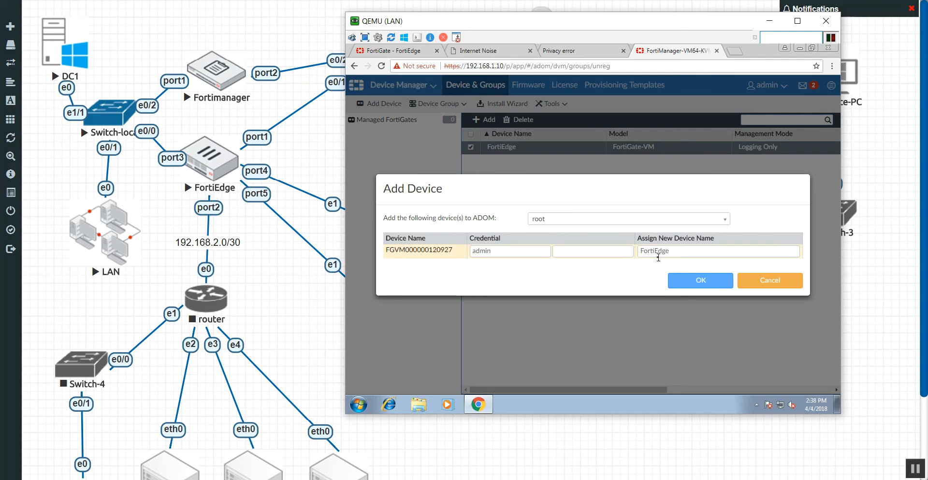
click(700, 280)
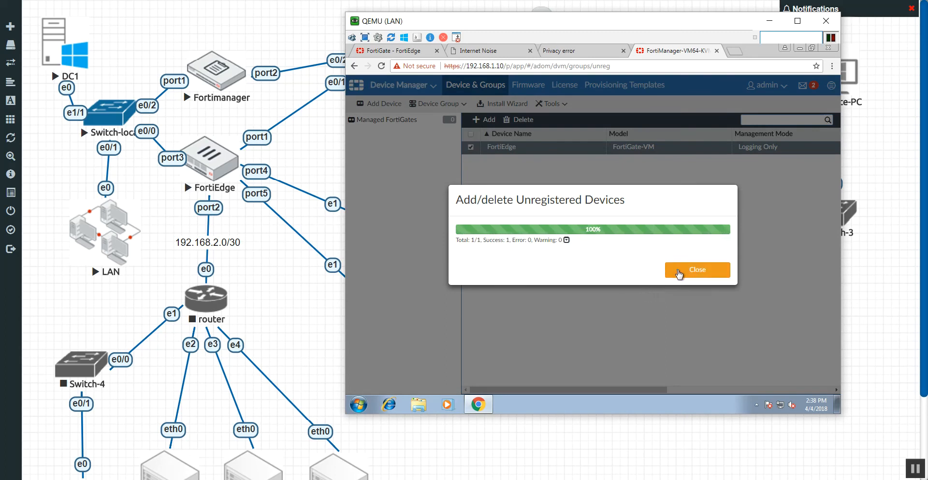
click(698, 269)
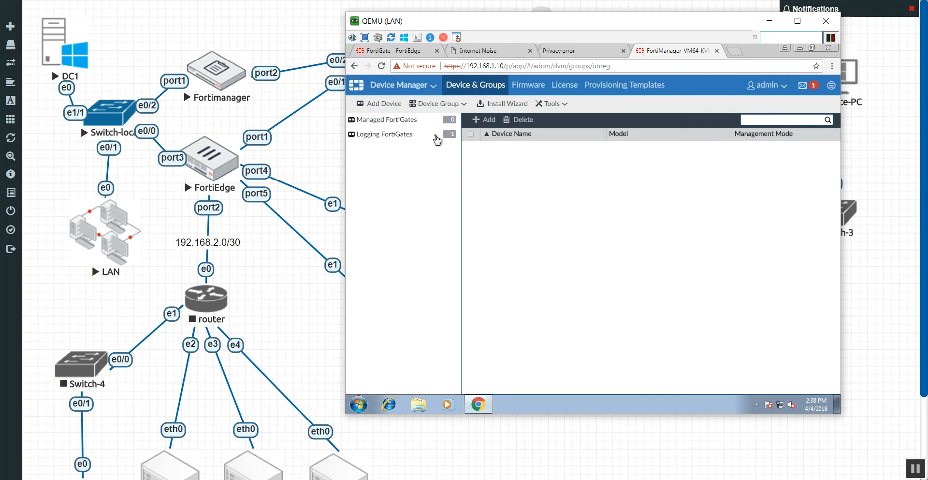
Show the Logging FortiGates group with FortiEdge at 192.168.1.2 sending real-time logs, then bring up the module list.
click(385, 135)
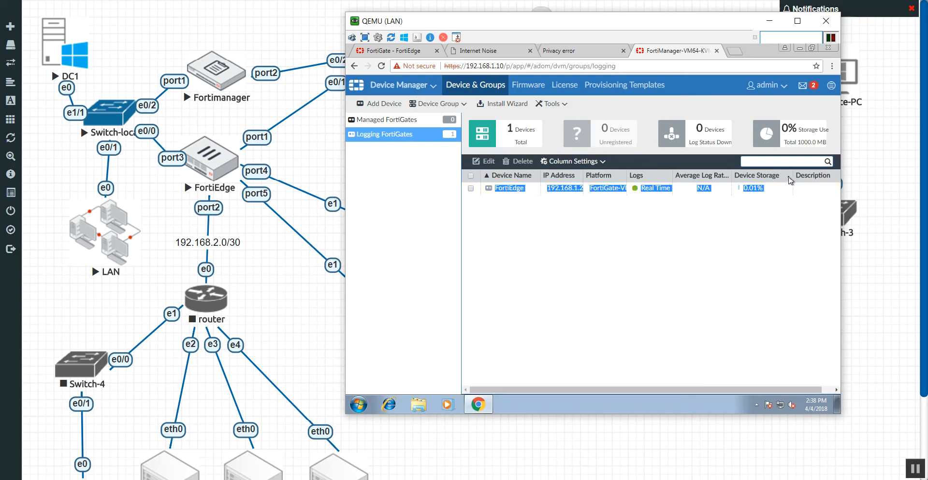
mouse_move(739, 269)
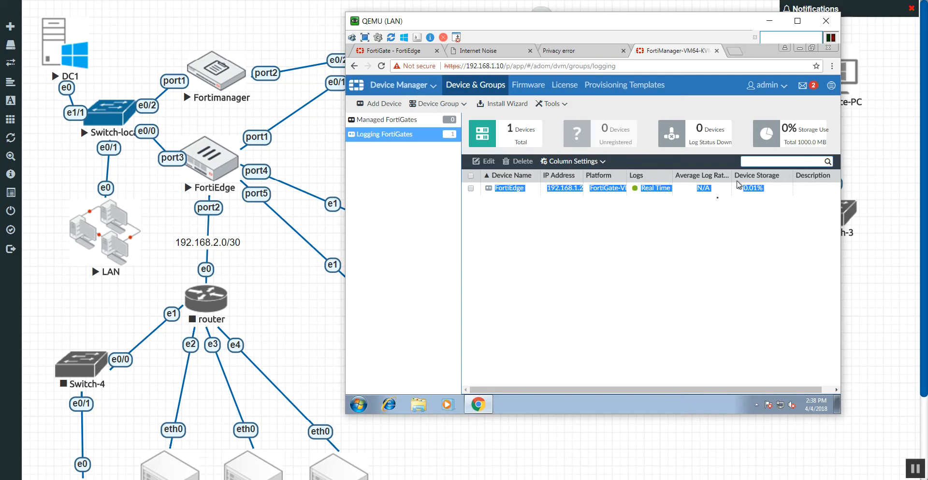
click(431, 85)
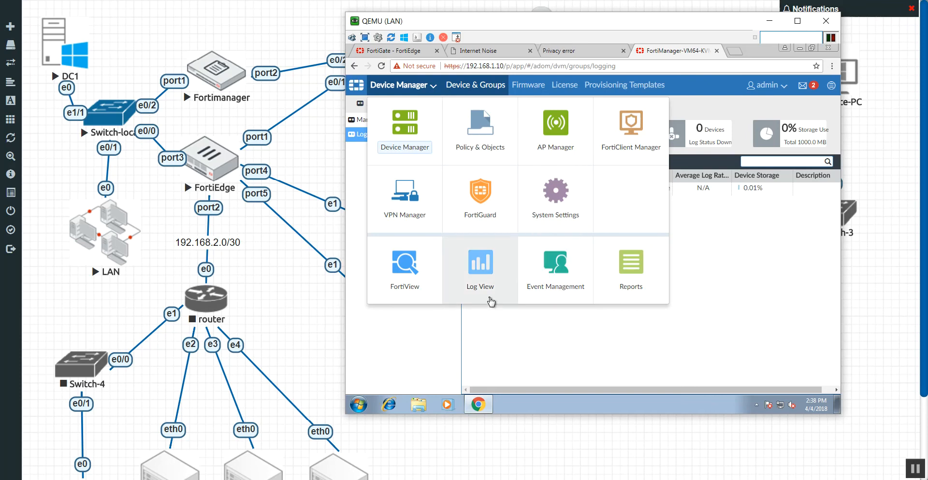
Review Log View storage statistics, FortiEdge's stored elog/tlog files, and the empty log groups.
click(480, 262)
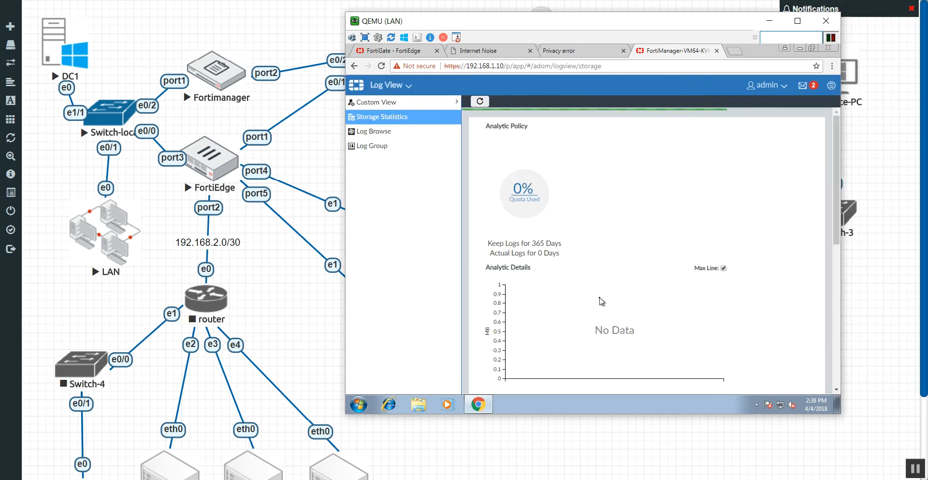
scroll(down, 3)
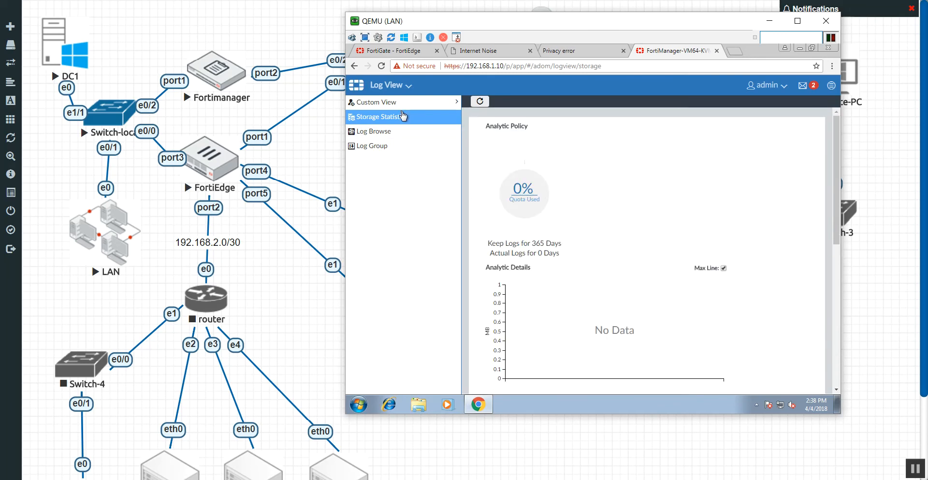
click(373, 132)
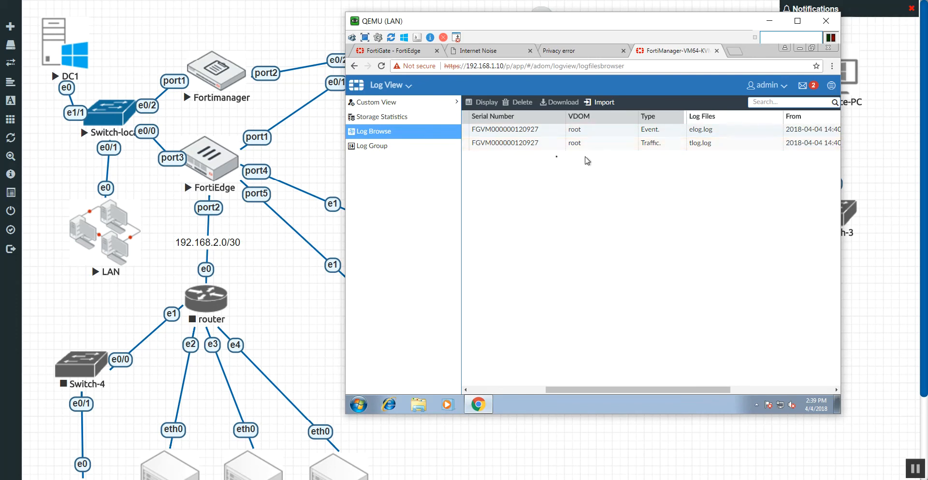
click(371, 146)
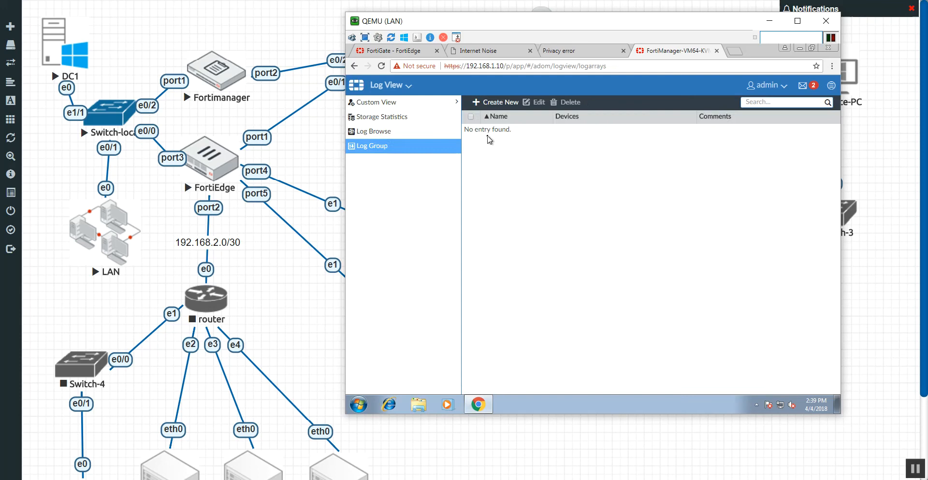
Return to Log Browse to display FortiEdge's tlog.log traffic entries with PC1 HTTP sessions.
click(374, 131)
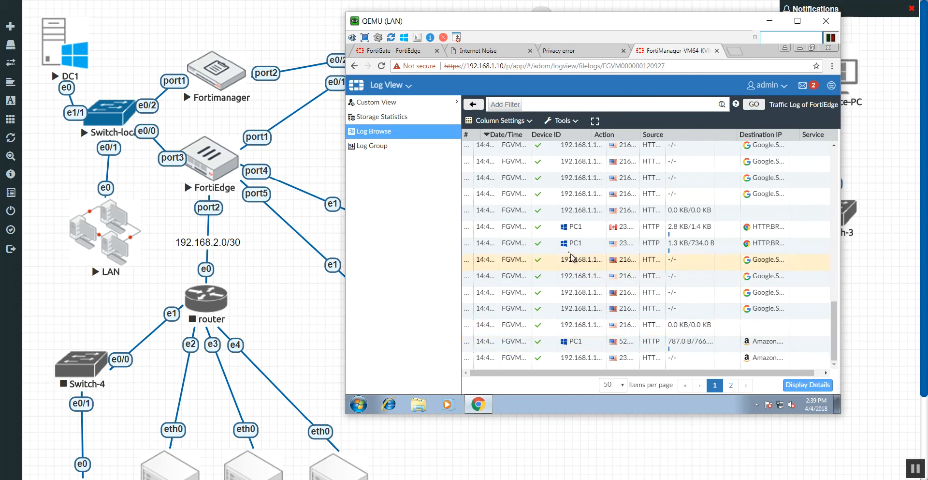
mouse_move(766, 217)
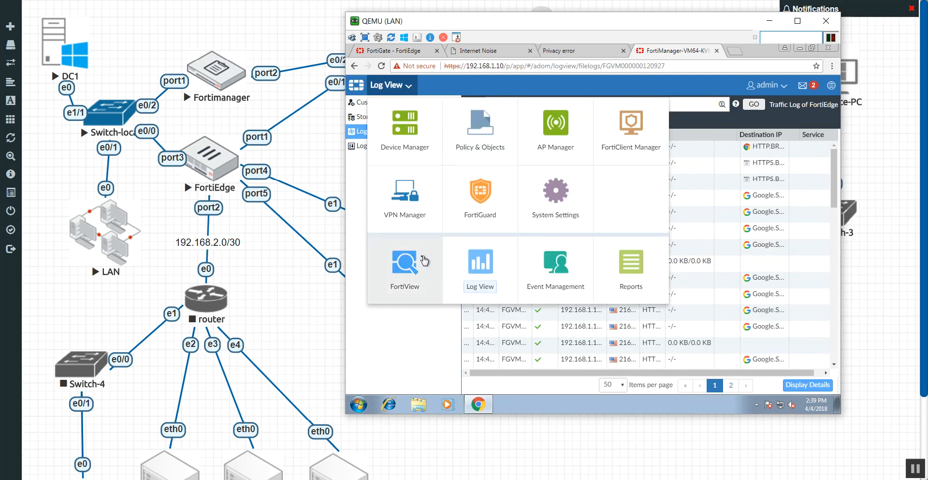
In FortiView Top Sources, limit the traffic statistics to the last 5 minutes.
click(404, 262)
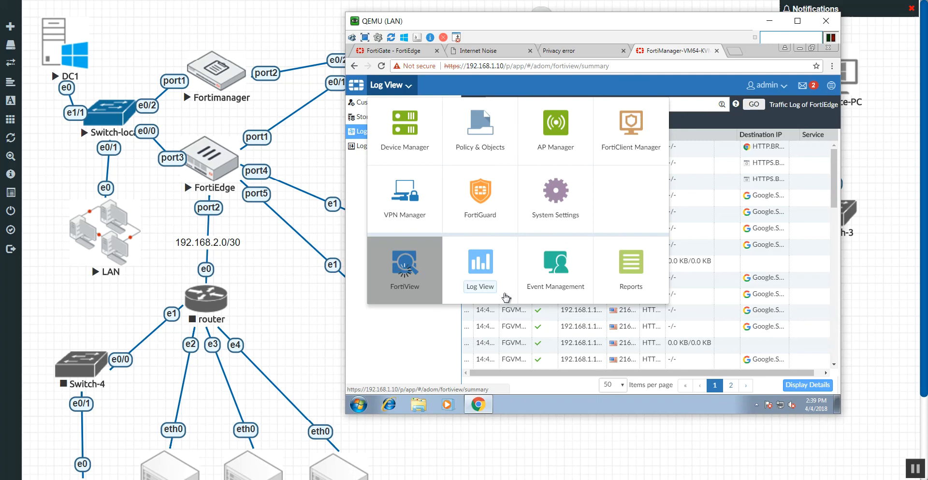
click(404, 262)
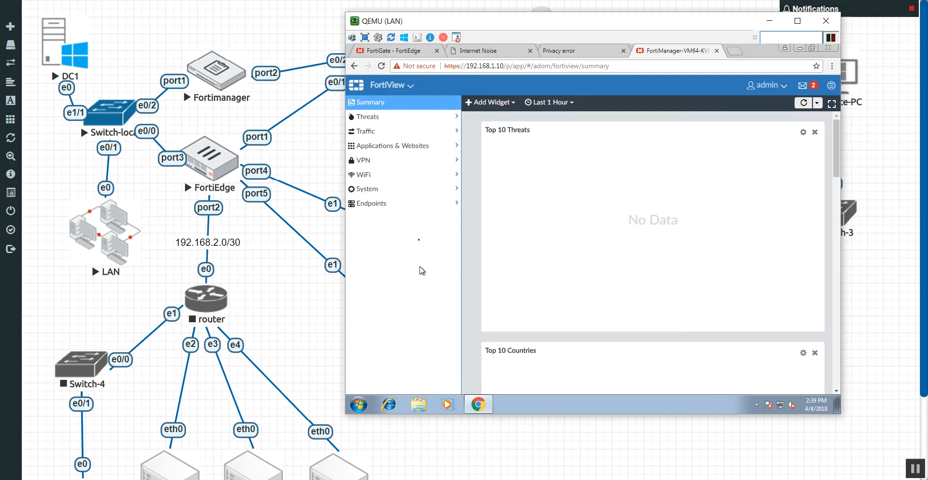
mouse_move(373, 137)
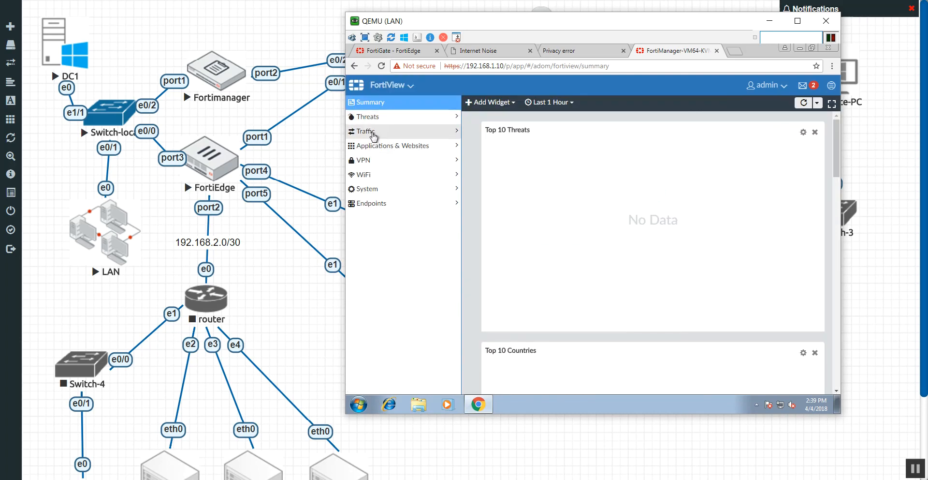
click(365, 132)
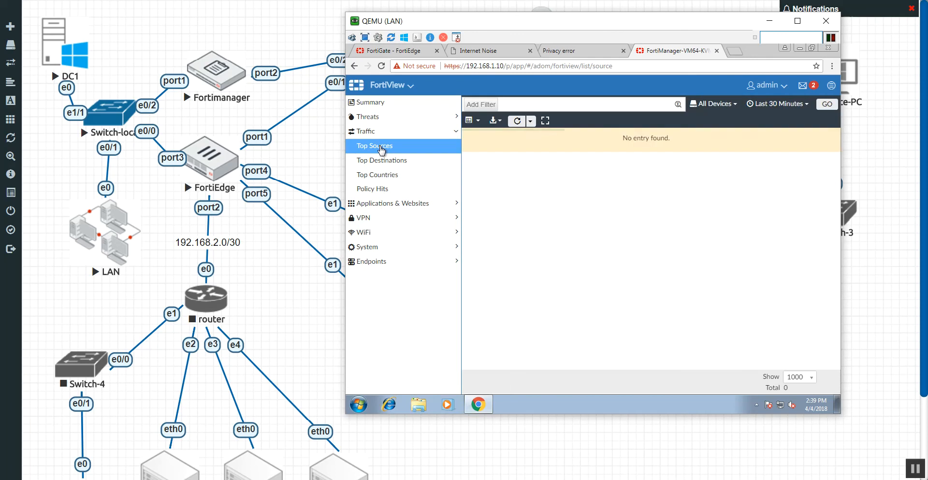
mouse_move(633, 161)
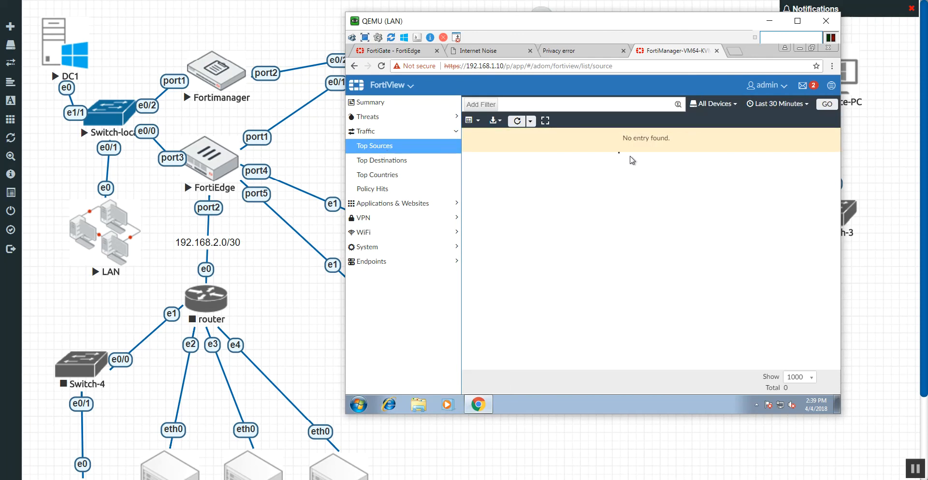
click(777, 104)
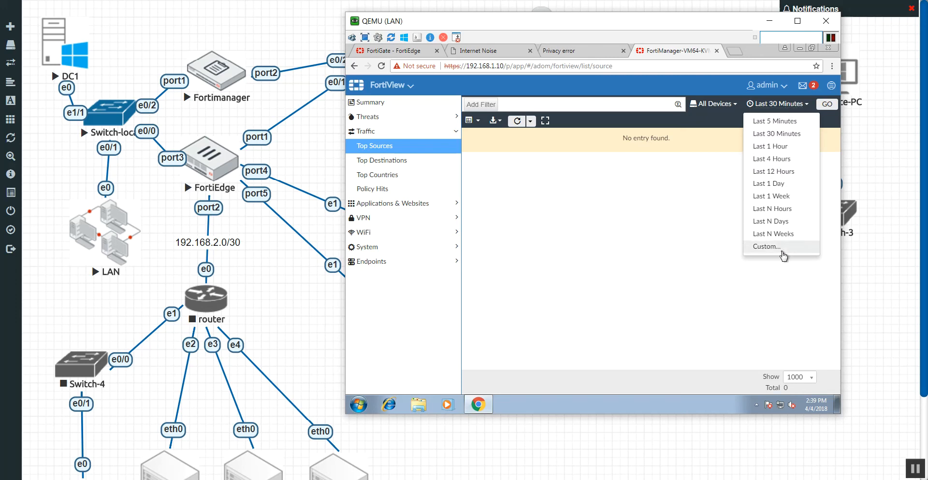
mouse_move(773, 129)
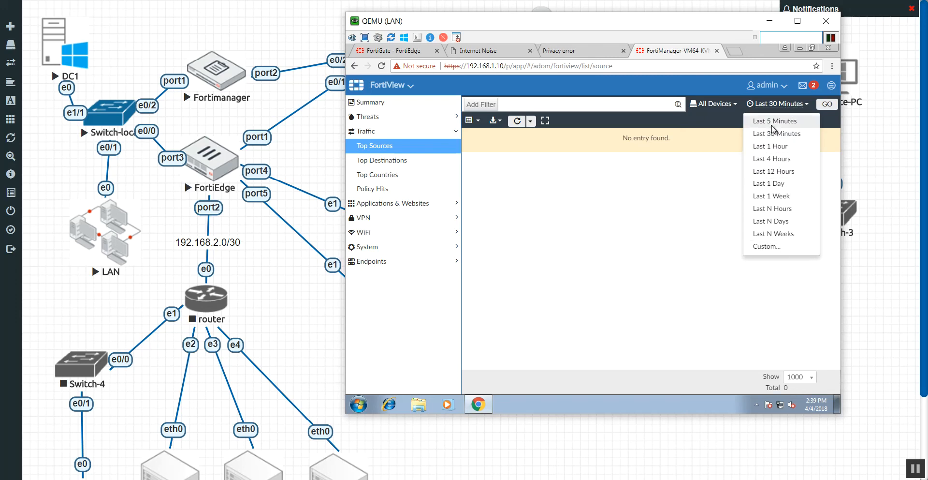
click(773, 121)
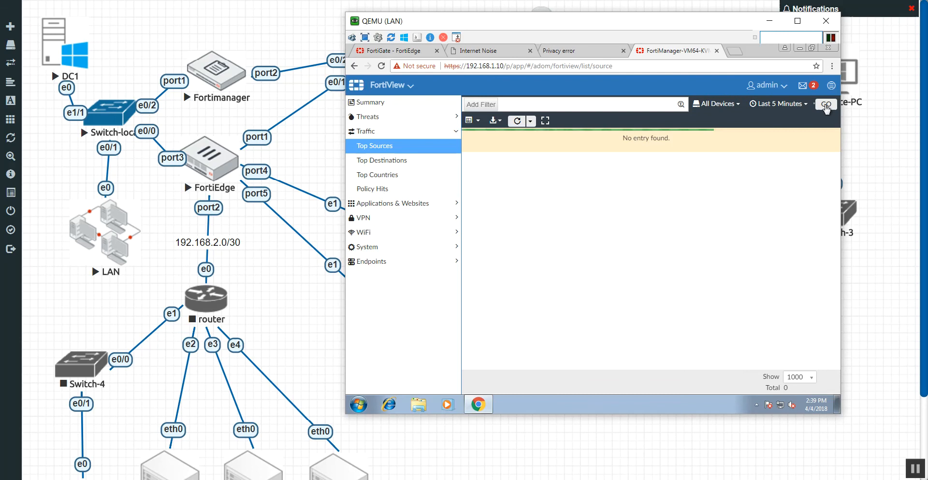
Try a custom time period, keep Last 5 Minutes instead, and show Traffic Top Countries.
click(778, 103)
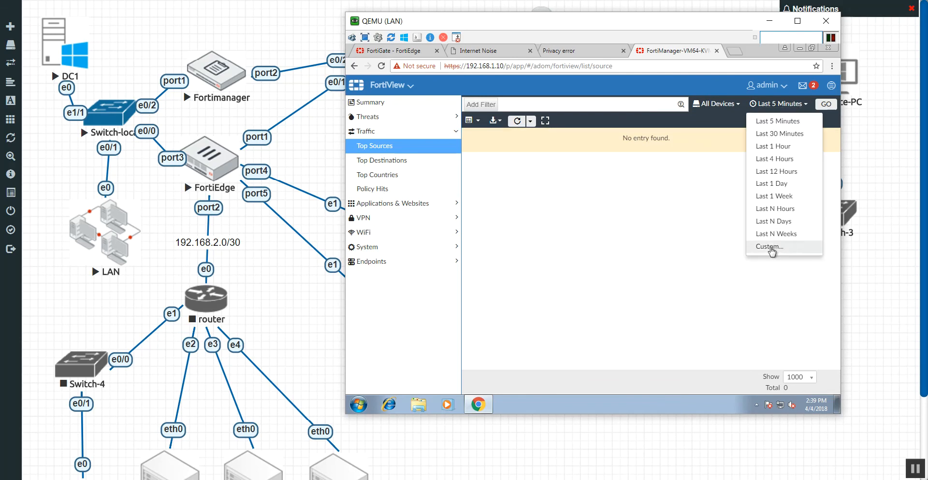
click(770, 246)
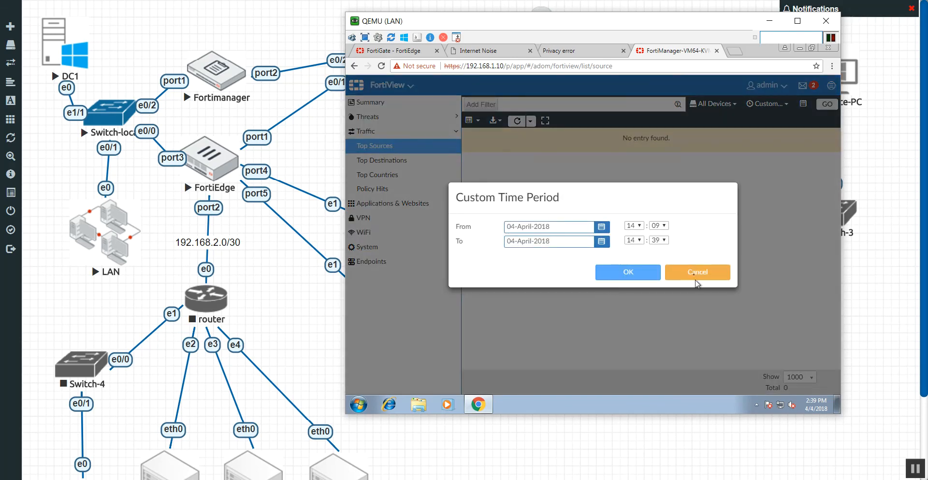
click(698, 272)
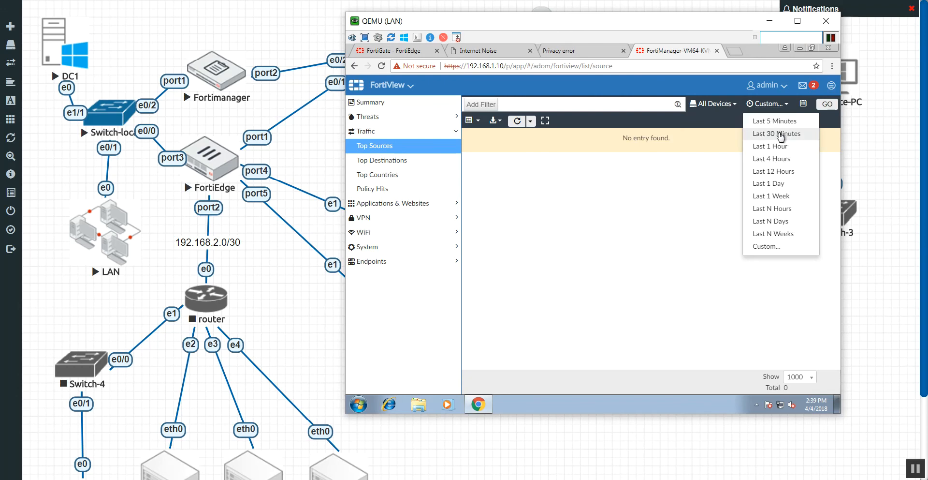
click(775, 121)
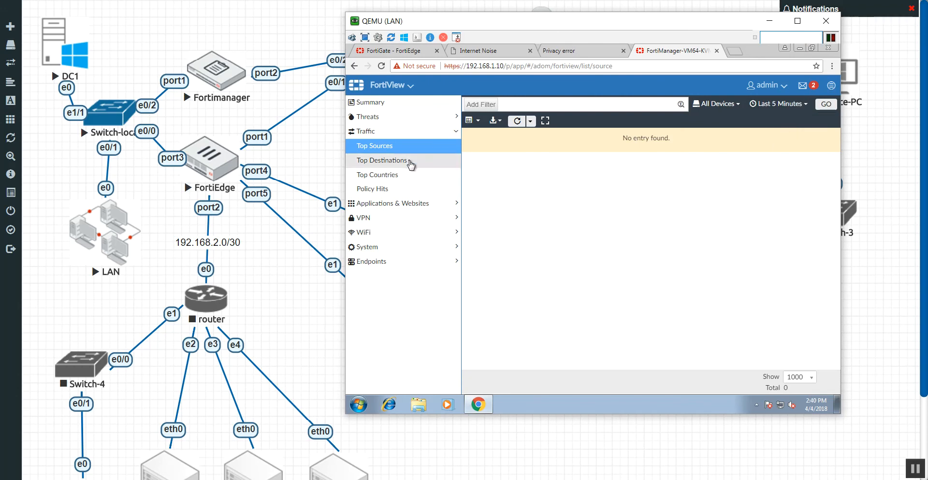
click(377, 175)
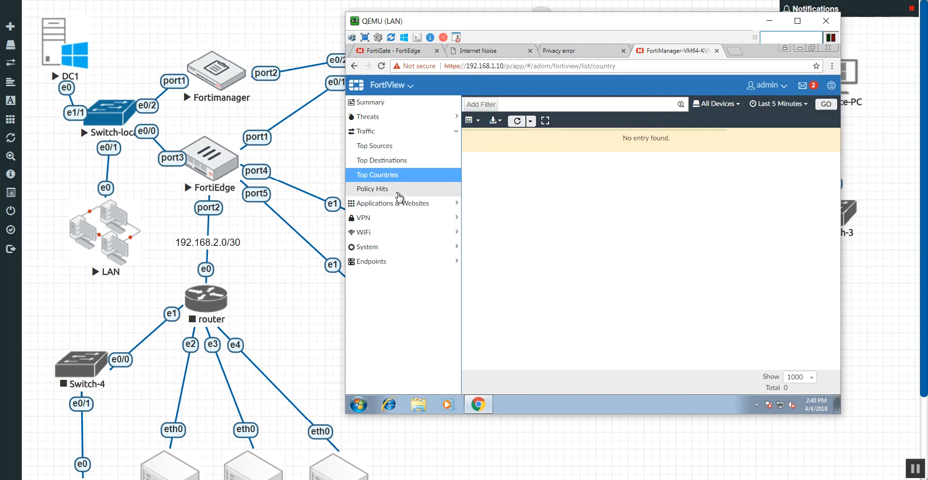
Review Policy Hits and Top Cloud Applications (Google.Search, YouTube), then bring up Top Applications.
click(371, 189)
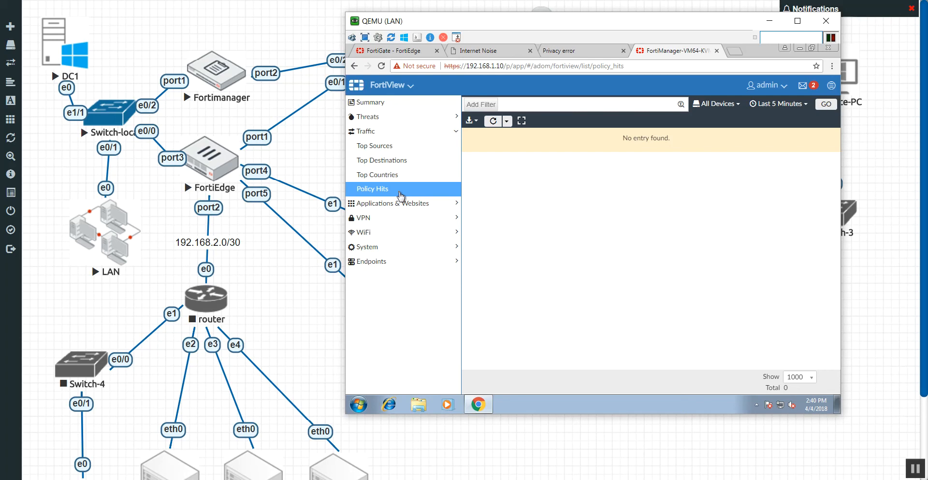
mouse_move(553, 319)
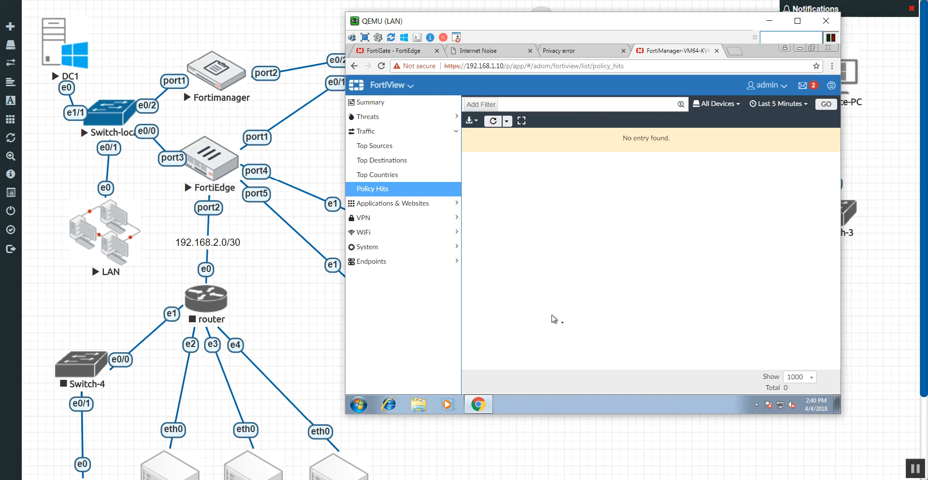
mouse_move(384, 225)
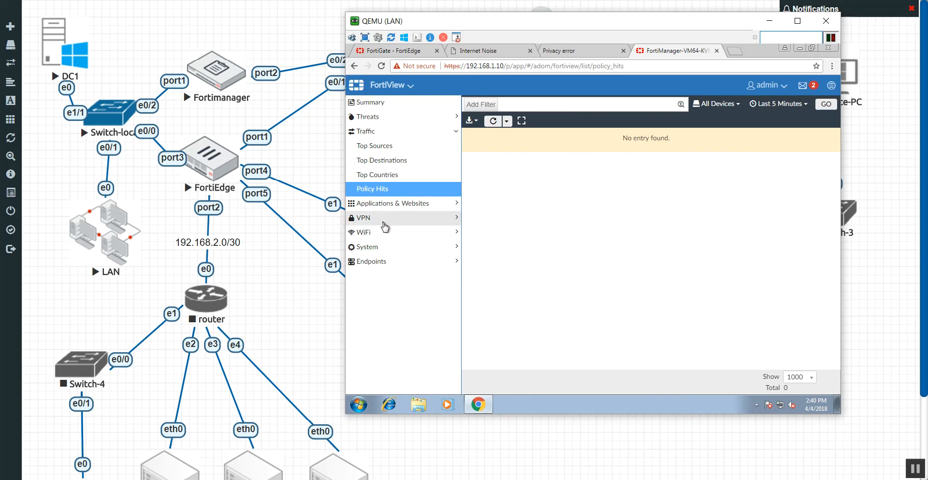
click(392, 203)
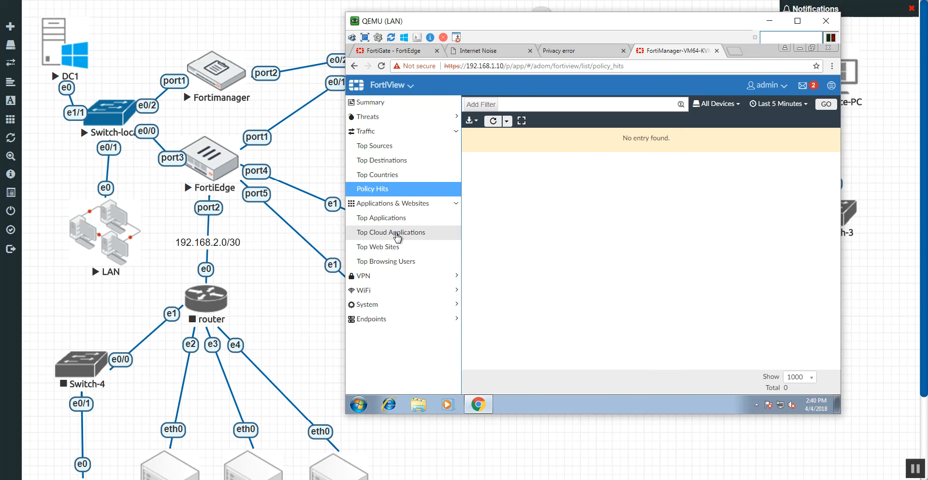
click(391, 232)
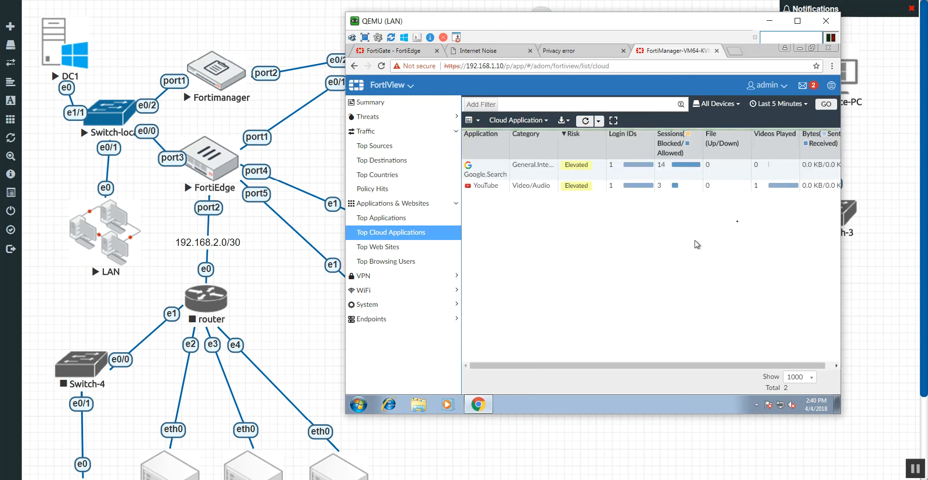
mouse_move(700, 213)
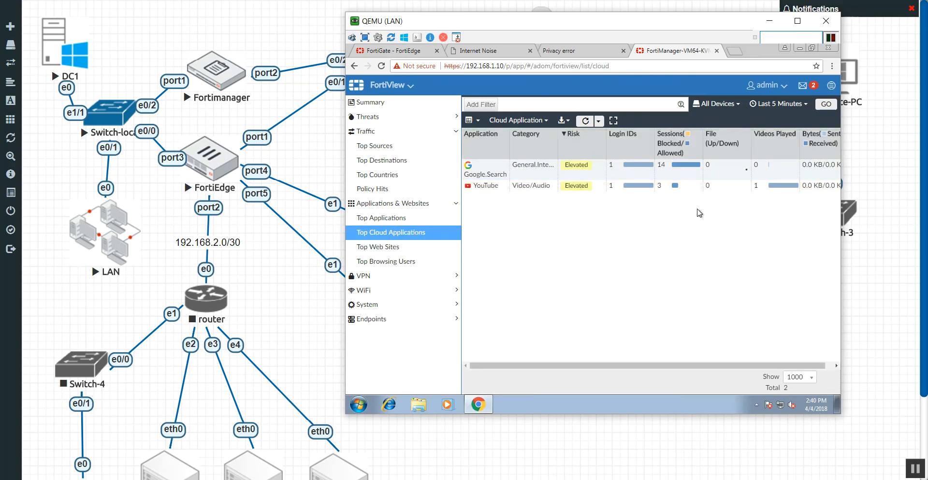
click(381, 217)
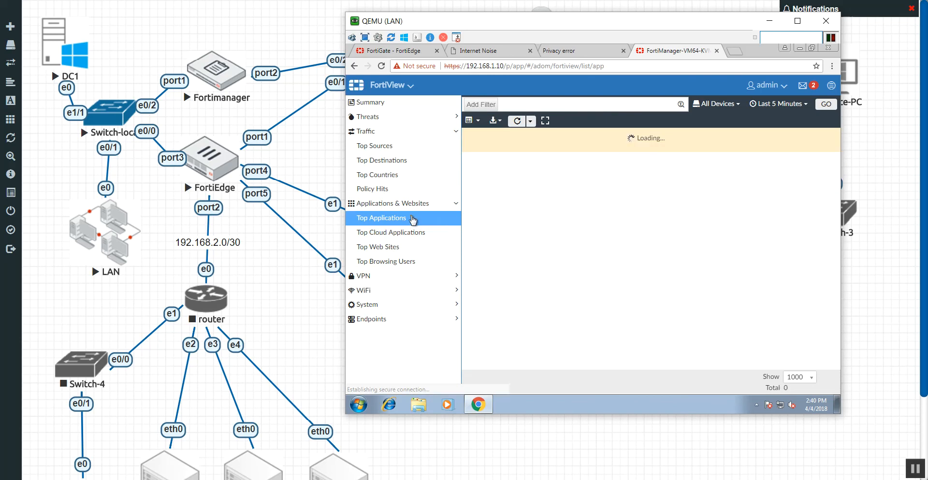
Review Top Applications, Top Web Sites, Top Browsing Users and Top Cloud Applications statistics.
click(381, 217)
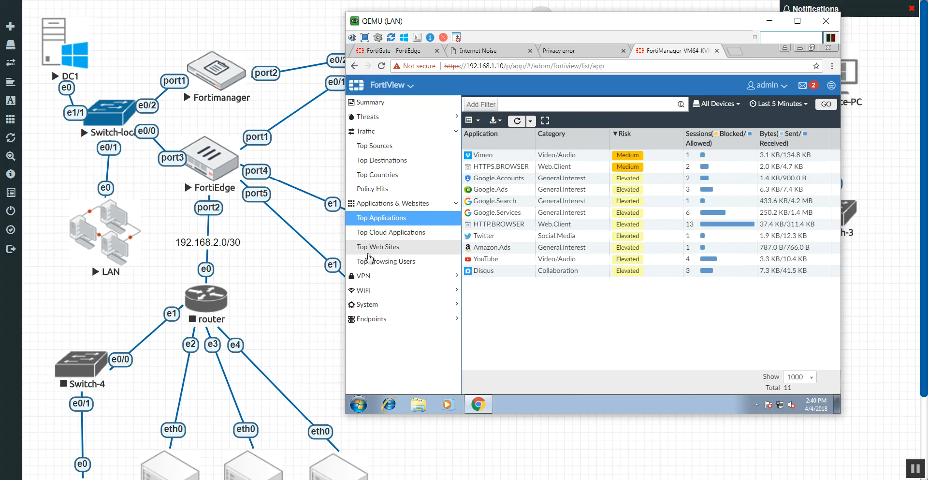
click(377, 247)
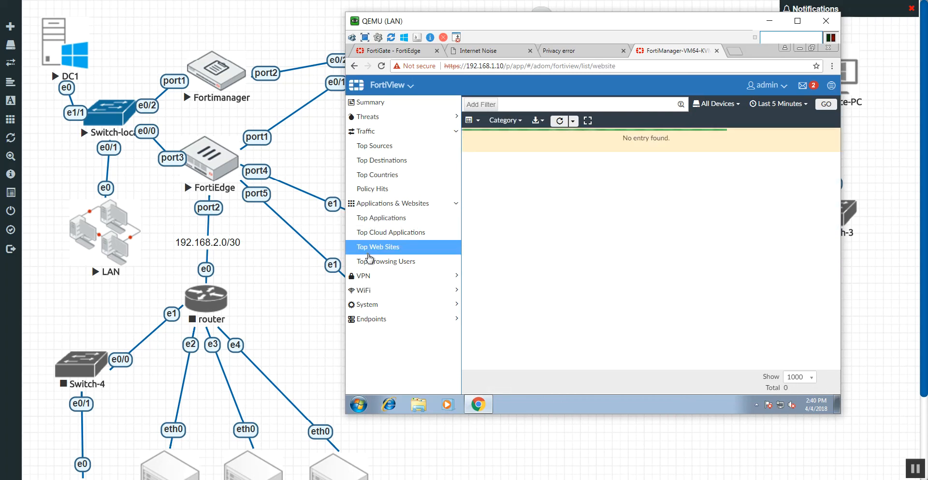
click(386, 261)
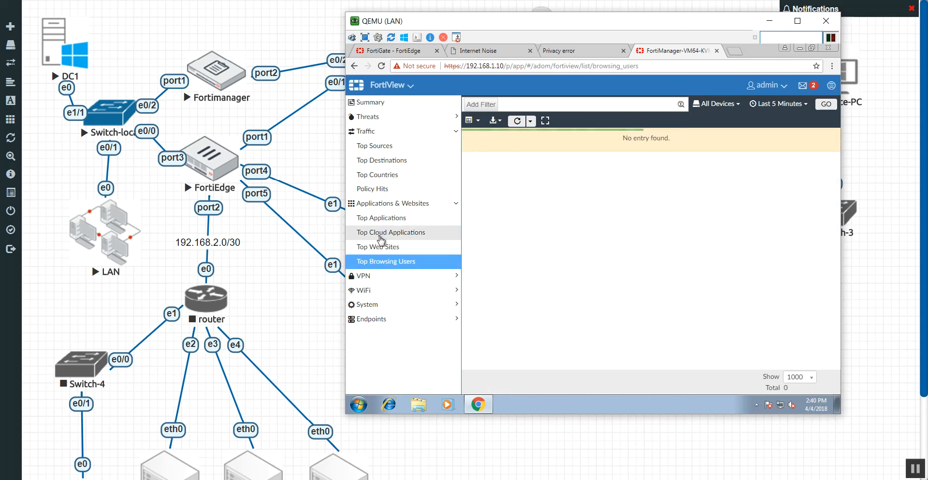
click(391, 232)
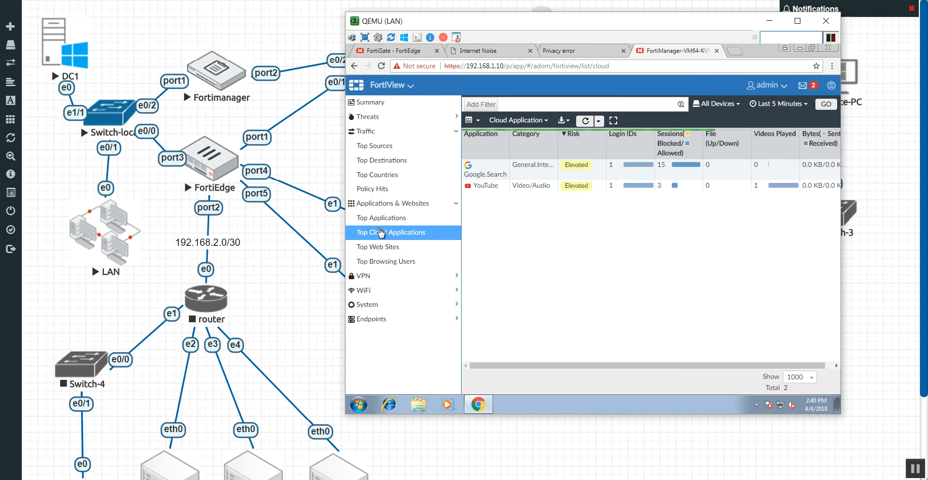
click(381, 218)
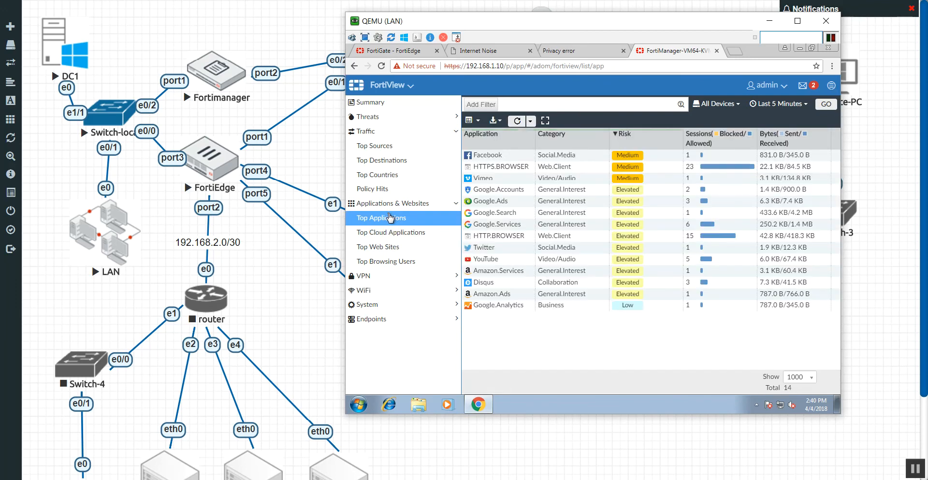
click(386, 261)
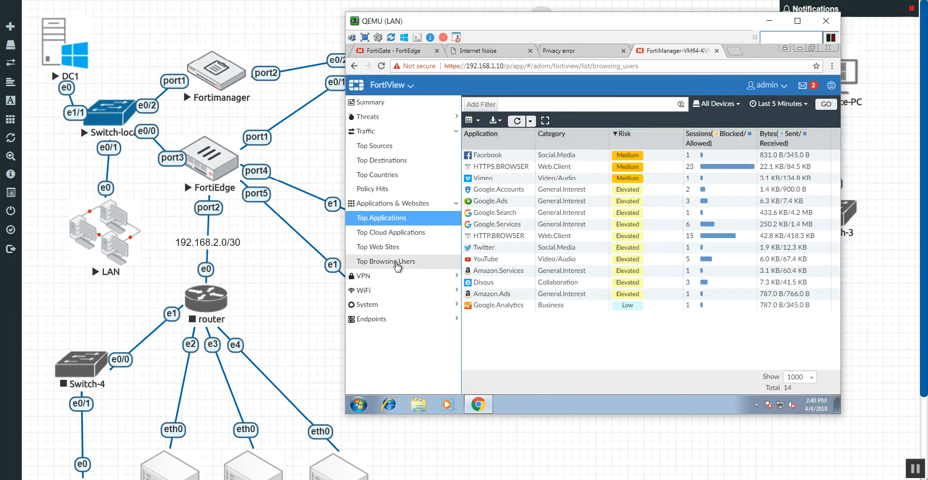
click(385, 261)
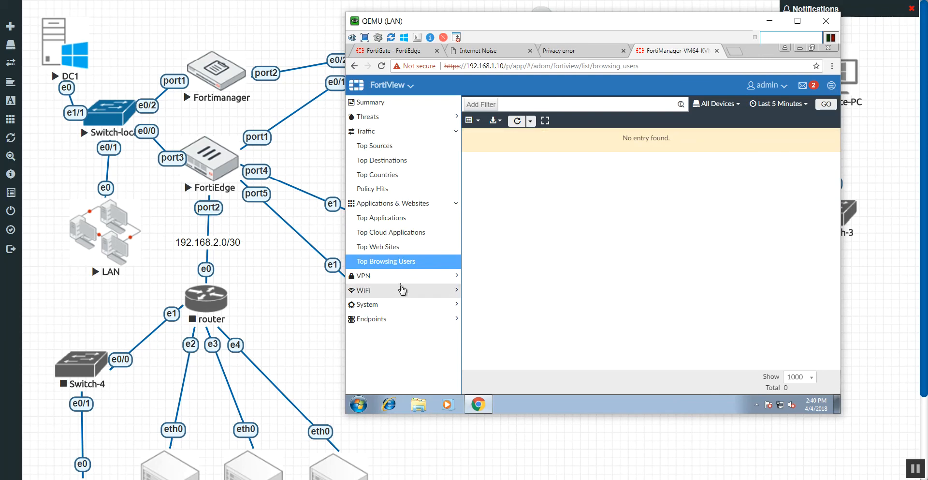
Review Top Countries, Top Destinations and Top Threats (none found), then bring up the module list.
click(377, 175)
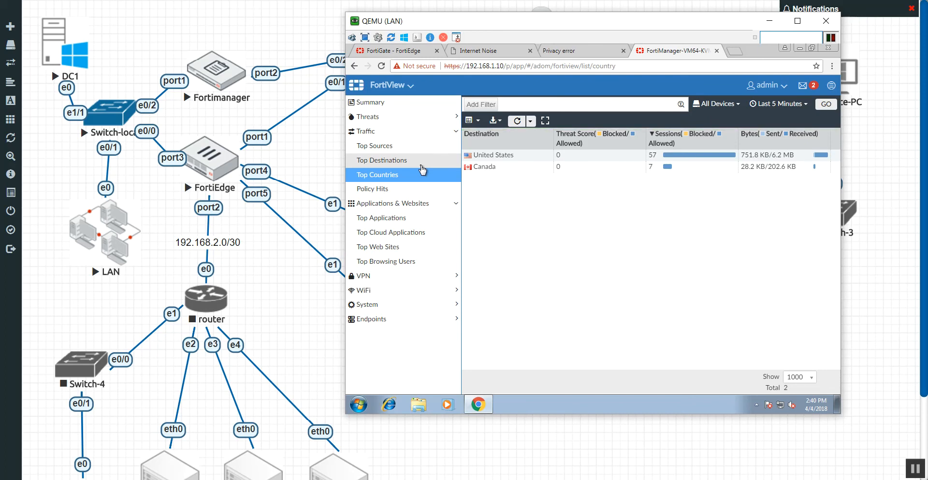
click(381, 161)
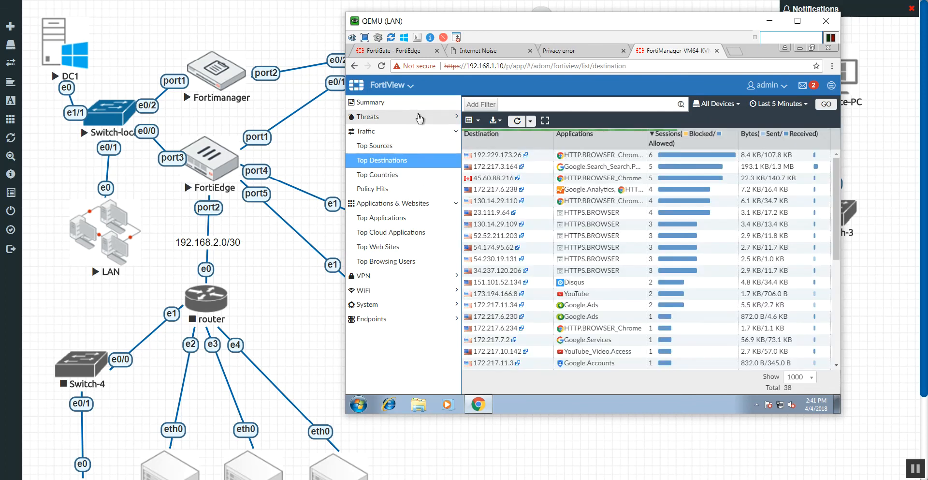
click(369, 117)
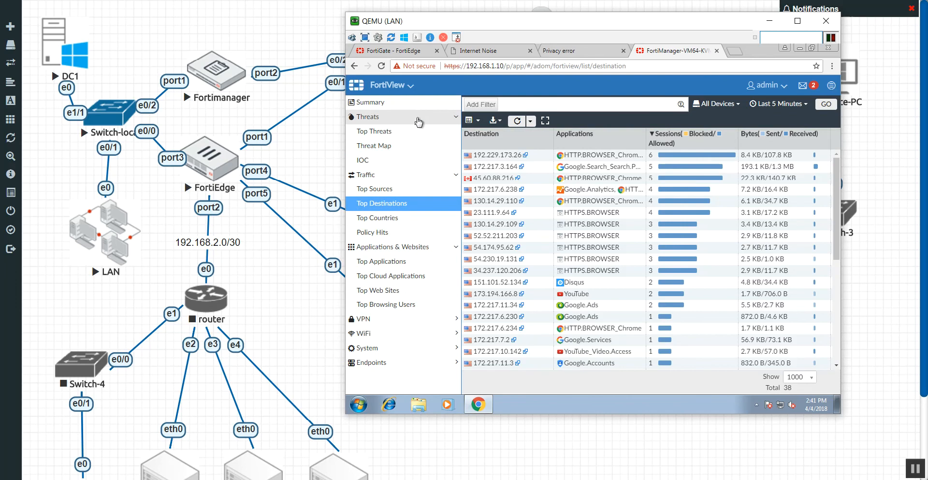
click(373, 132)
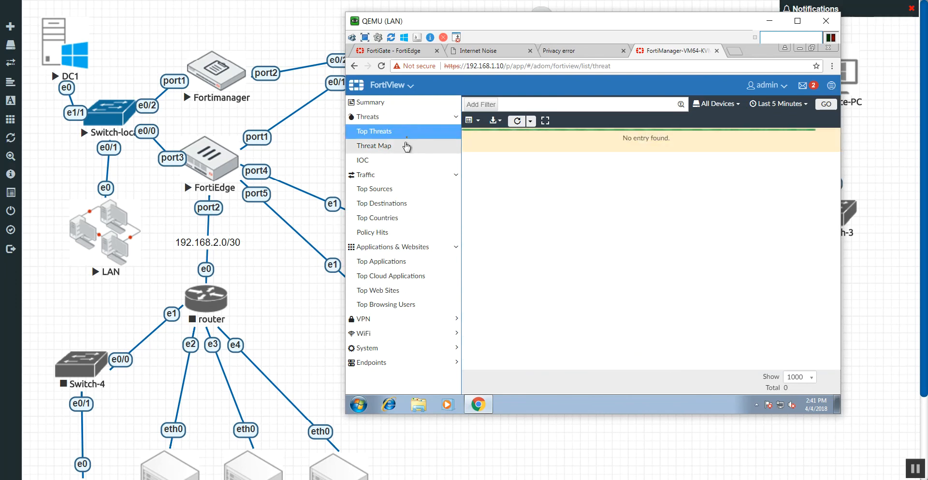
click(391, 85)
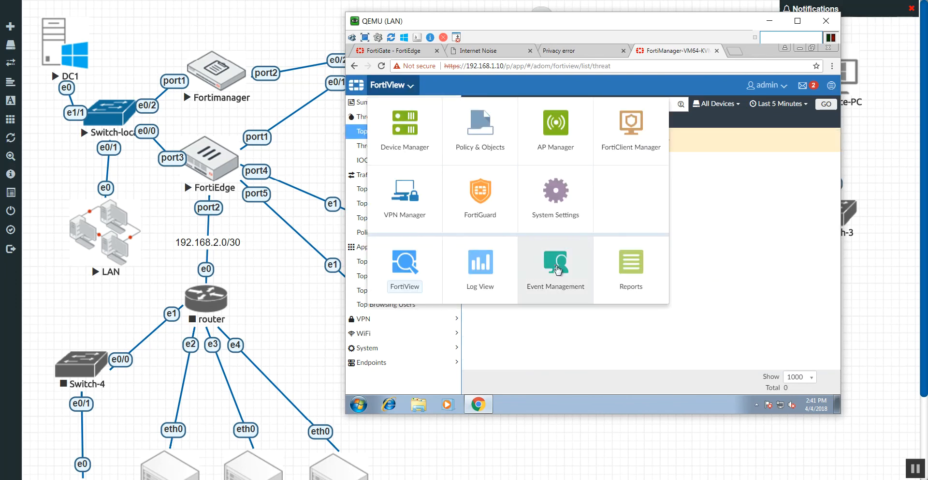
Switch to Event Management and bring the medium-severity FMG-VM connection failure event into view.
click(556, 263)
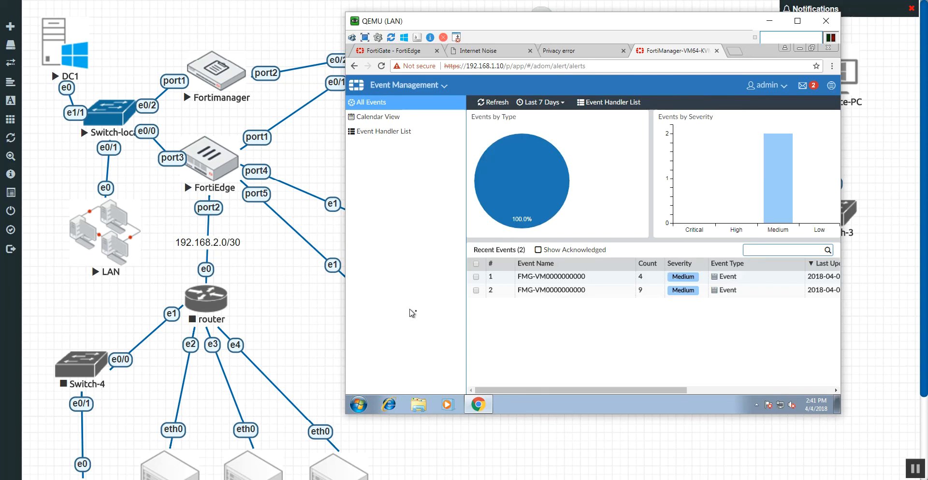
scroll(right, 3)
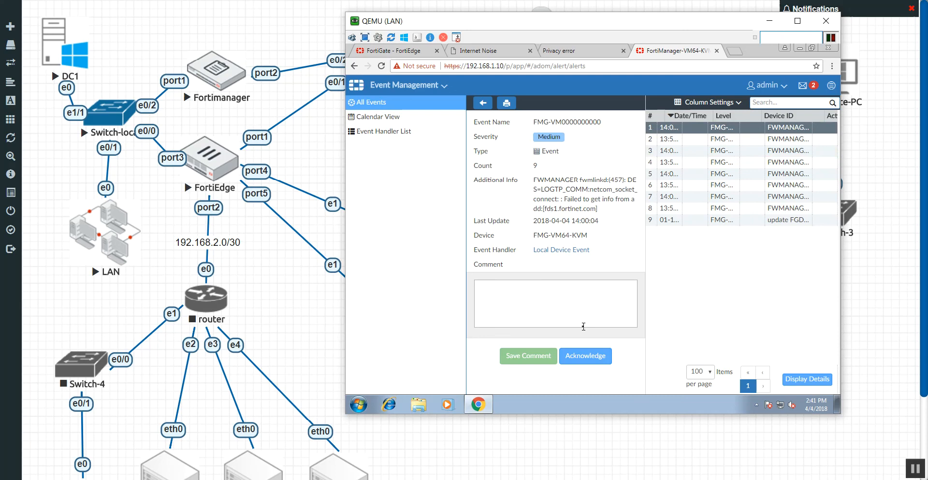
mouse_move(570, 238)
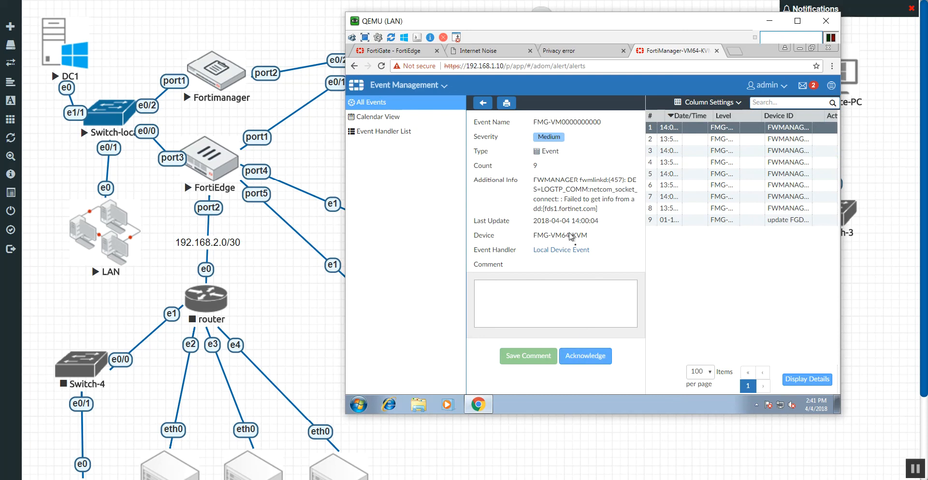
mouse_move(582, 224)
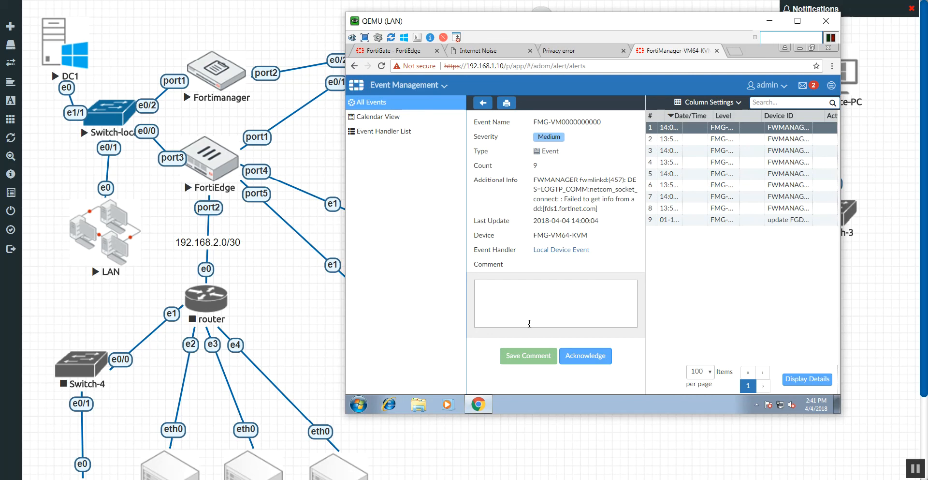
mouse_move(596, 245)
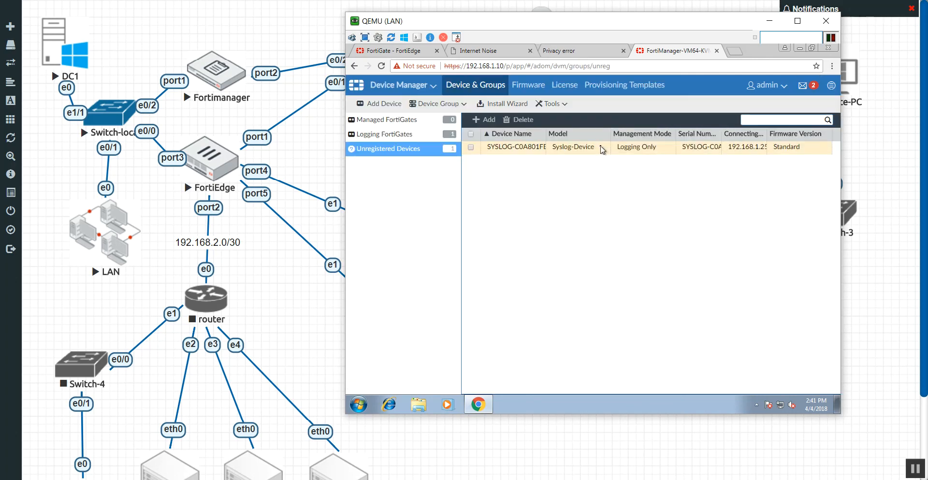
Select the unregistered Logging Only syslog device from 192.168.1.254, then show the Logging FortiGates list.
click(471, 147)
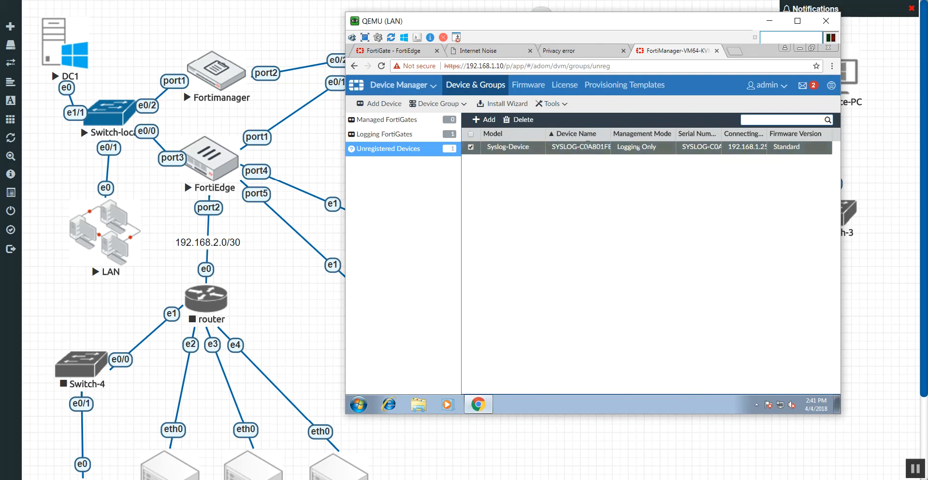
mouse_move(743, 167)
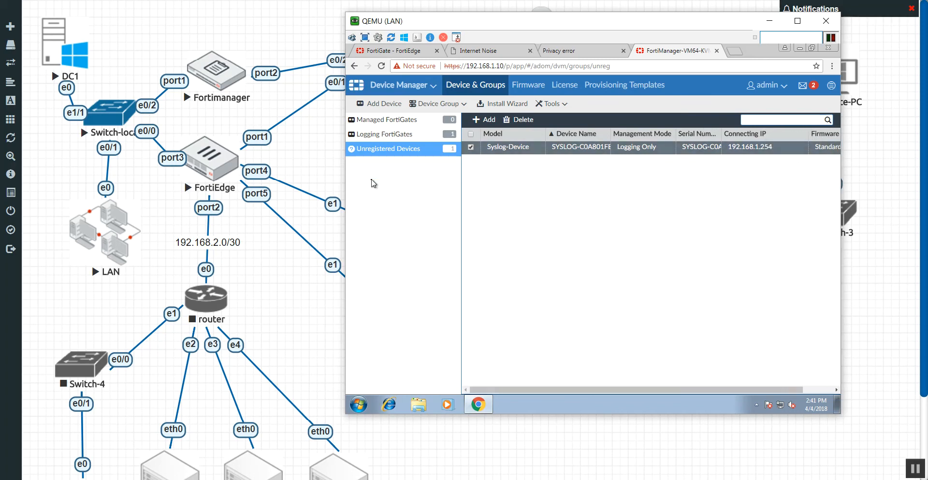
click(383, 134)
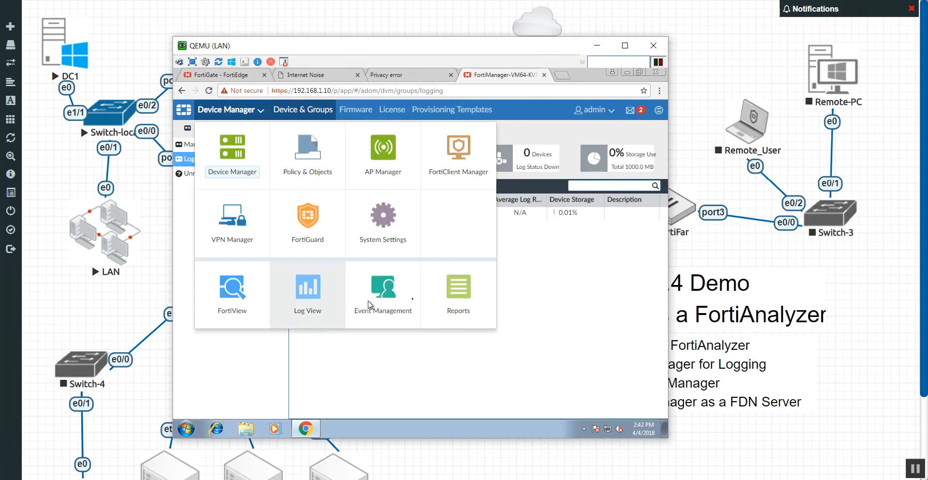
Open the System Settings dashboard and check the Disk I/O widget settings without changing them.
click(382, 214)
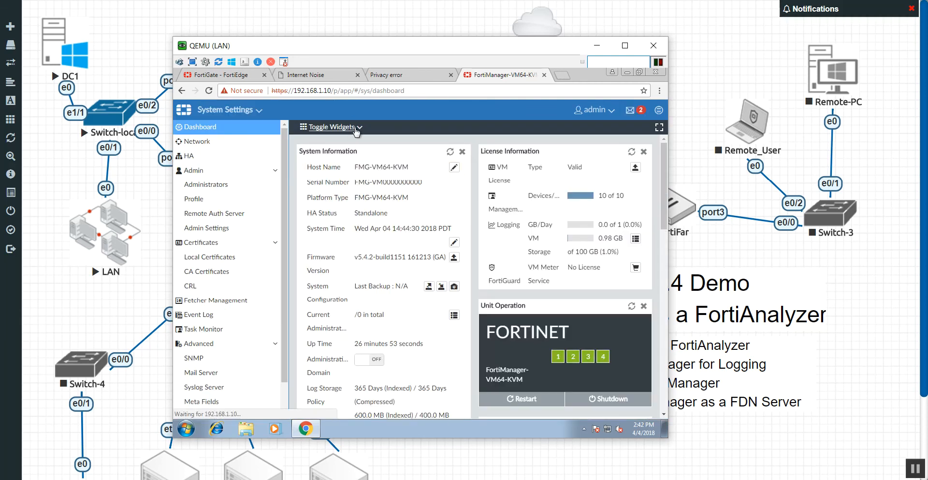
click(333, 126)
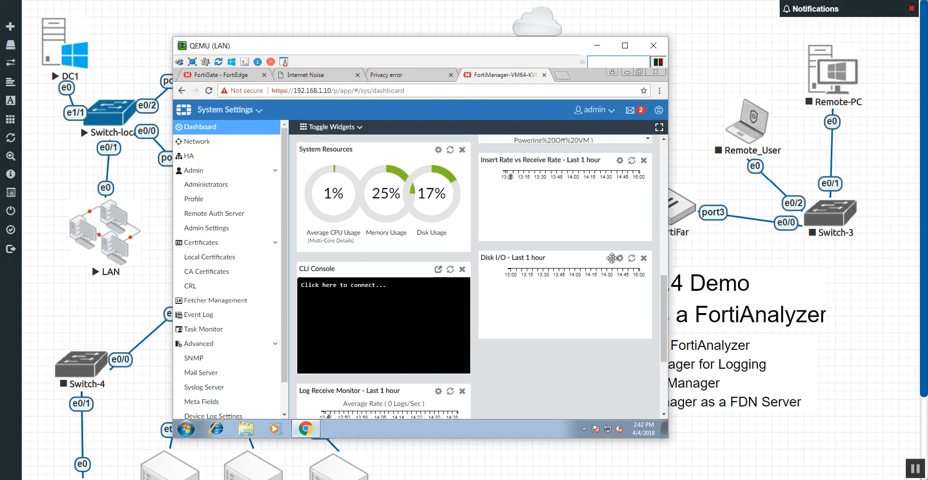
mouse_move(620, 261)
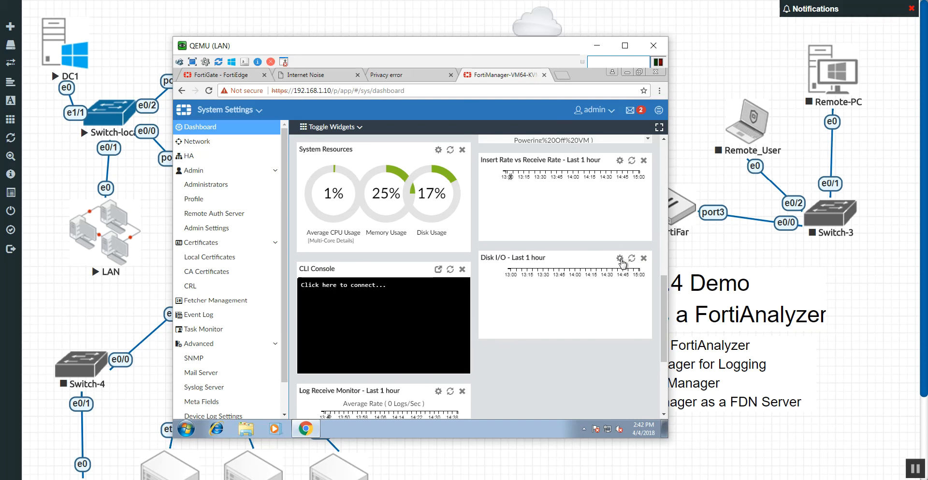
click(619, 258)
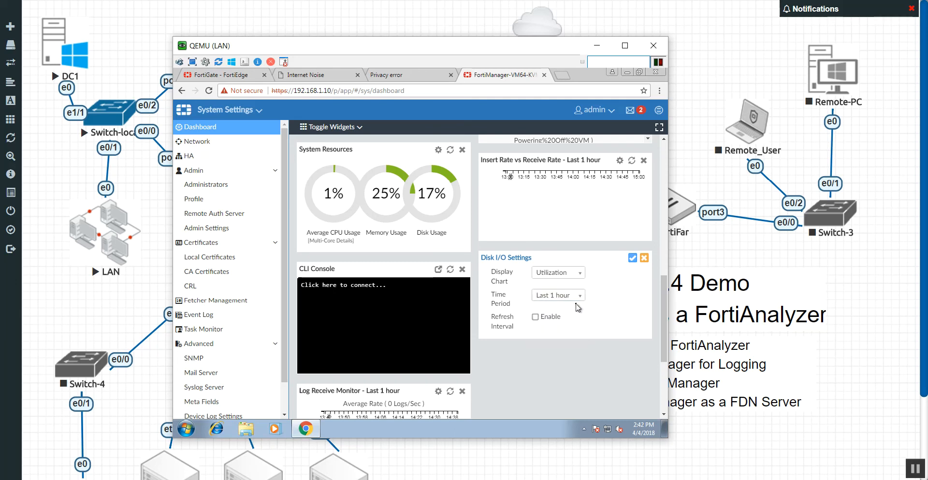
click(632, 257)
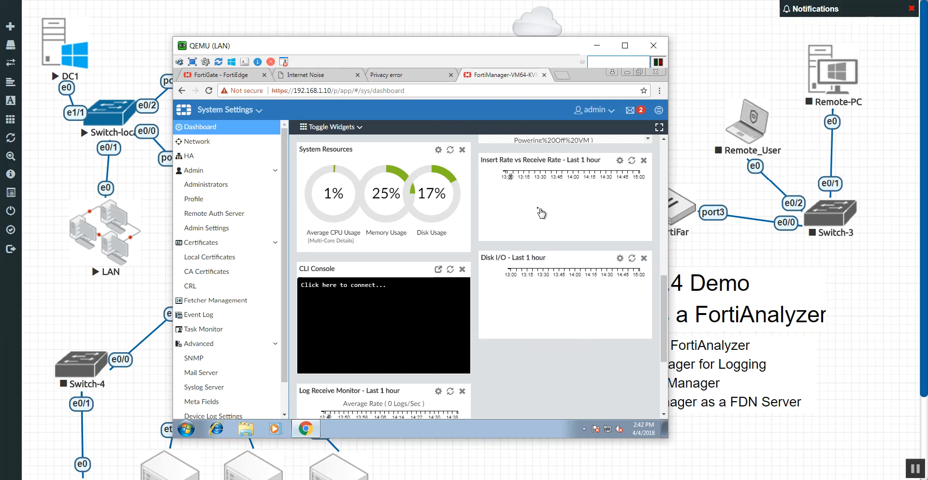
mouse_move(604, 190)
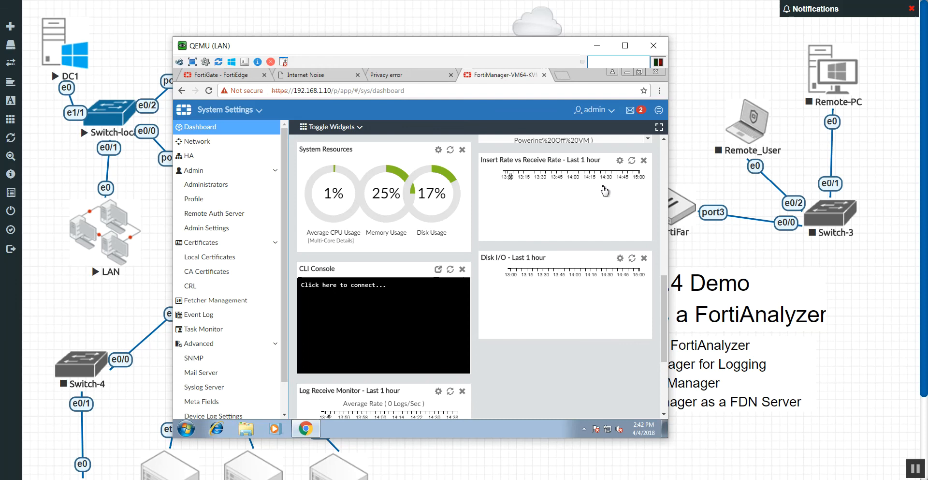
Scroll the dashboard through the resource, insert rate and Log Insert Lag Time widgets.
scroll(down, 3)
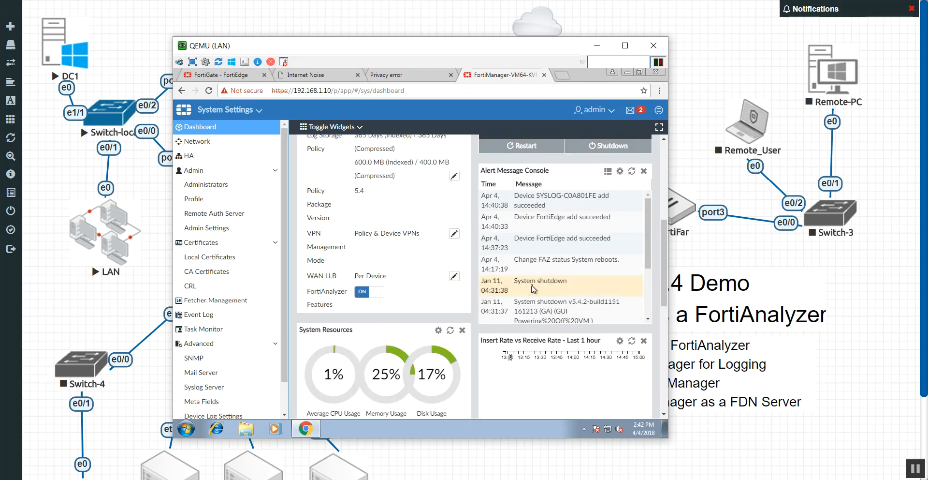
scroll(down, 3)
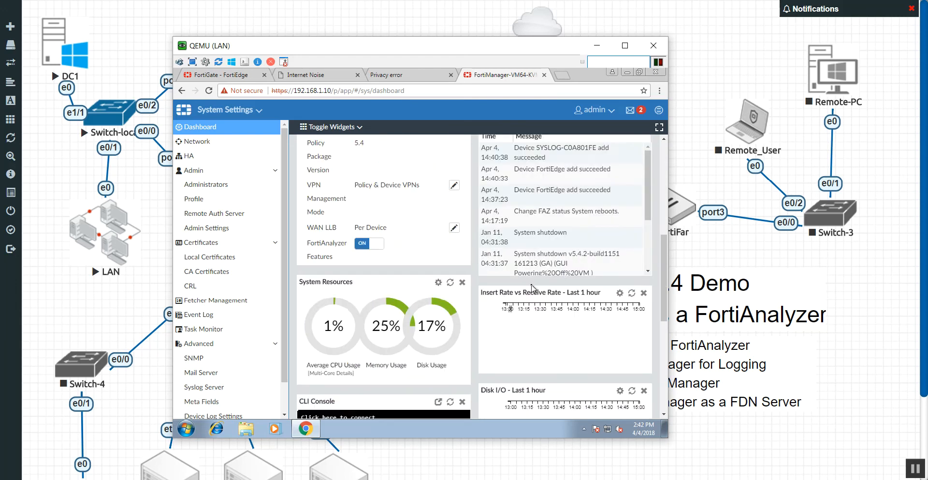
scroll(down, 3)
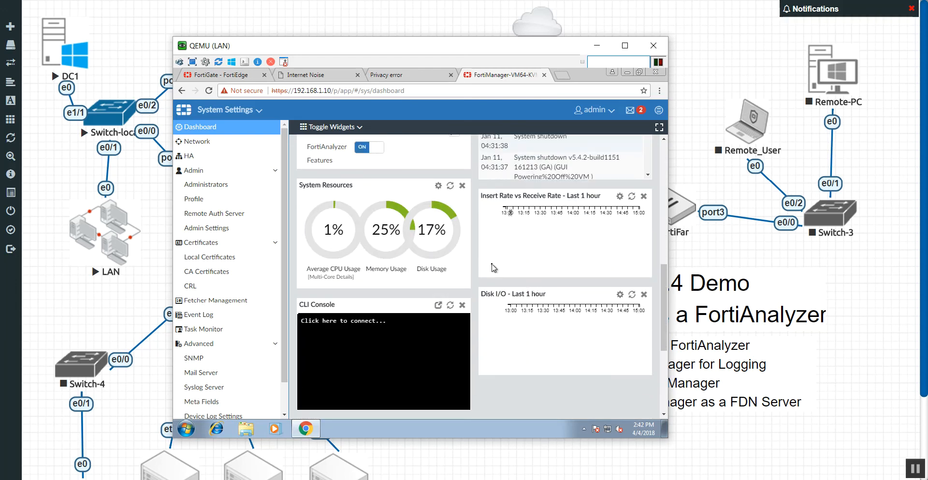
mouse_move(489, 265)
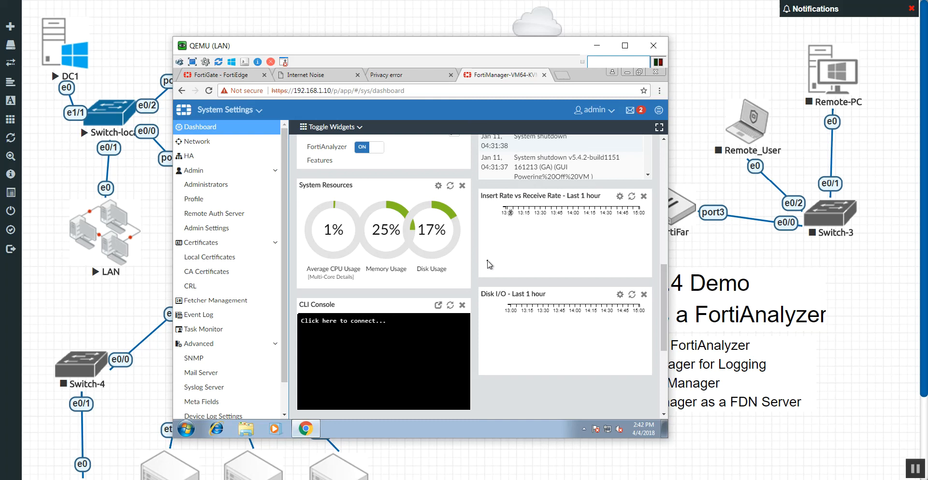
mouse_move(570, 253)
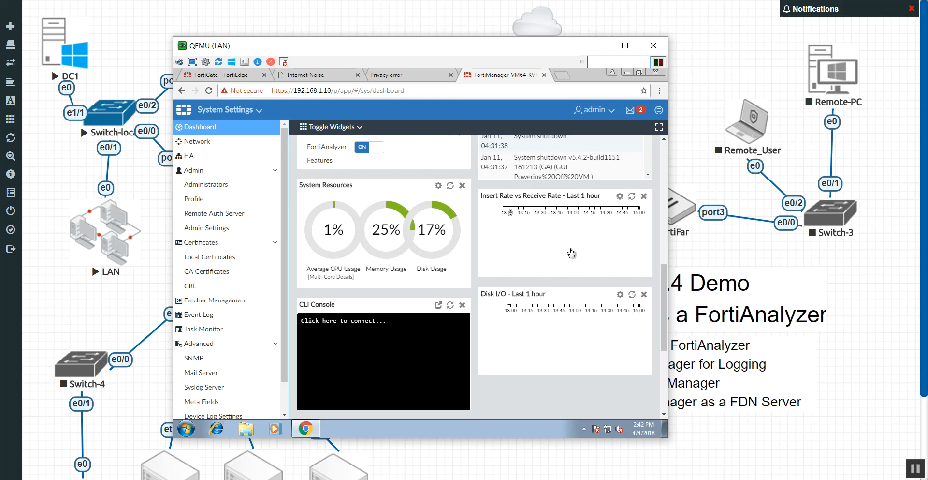
mouse_move(562, 247)
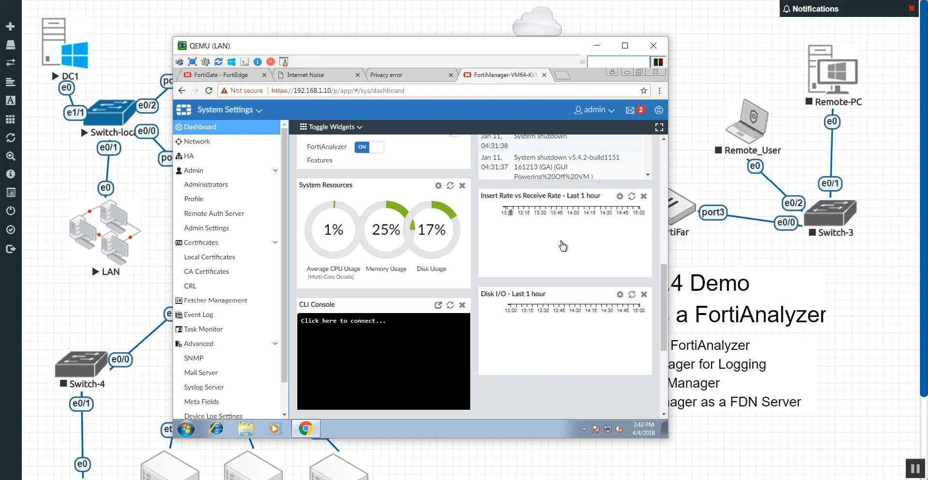
mouse_move(571, 249)
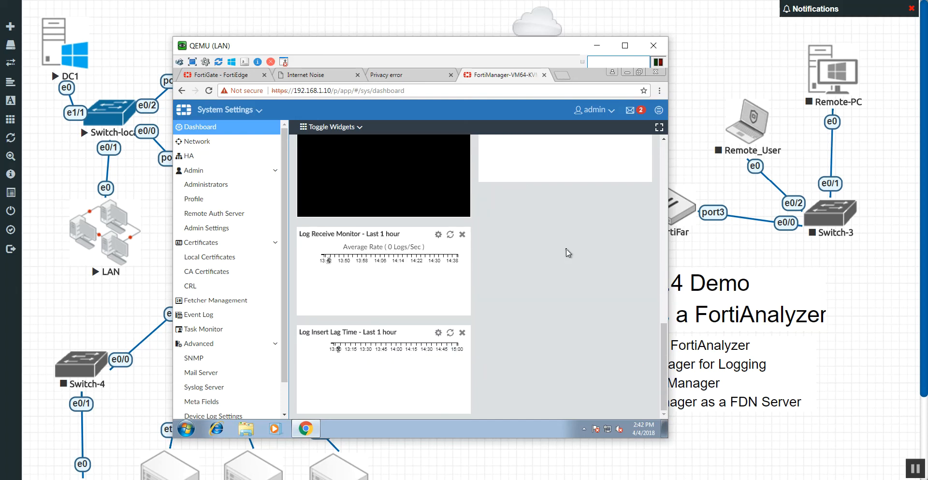
mouse_move(413, 326)
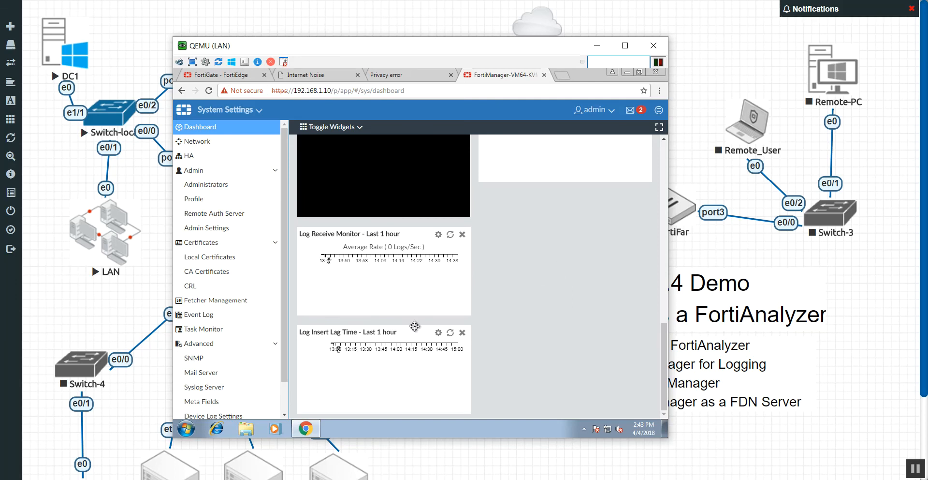
mouse_move(346, 362)
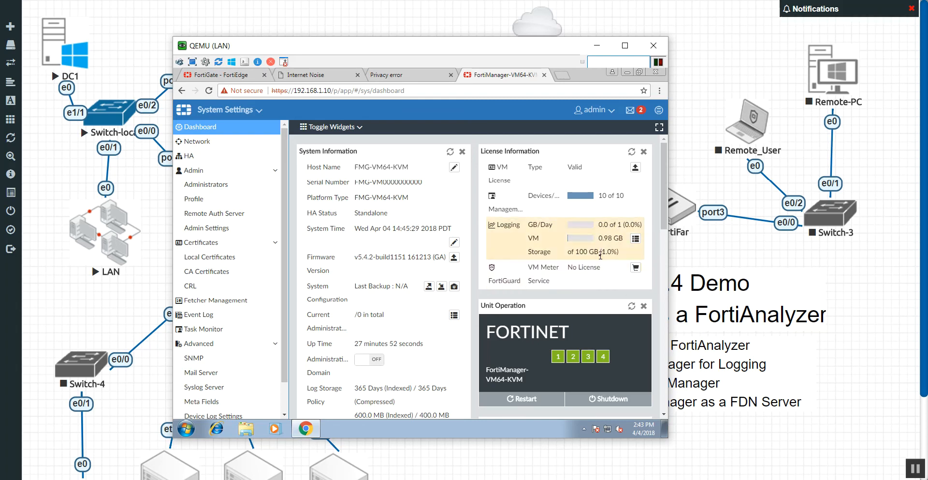
mouse_move(540, 209)
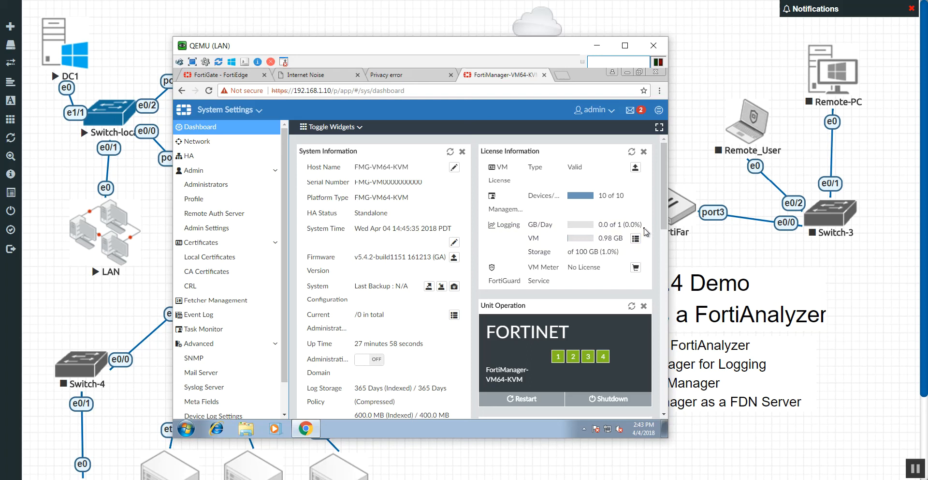
mouse_move(564, 254)
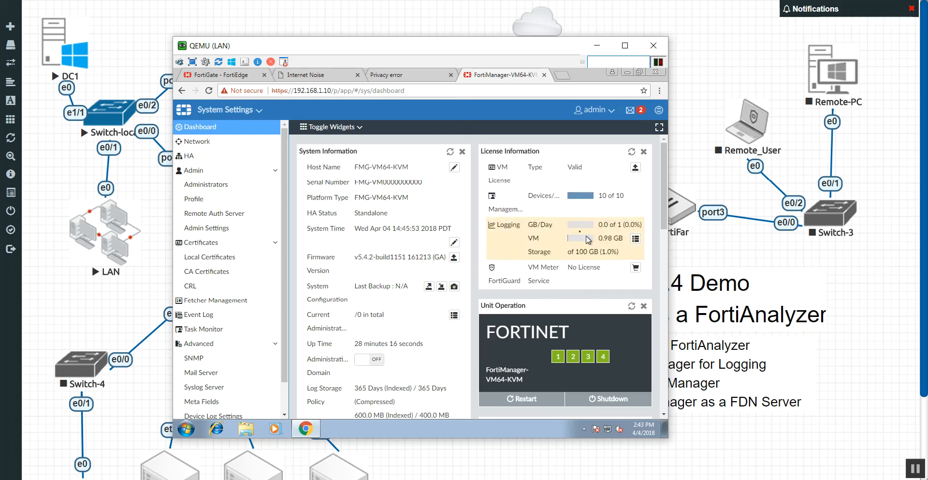
Scroll the dashboard to License Information showing logging at 0.0 of 1 GB/day.
scroll(down, 3)
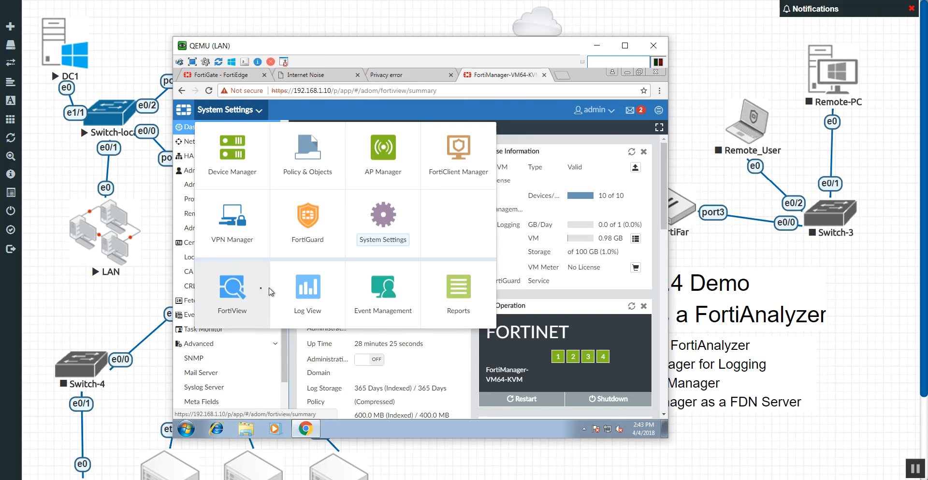
Review FortiView Traffic Top Sources then Top Destinations, listing 172.217.3.164 with Google Search sessions.
click(232, 287)
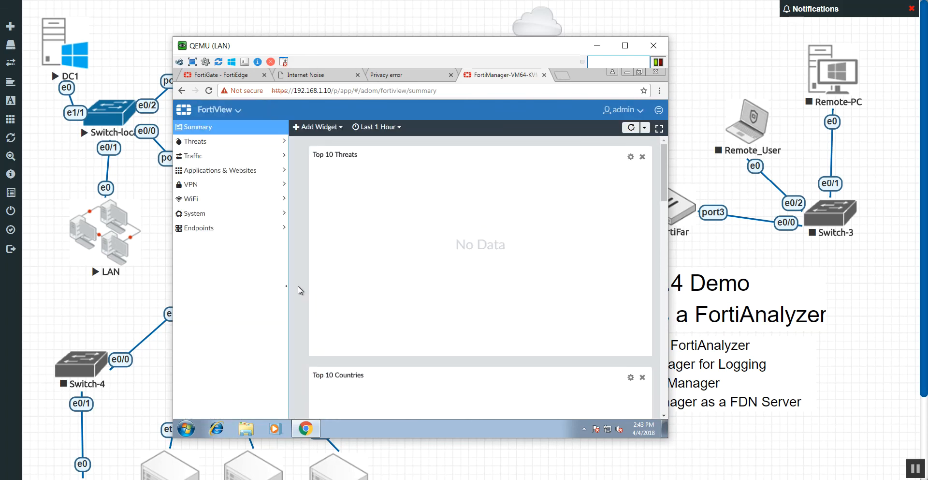
click(192, 155)
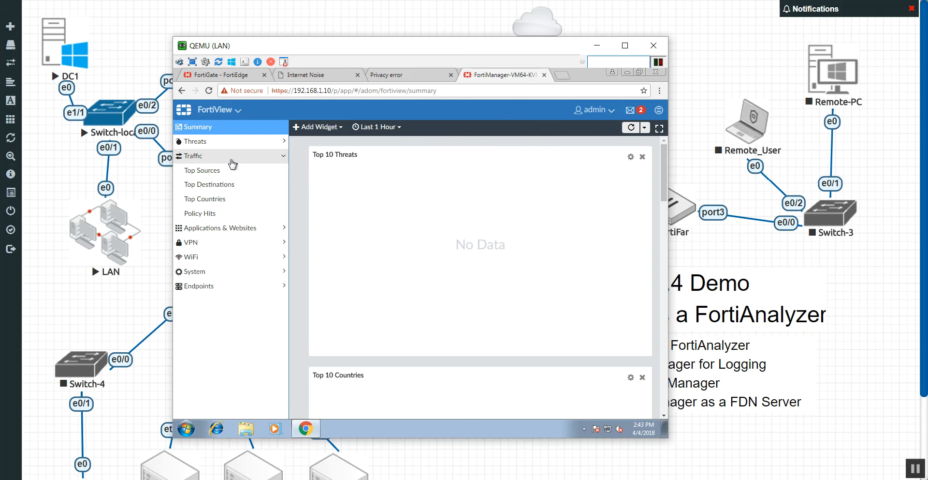
click(201, 170)
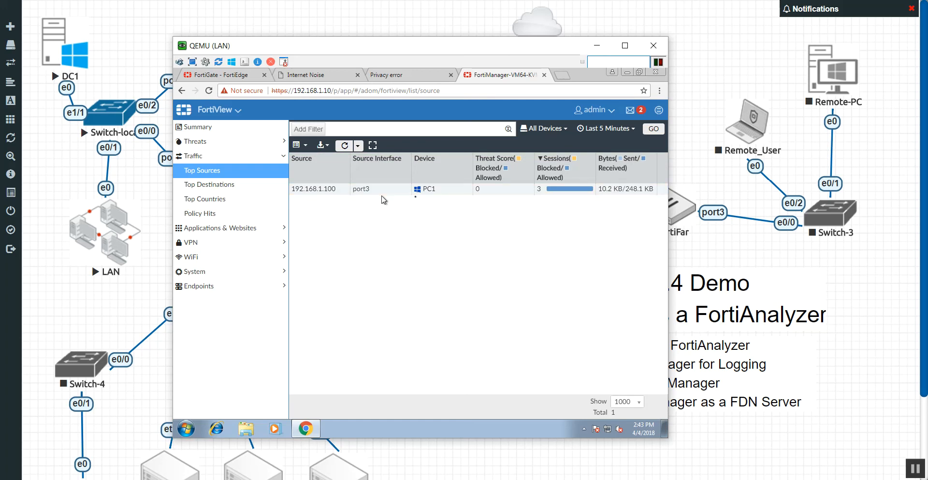
mouse_move(616, 255)
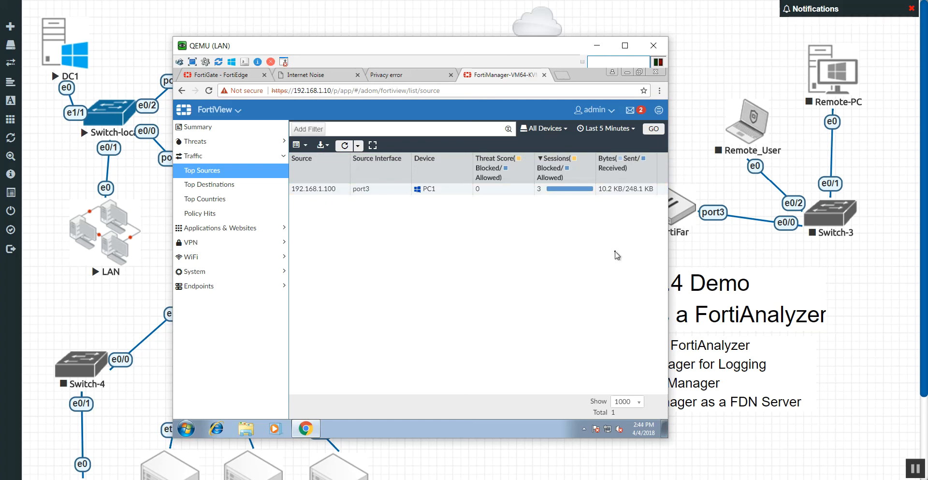
click(209, 184)
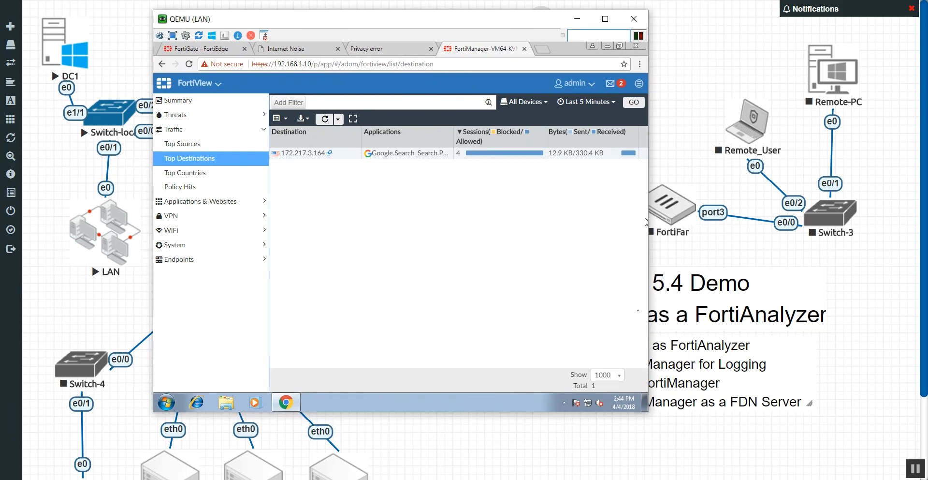
mouse_move(503, 237)
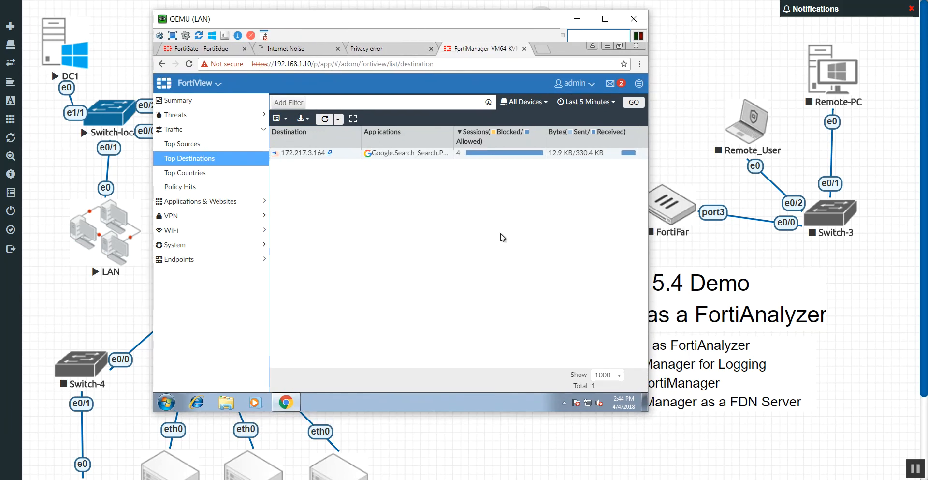
mouse_move(870, 425)
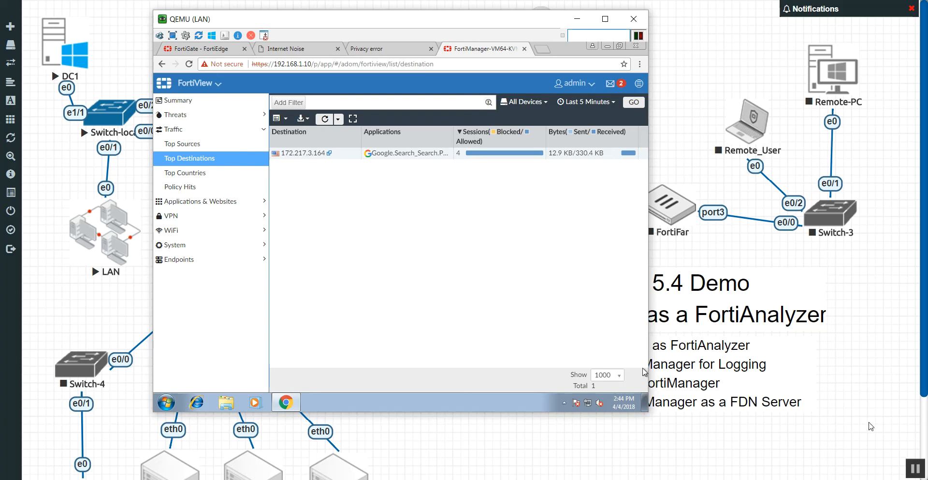